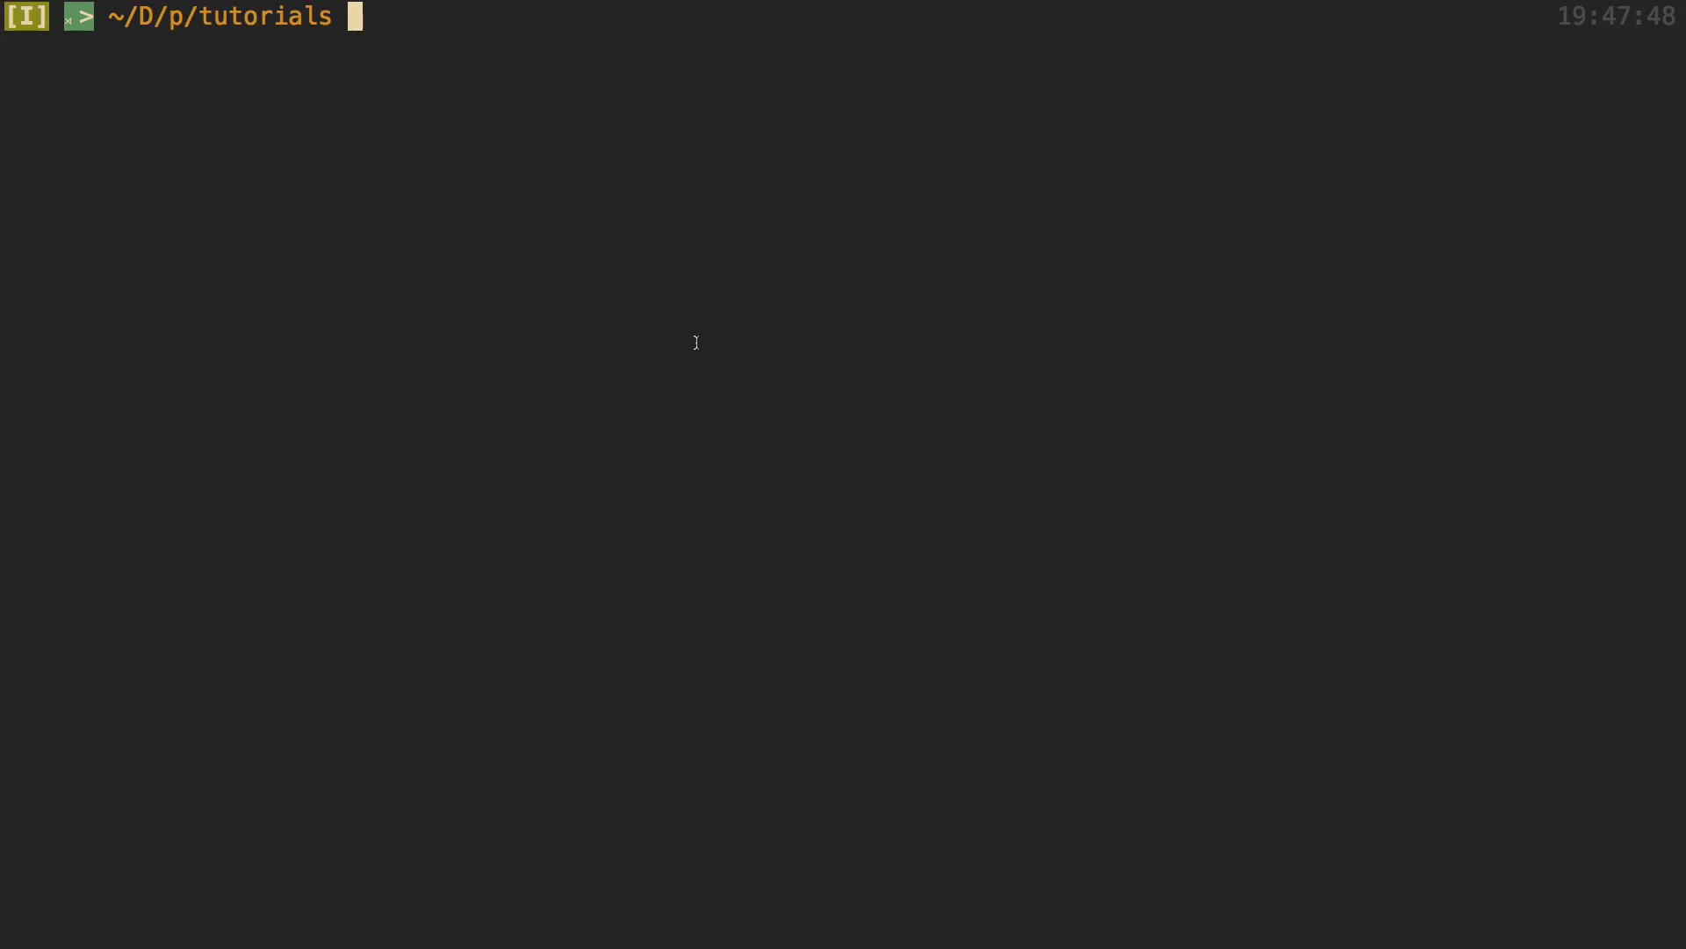
# List the slack-tmp database's 14 relations in psql, then quit back to the shell
pyautogui.write('psql slack-tmp')
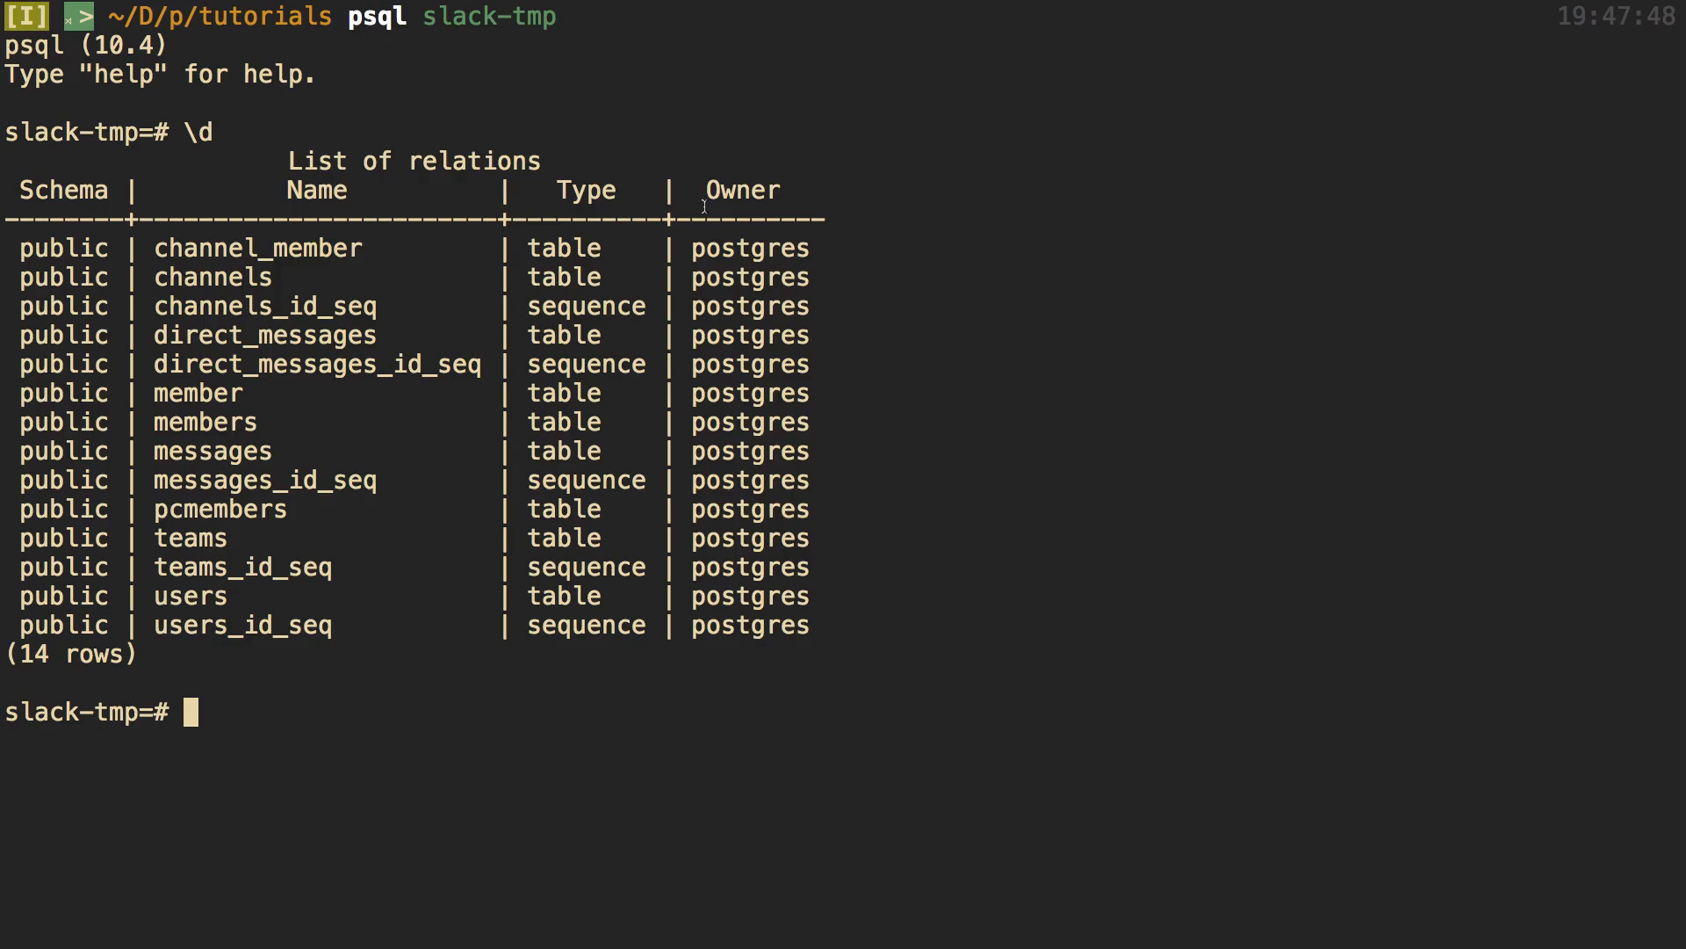
pyautogui.moveTo(465, 373)
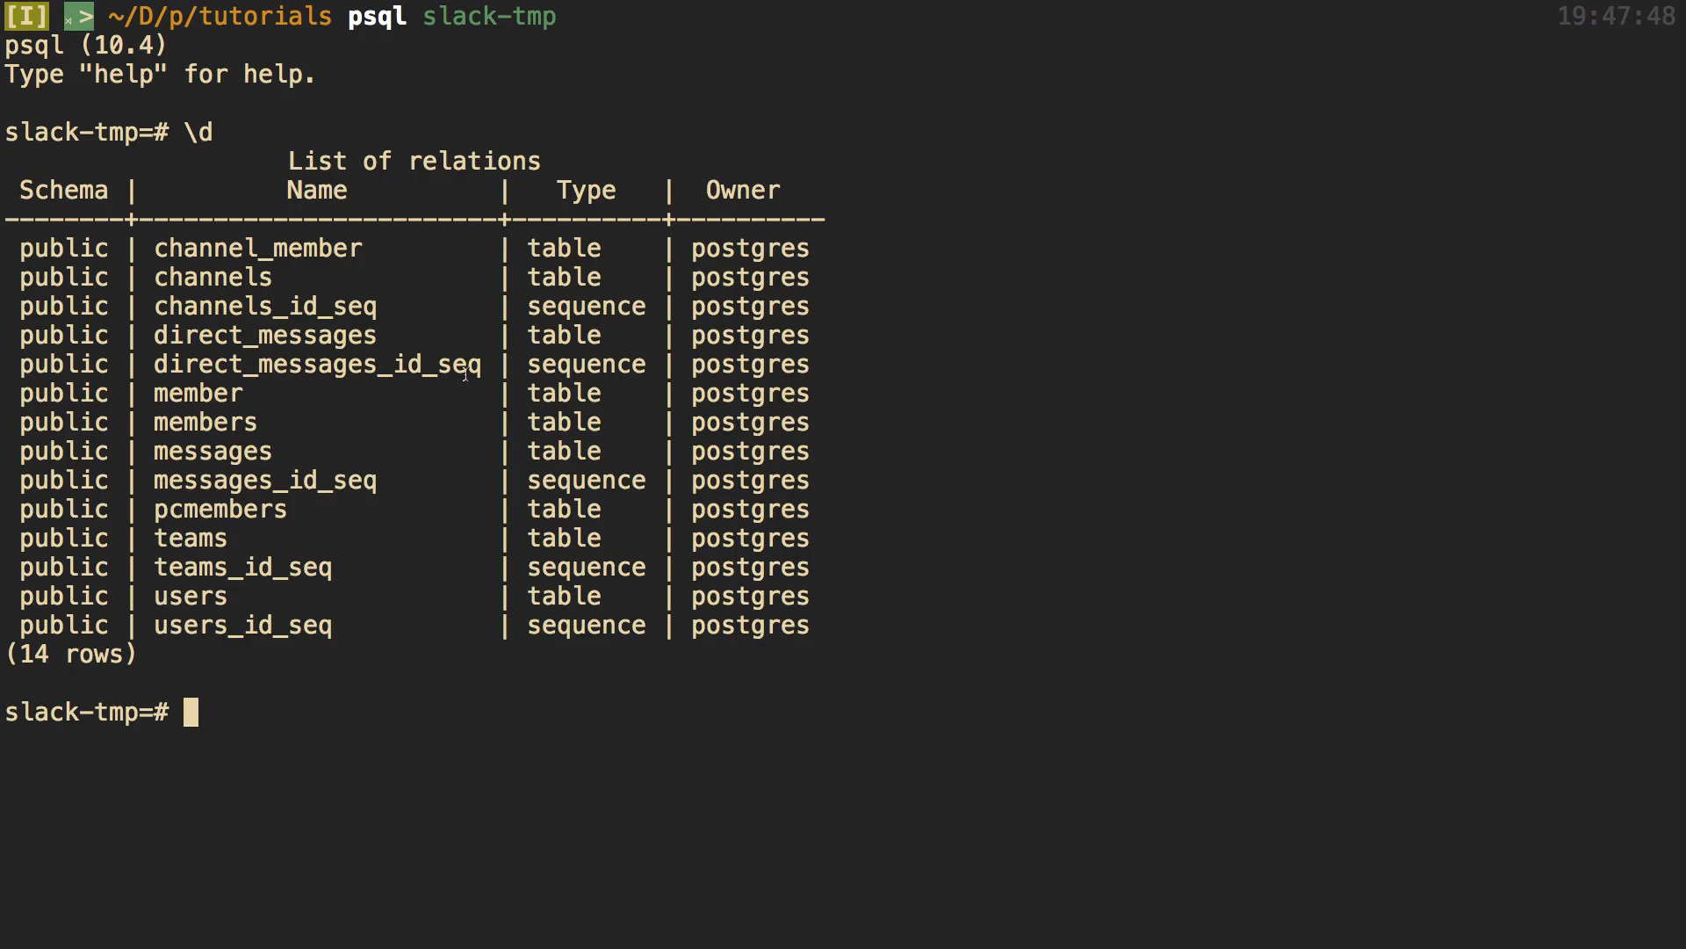
pyautogui.write('\\q')
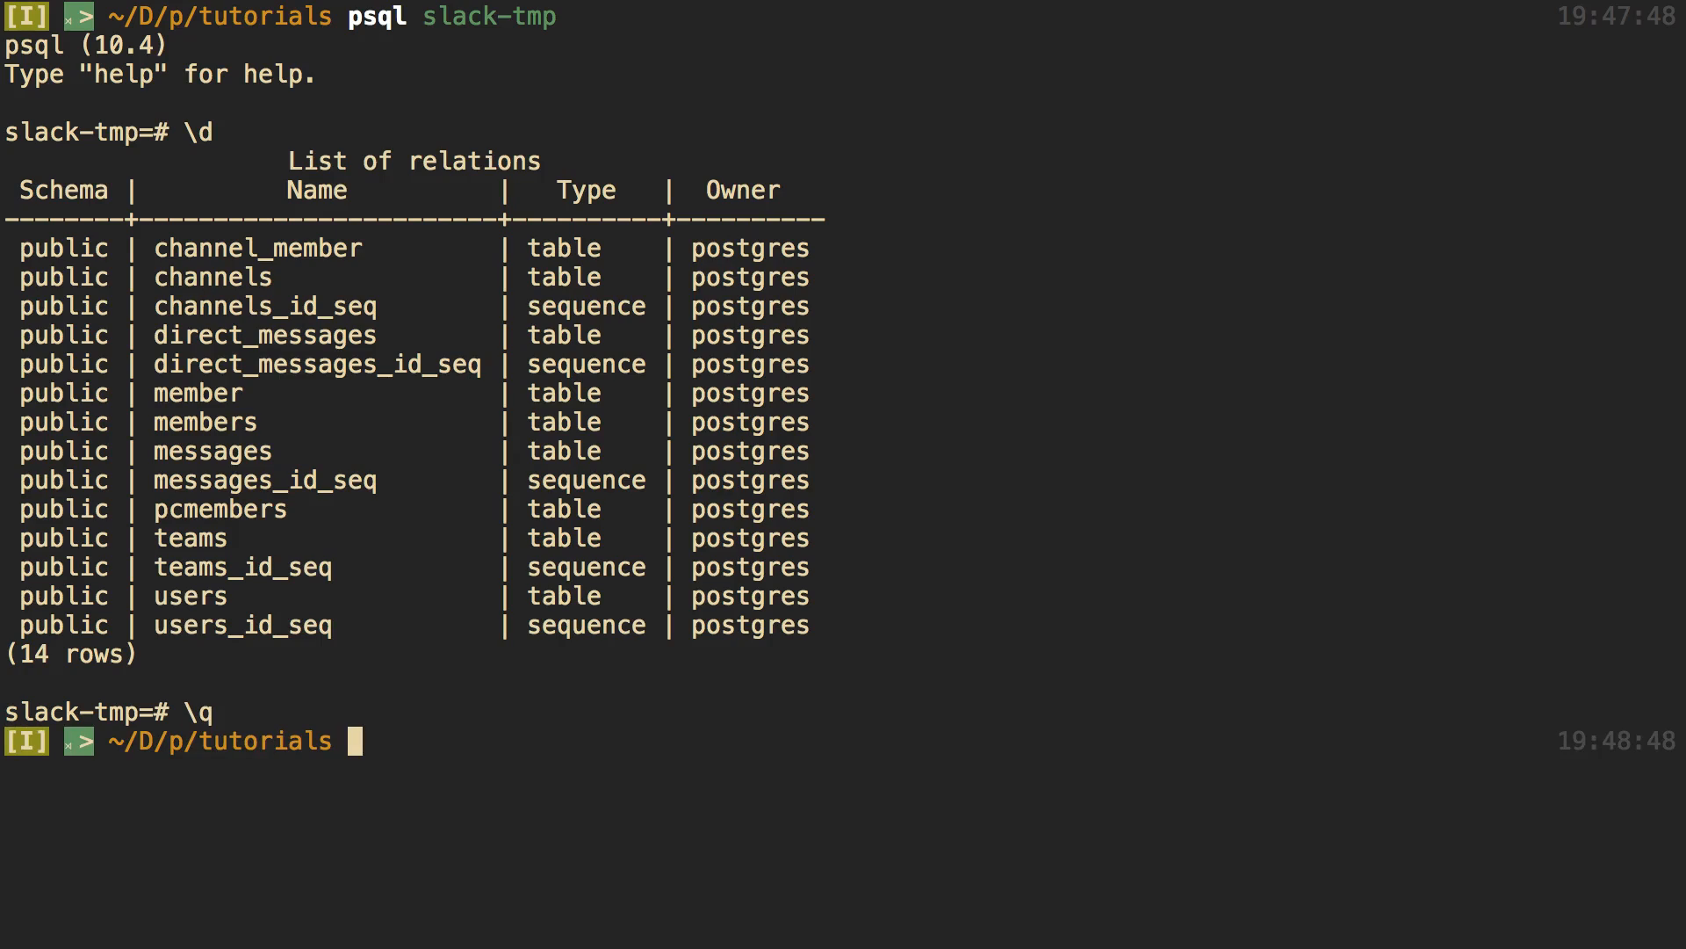
# Install Prisma globally and init hello-world using an existing PostgreSQL database with data
pyautogui.write('npm i -g prisma')
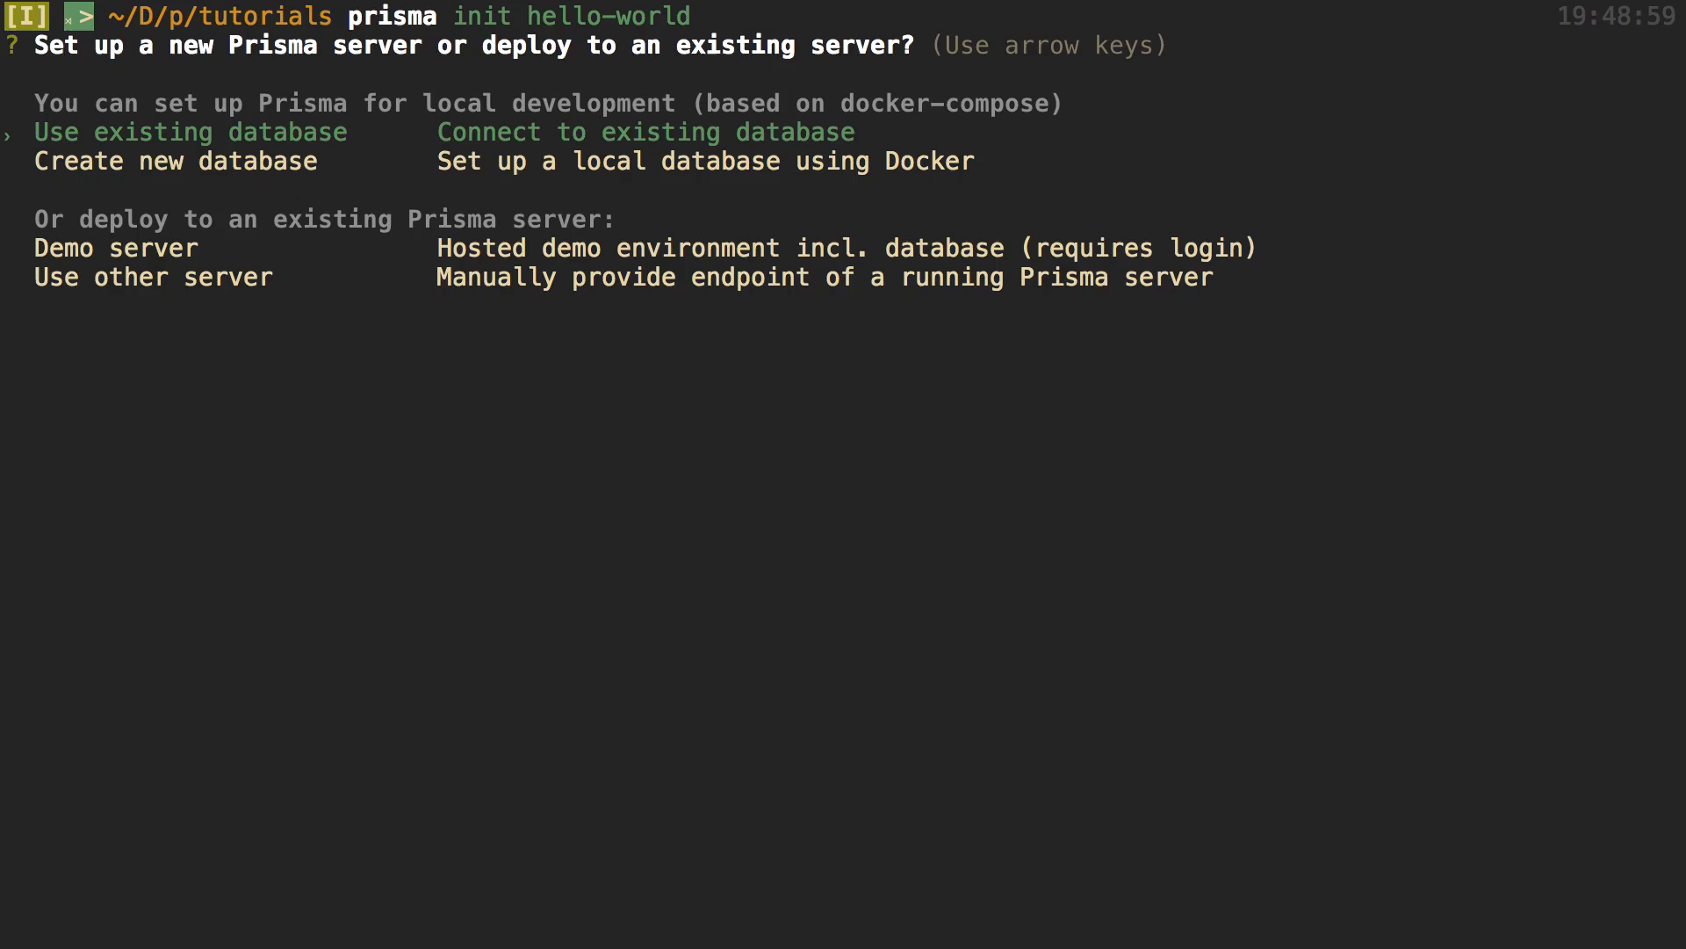
pyautogui.press('Down')
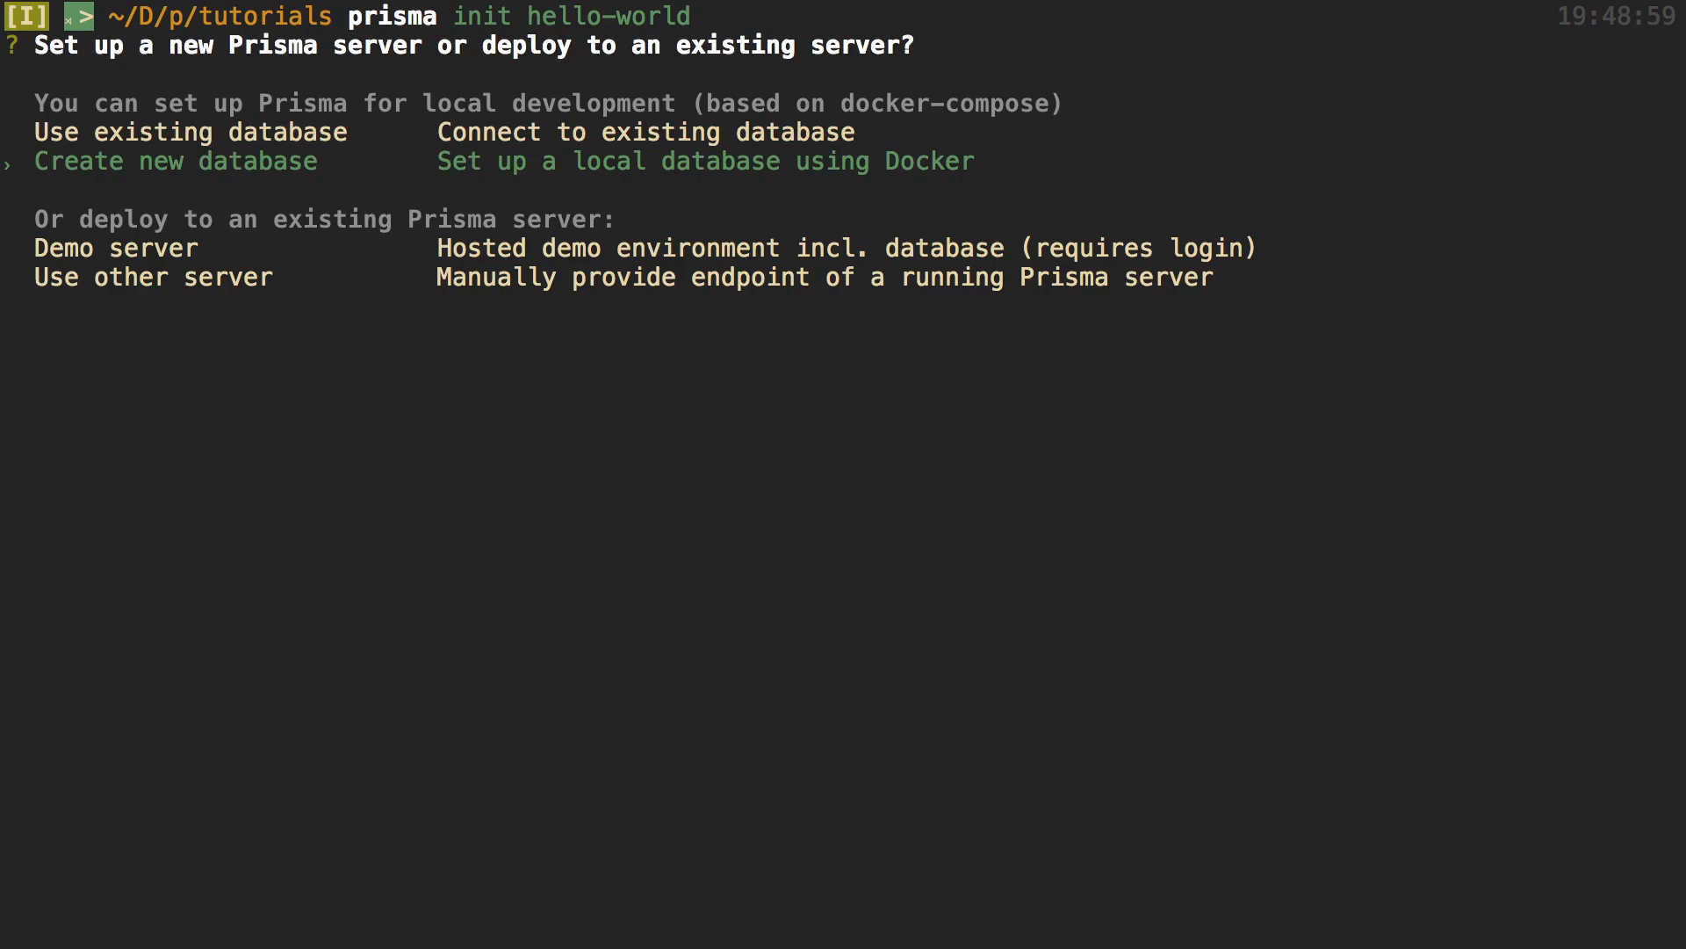
pyautogui.press('up')
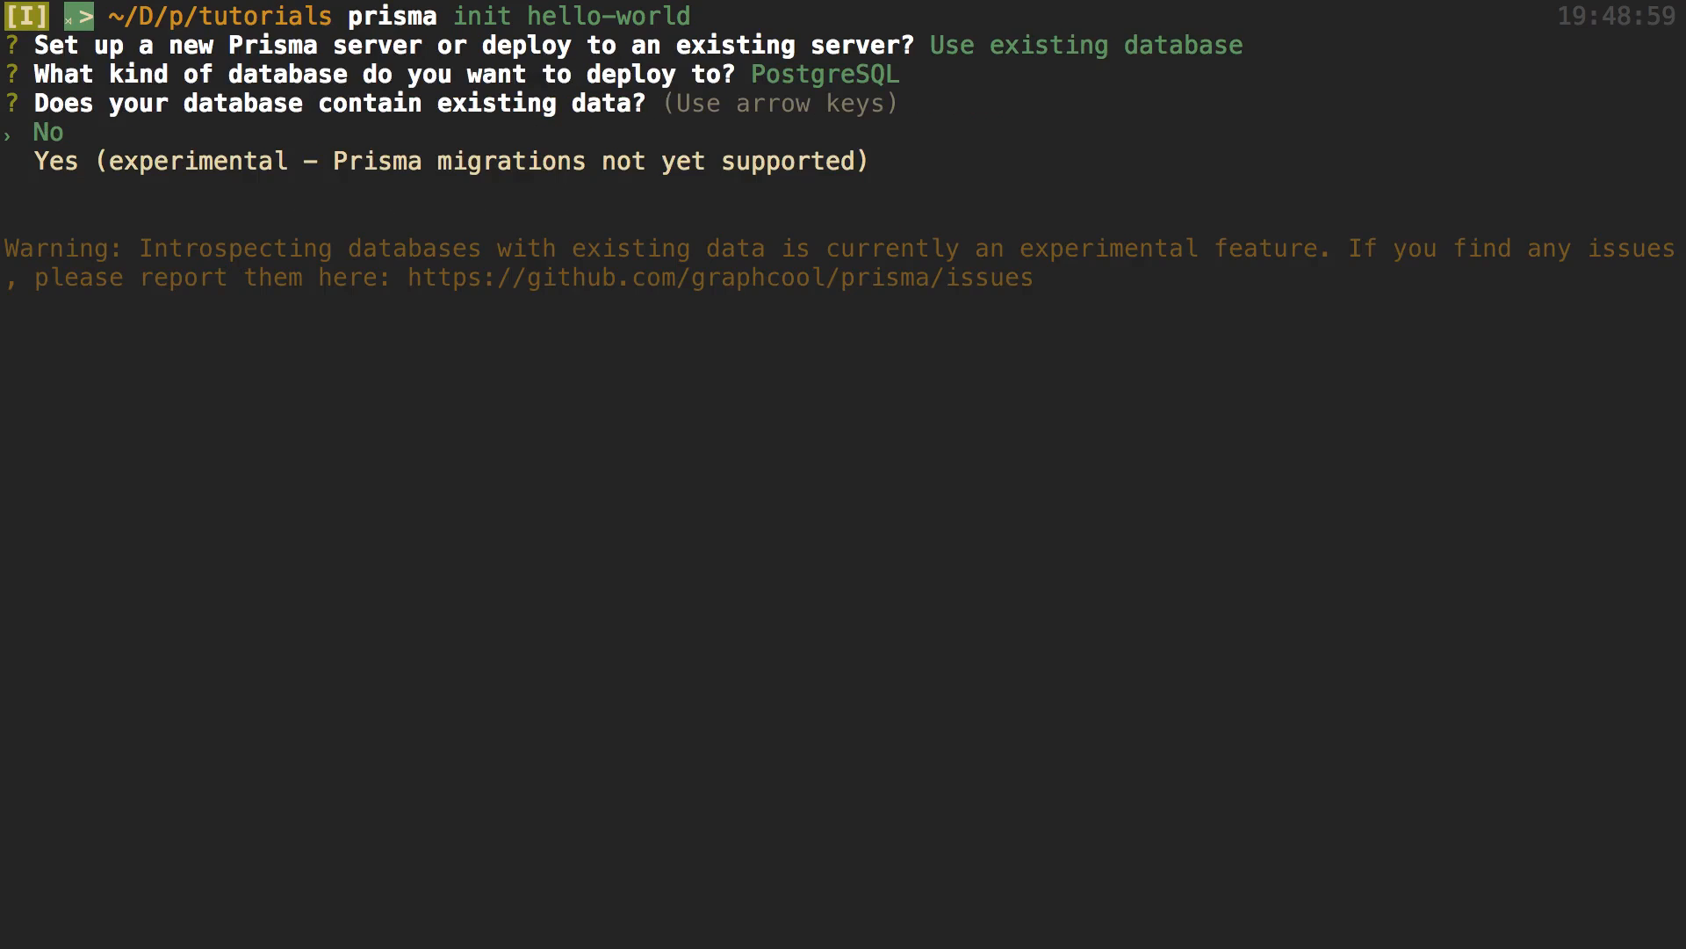
pyautogui.press('Down')
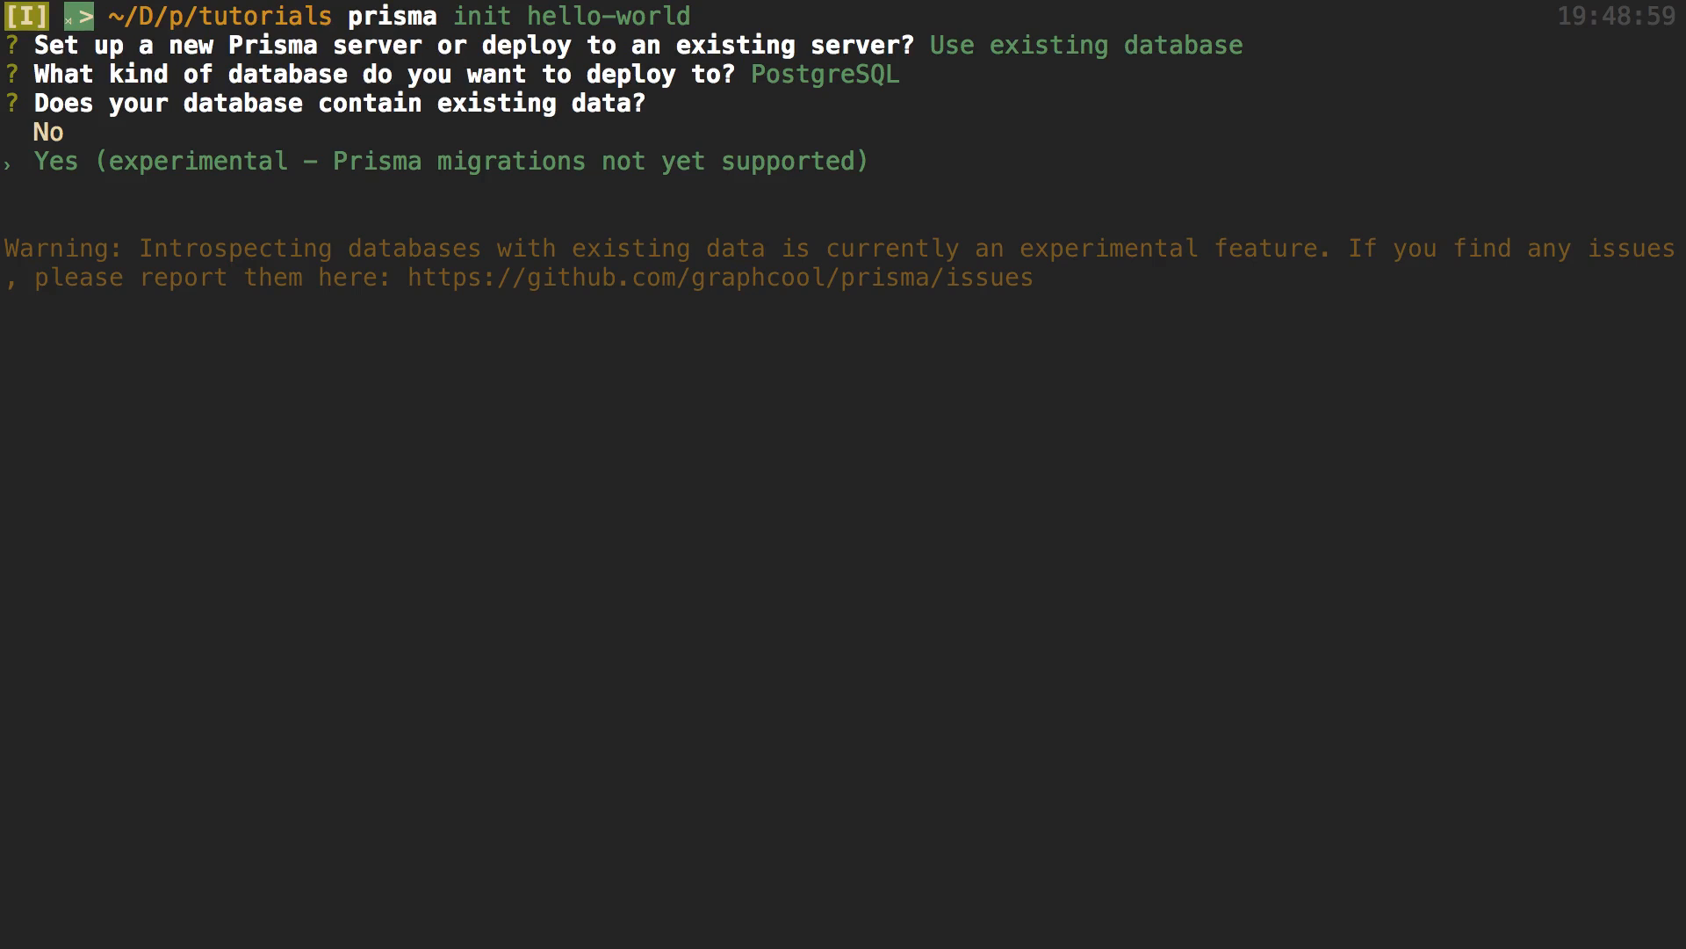
pyautogui.moveTo(1041, 272)
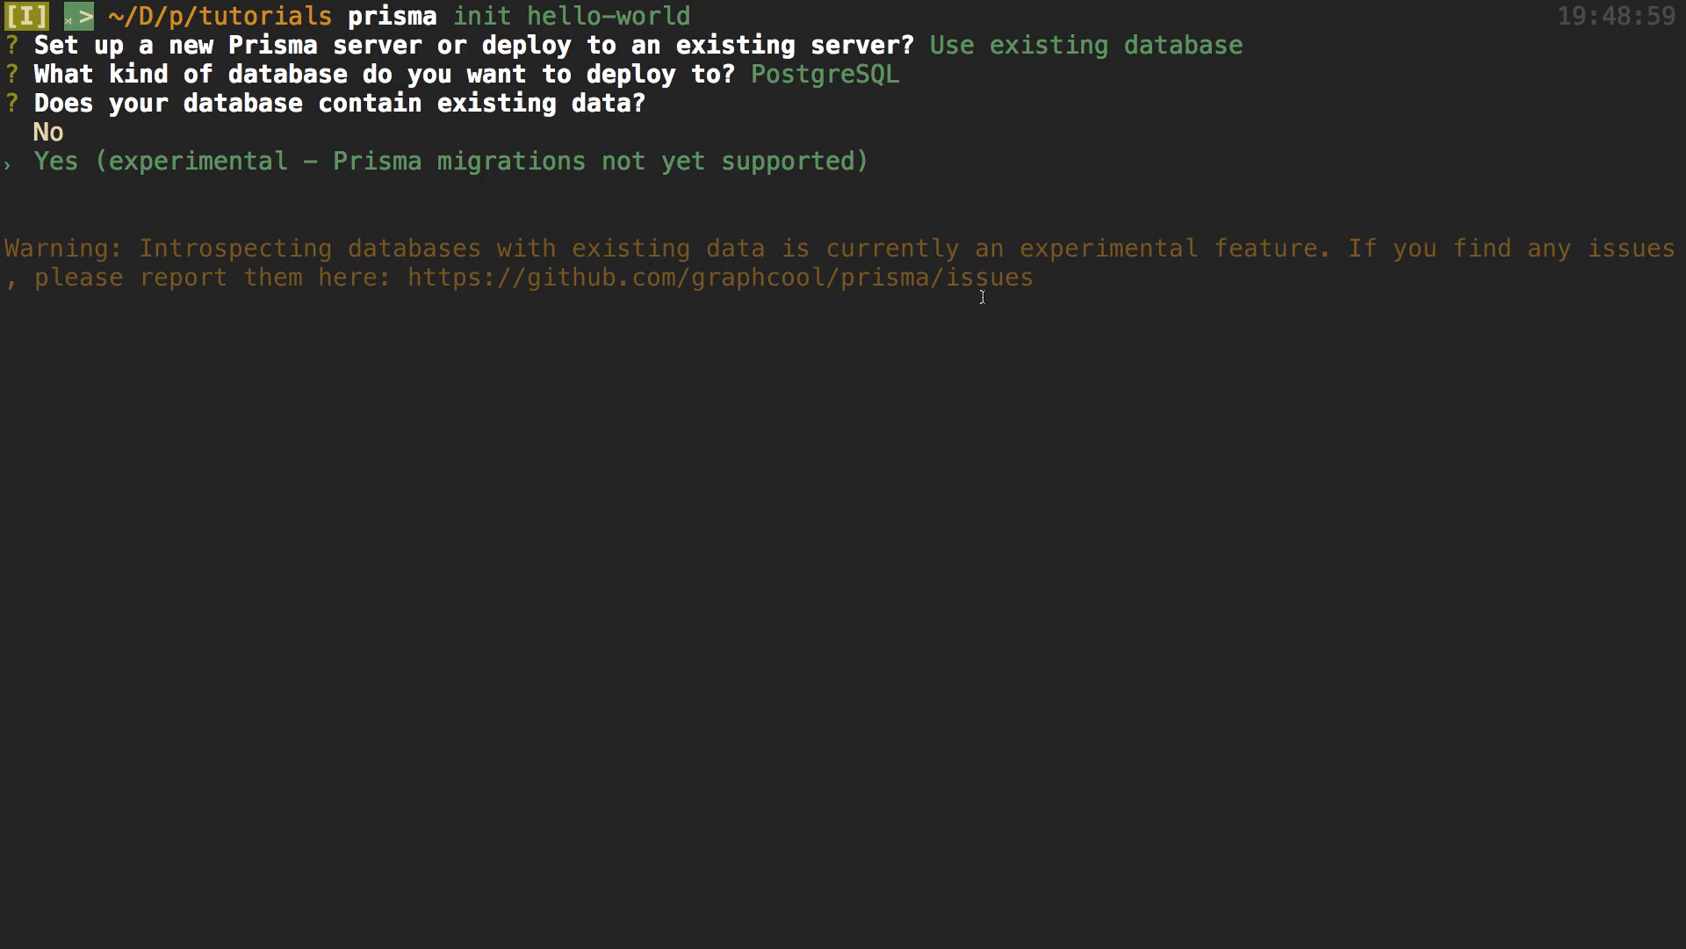
pyautogui.press('enter')
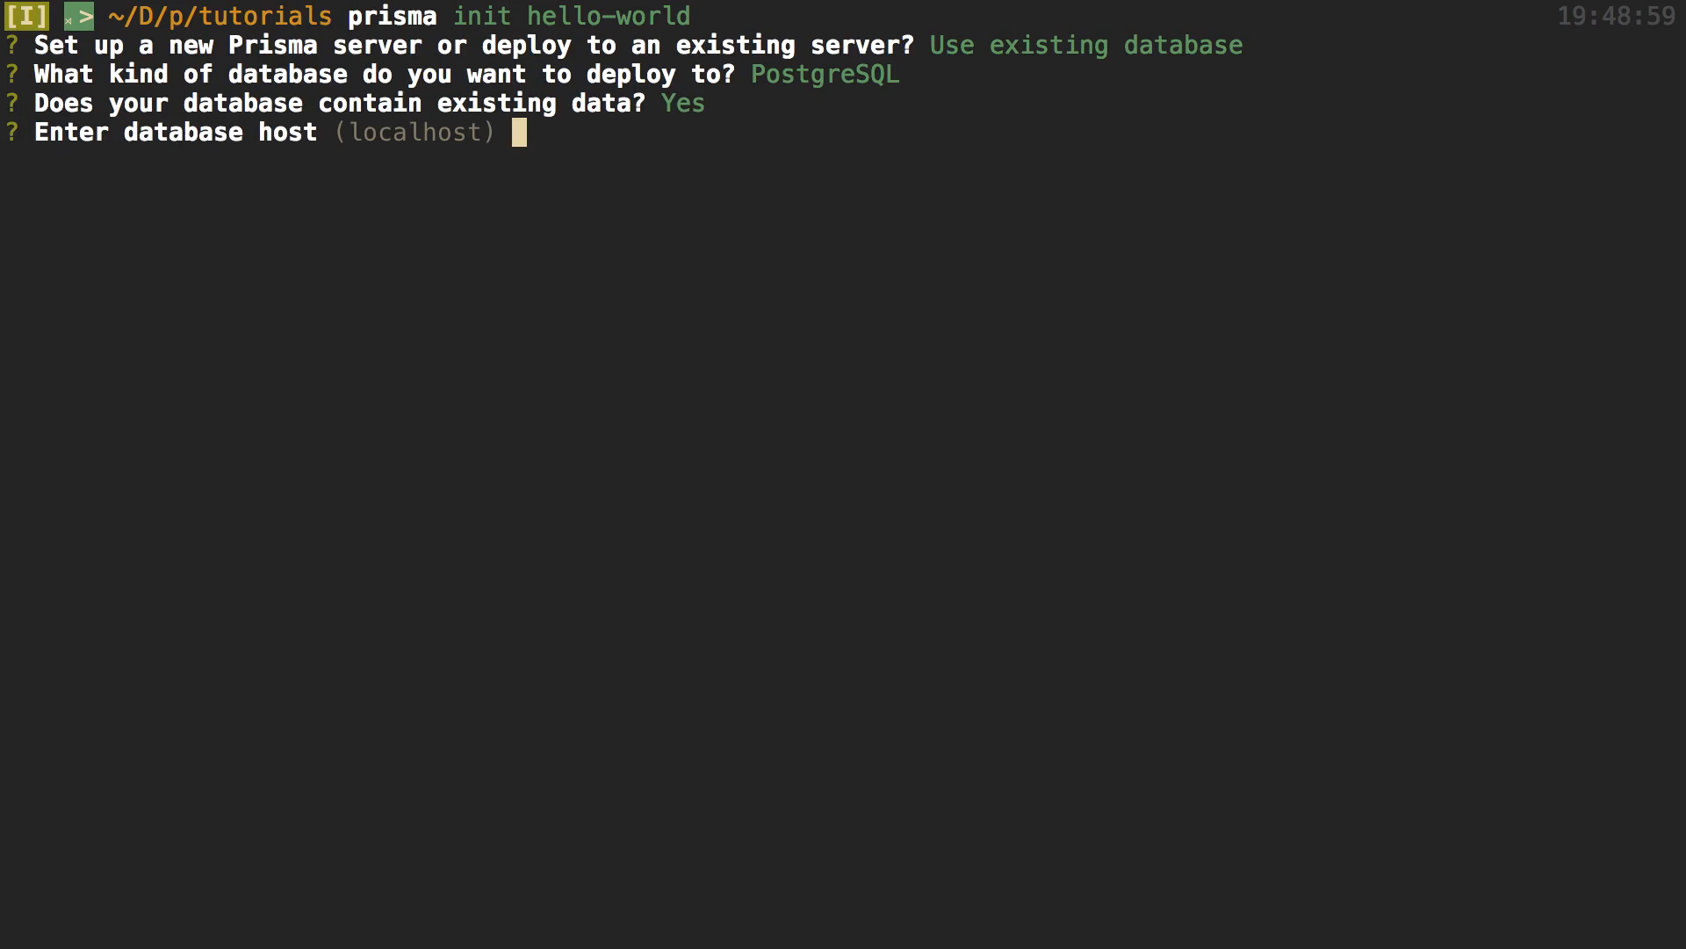
pyautogui.moveTo(980, 509)
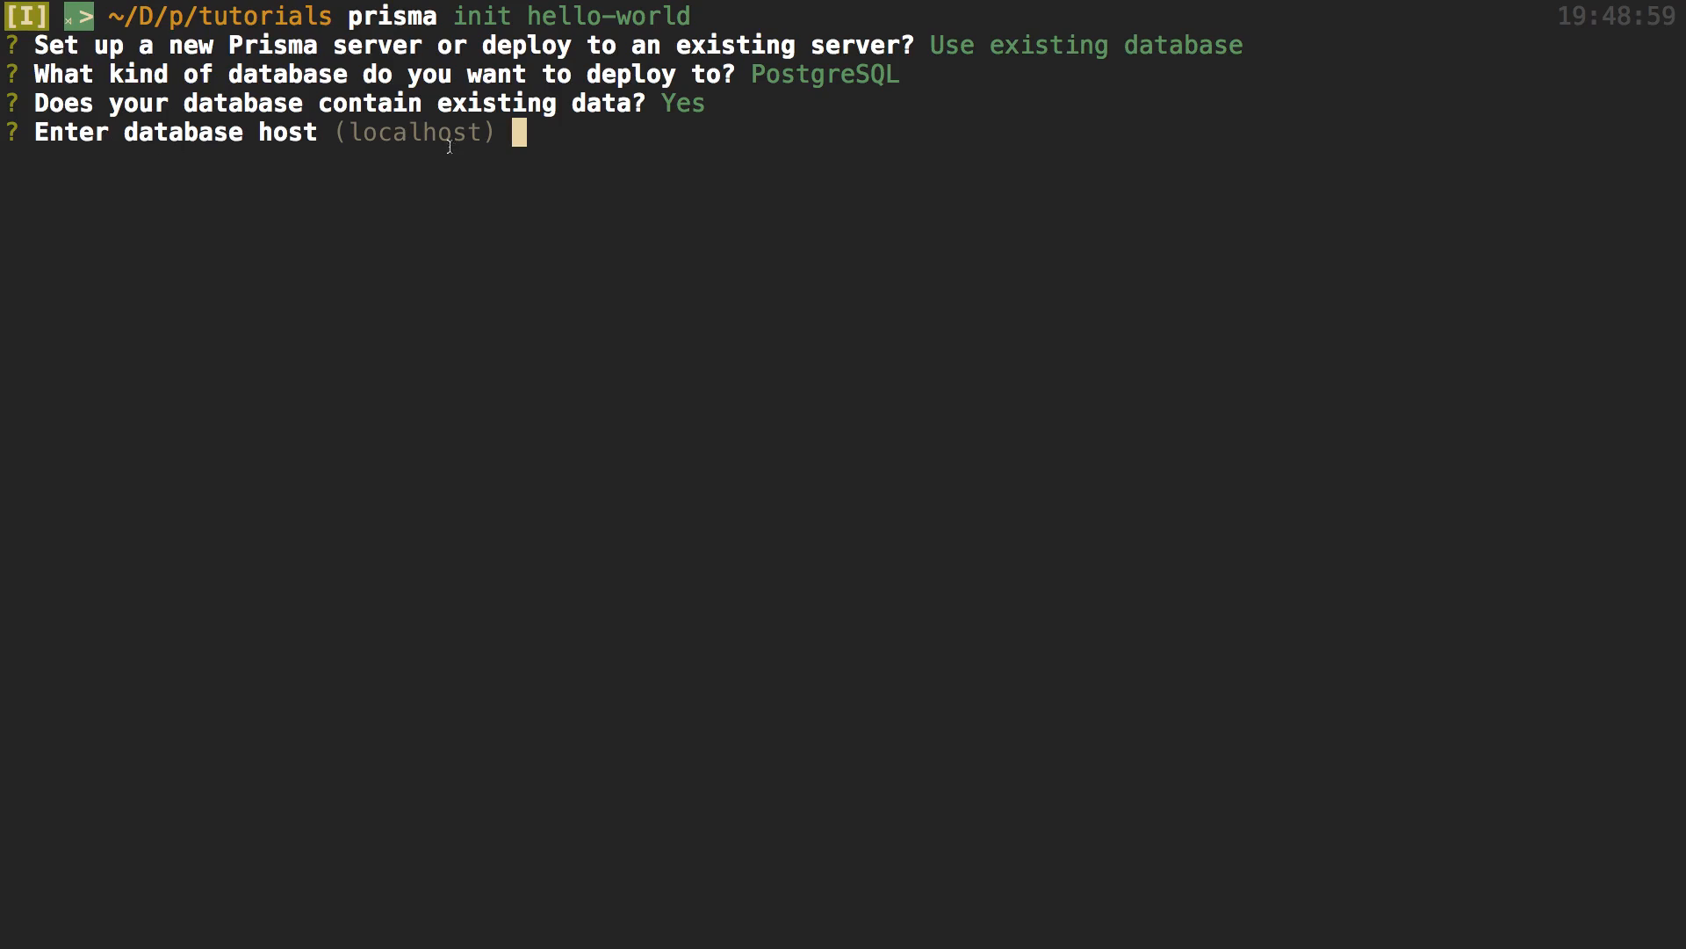
pyautogui.moveTo(521, 158)
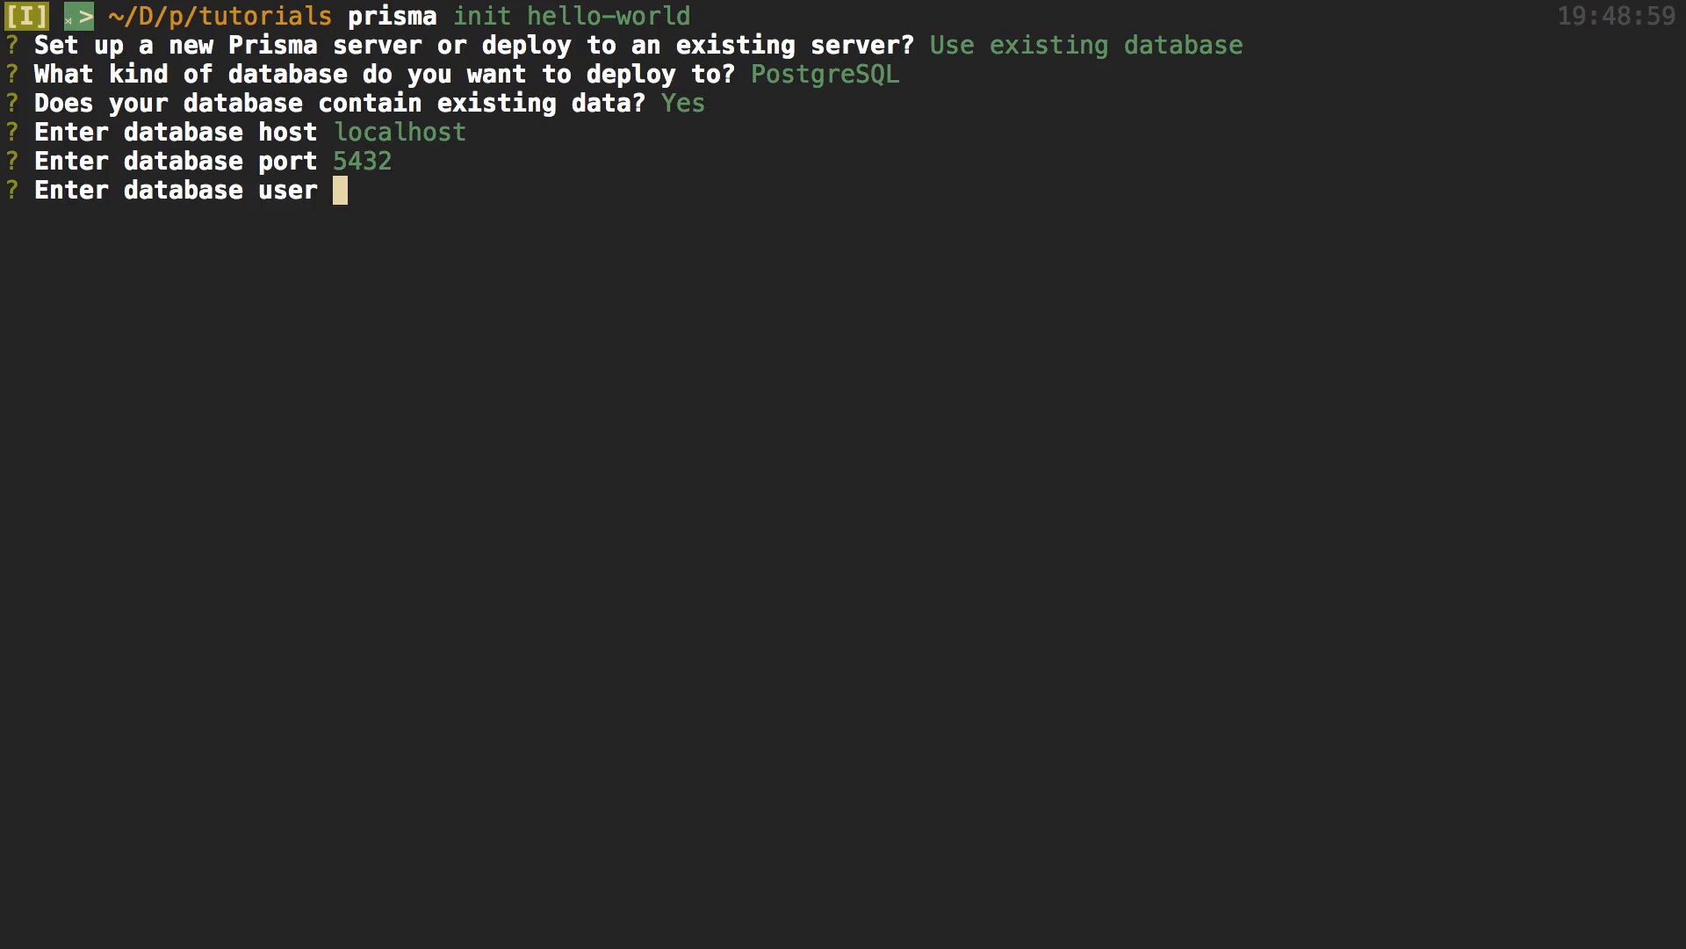
# Connect Prisma to slack-tmp as user postgres with schema public, then open hello-world in VS Code
pyautogui.write('postgres')
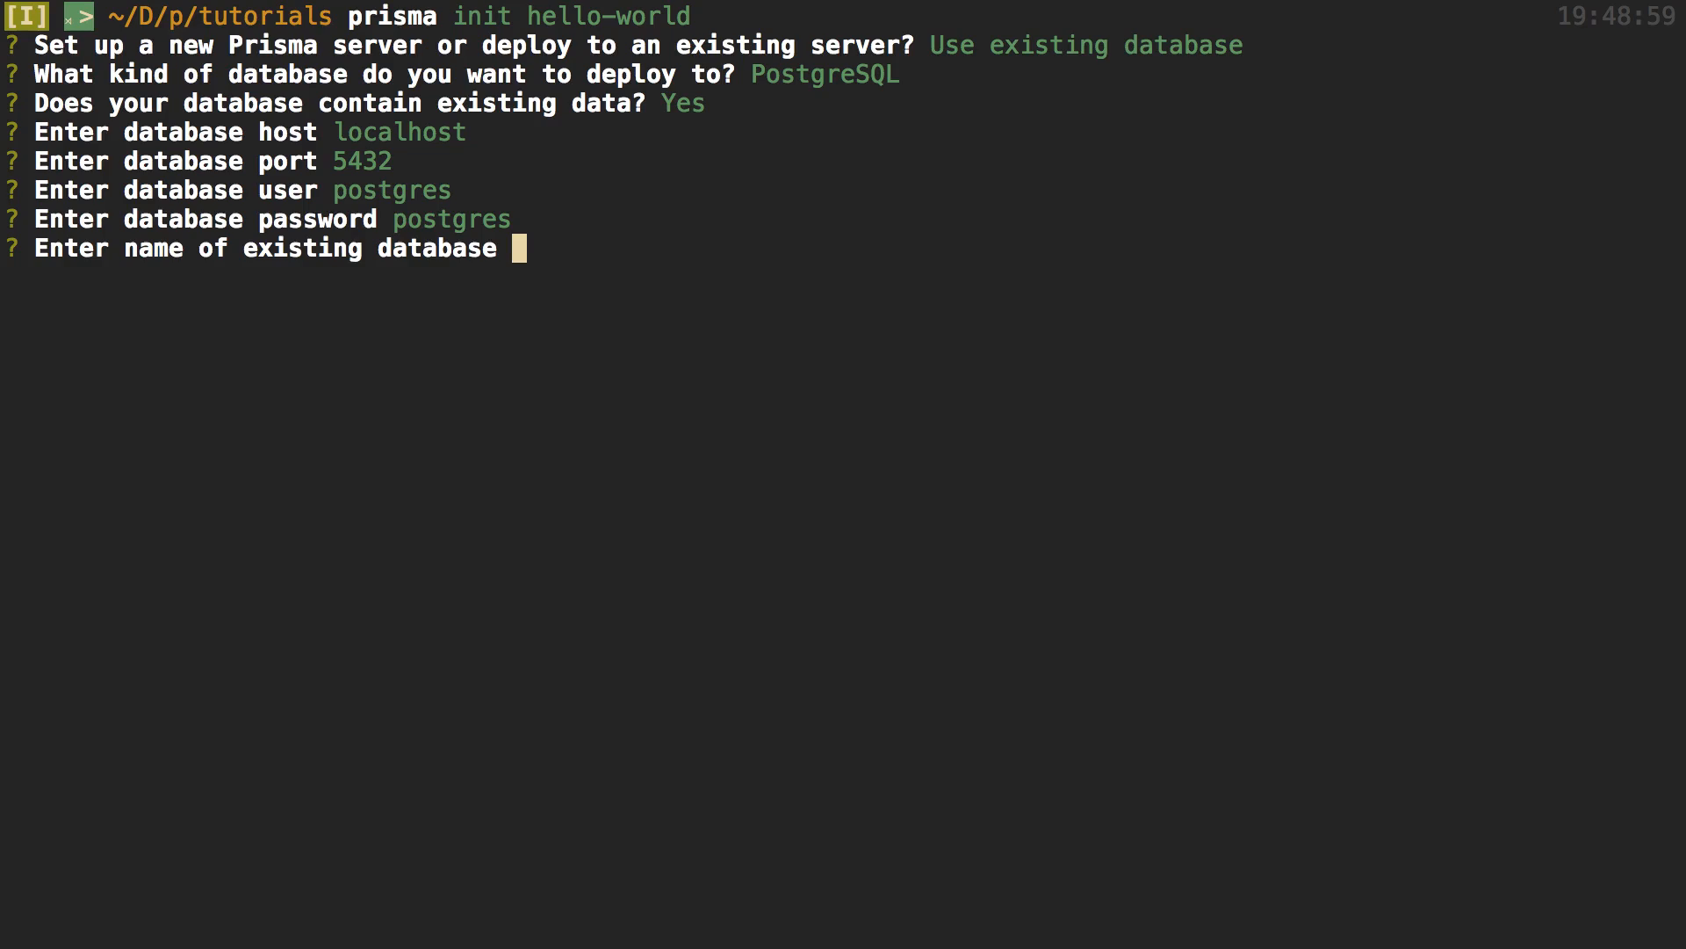
pyautogui.write('slack-tmp')
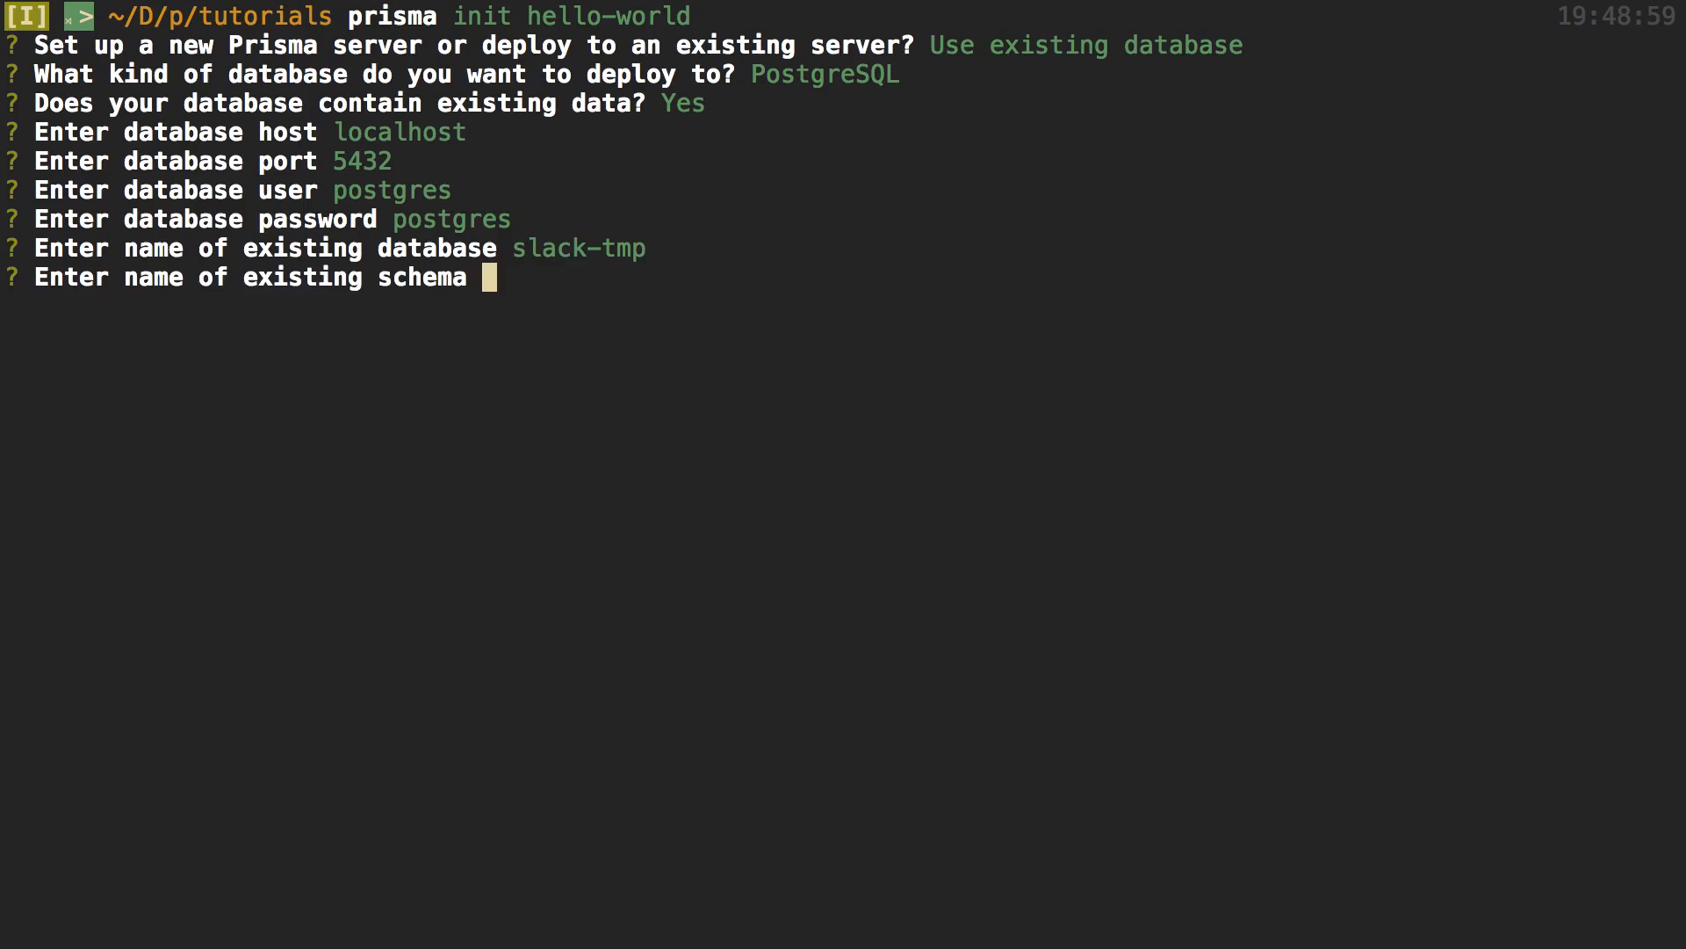
pyautogui.write('public')
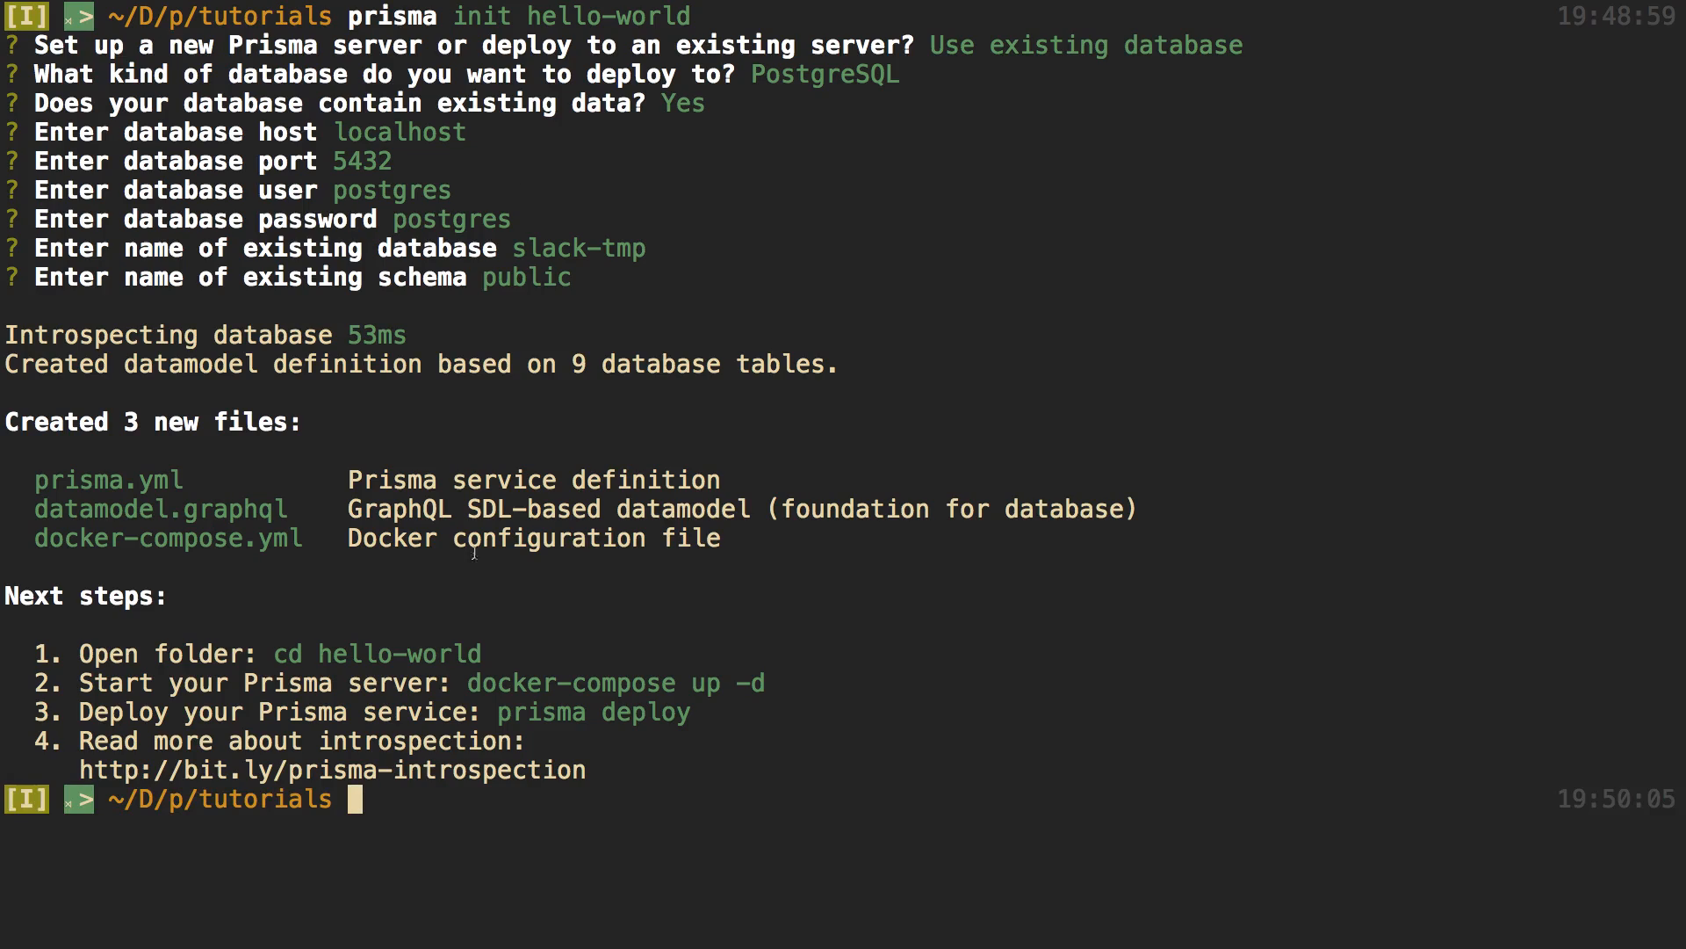
pyautogui.moveTo(364, 646)
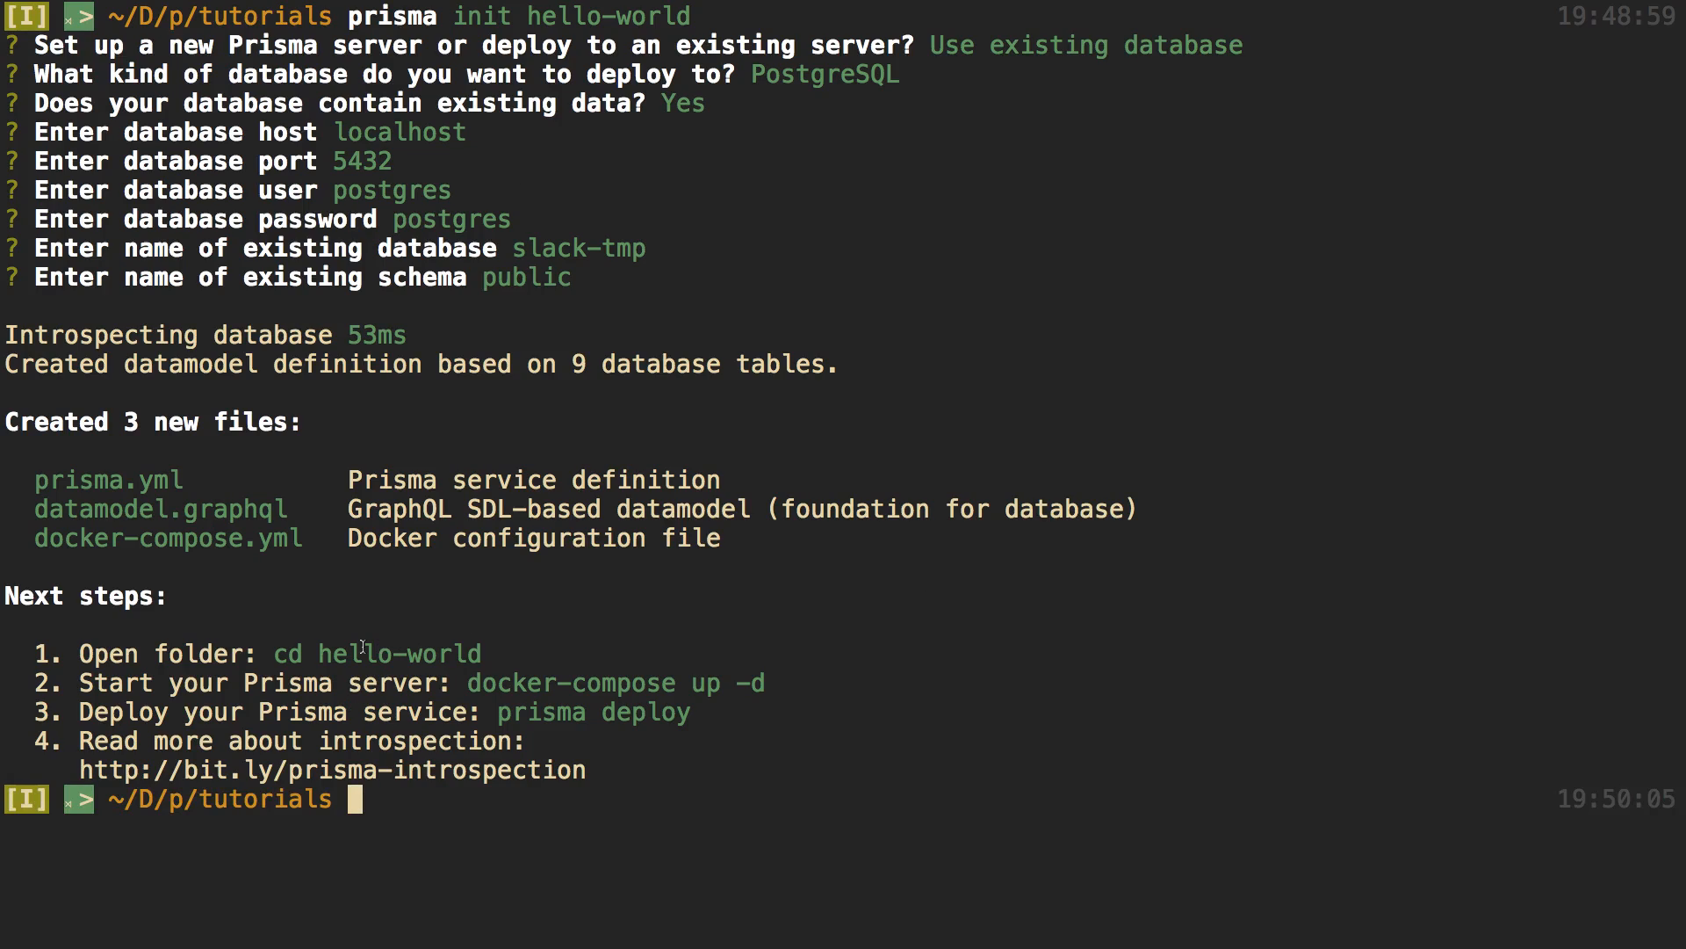
pyautogui.moveTo(523, 622)
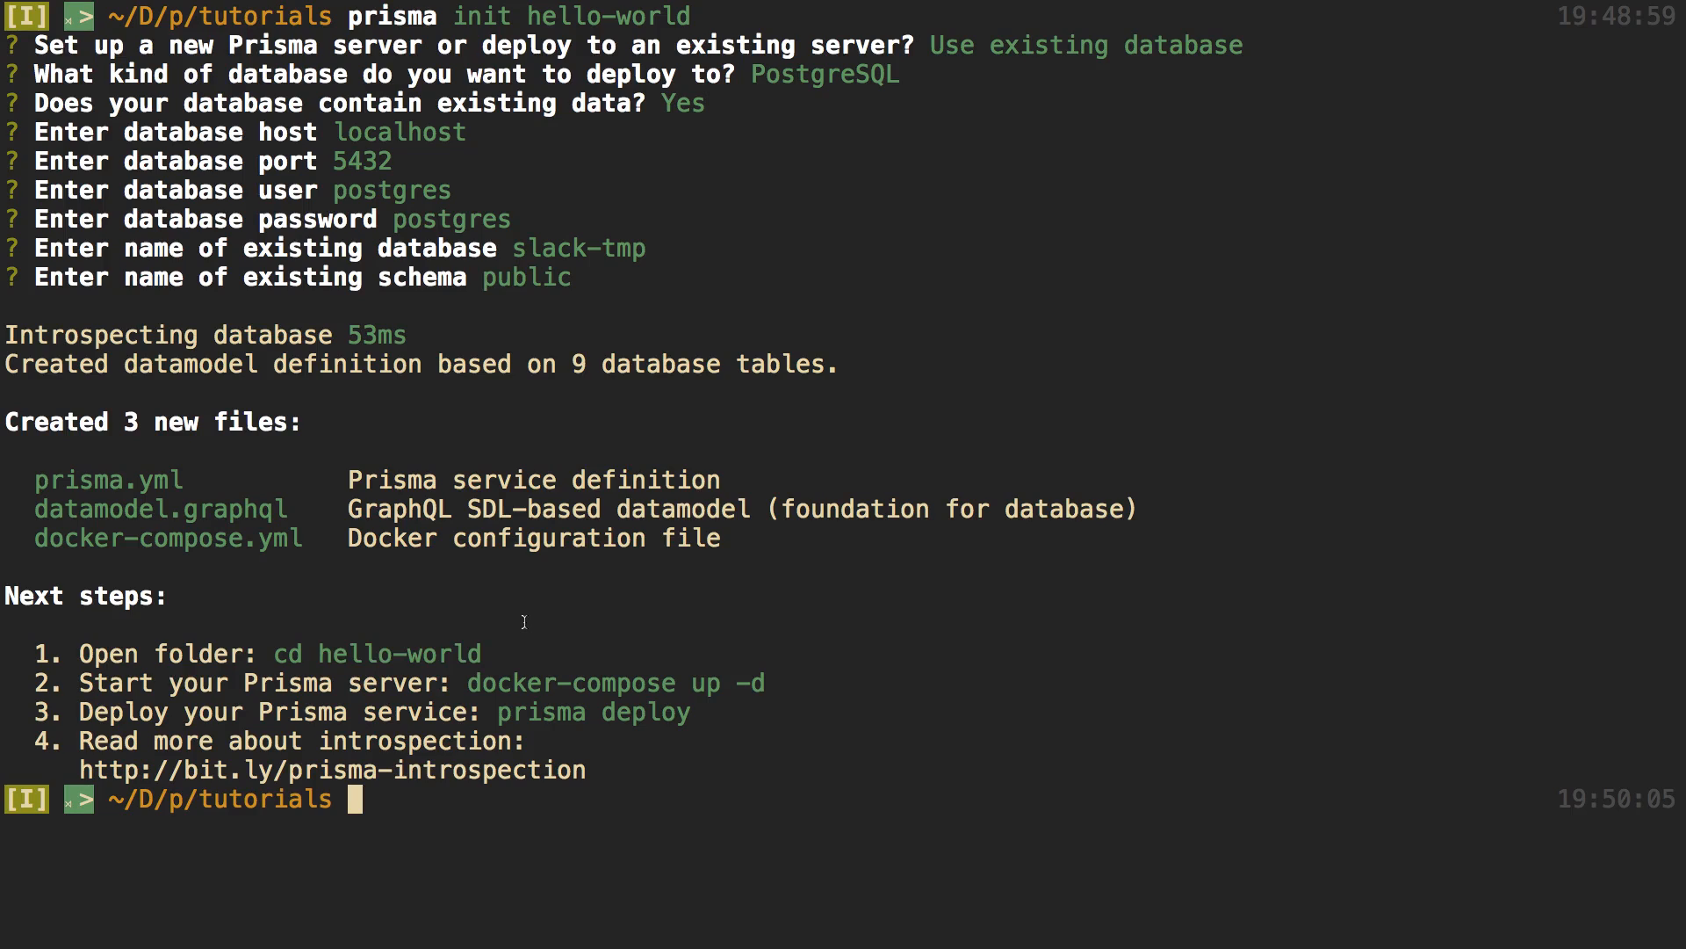
pyautogui.write('code hello-world/')
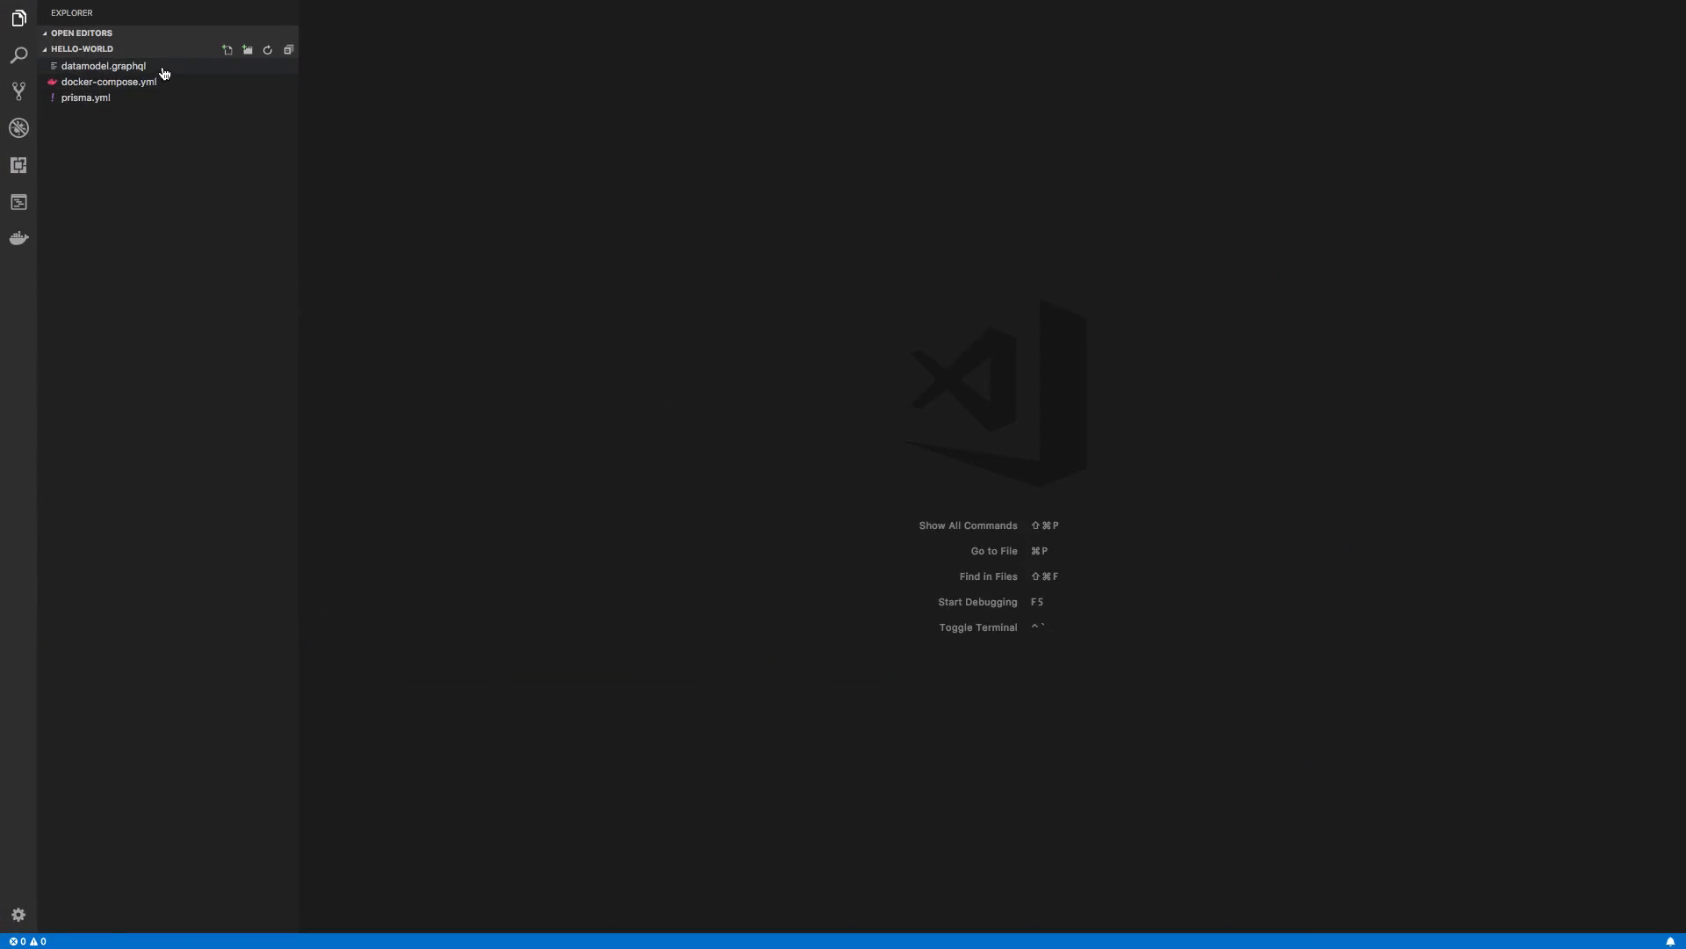
# Open datamodel.graphql and inspect the Channel_member type and its channel_id field
pyautogui.click(102, 66)
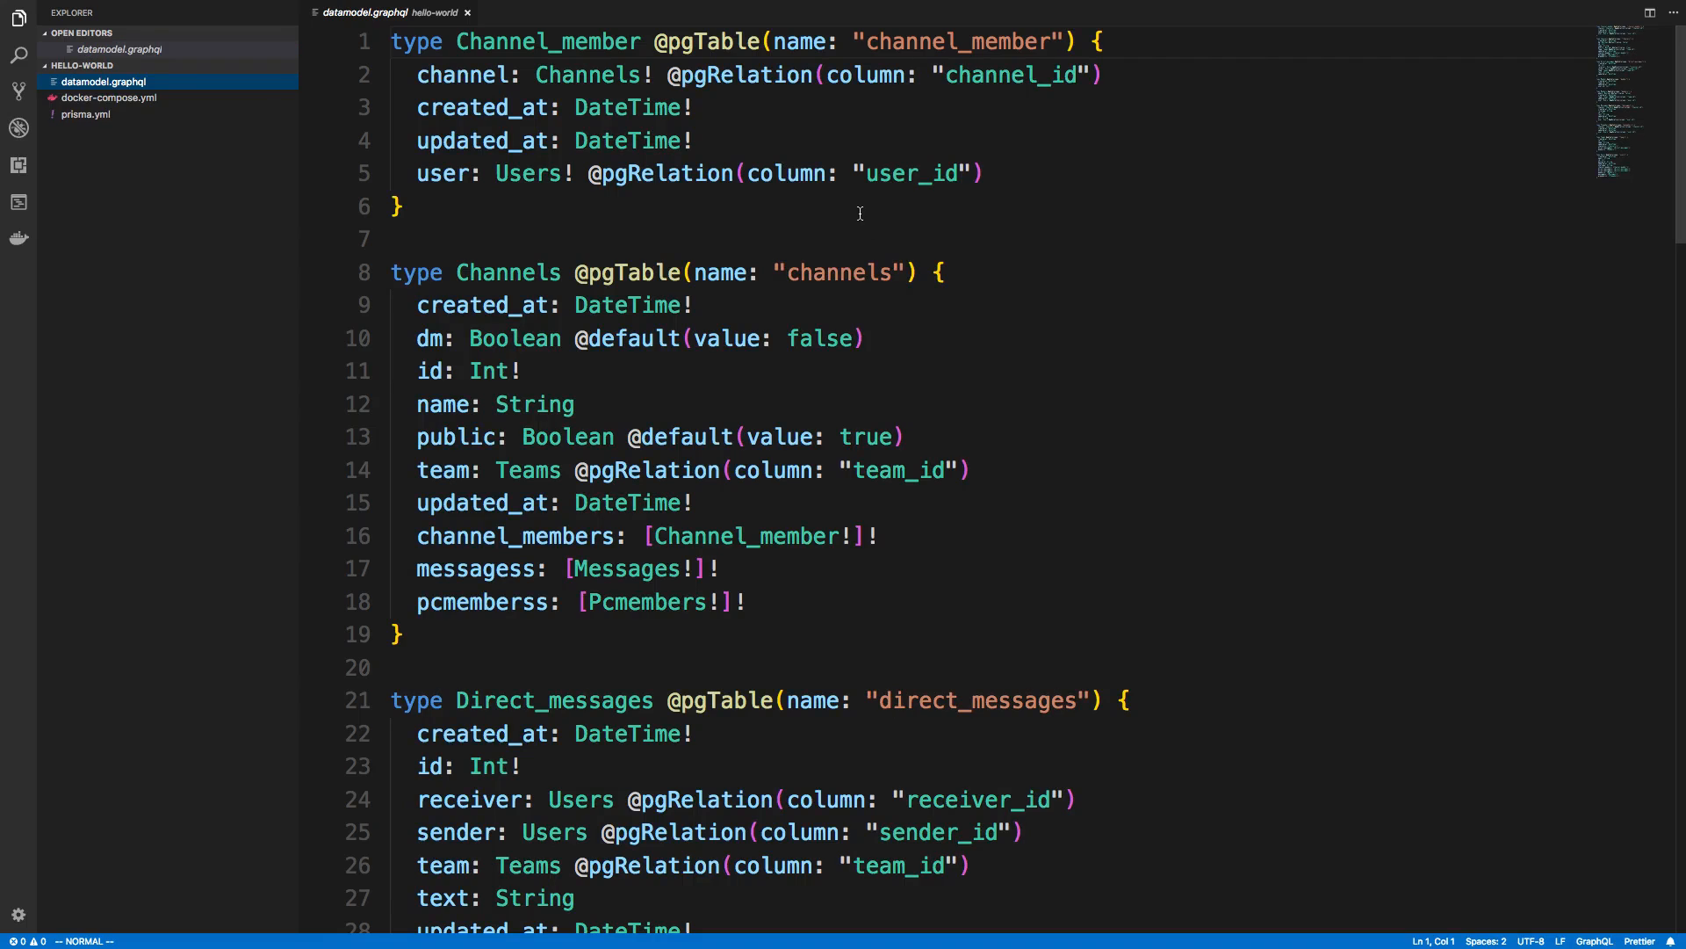
pyautogui.moveTo(646, 297)
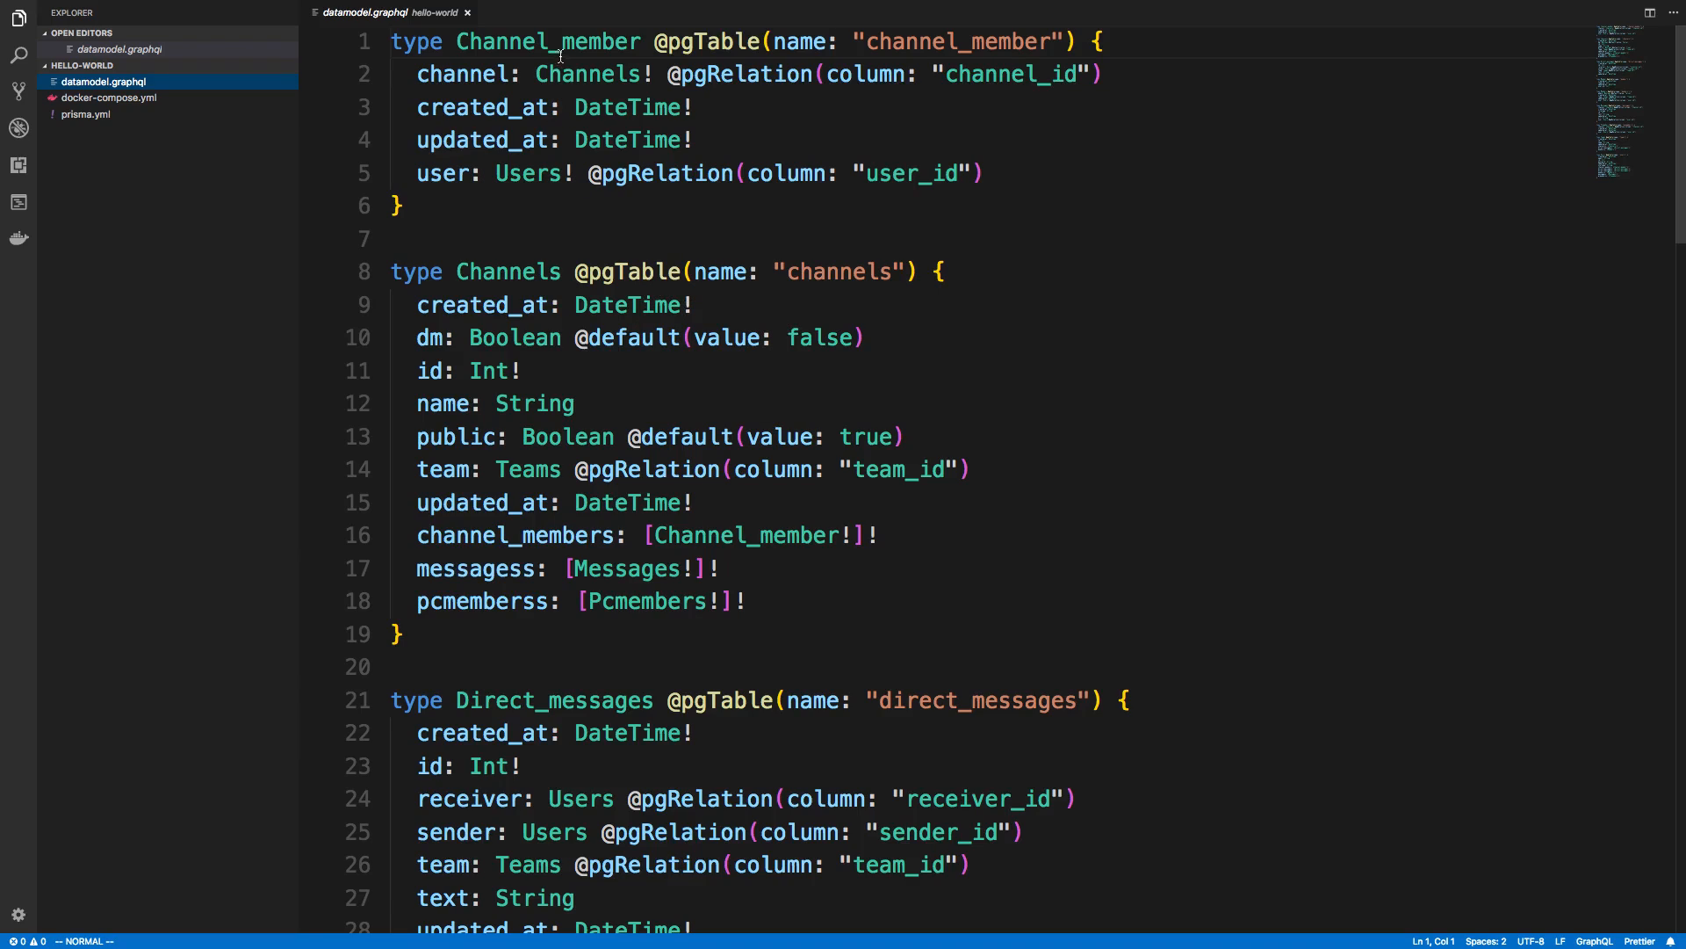
pyautogui.doubleClick(547, 41)
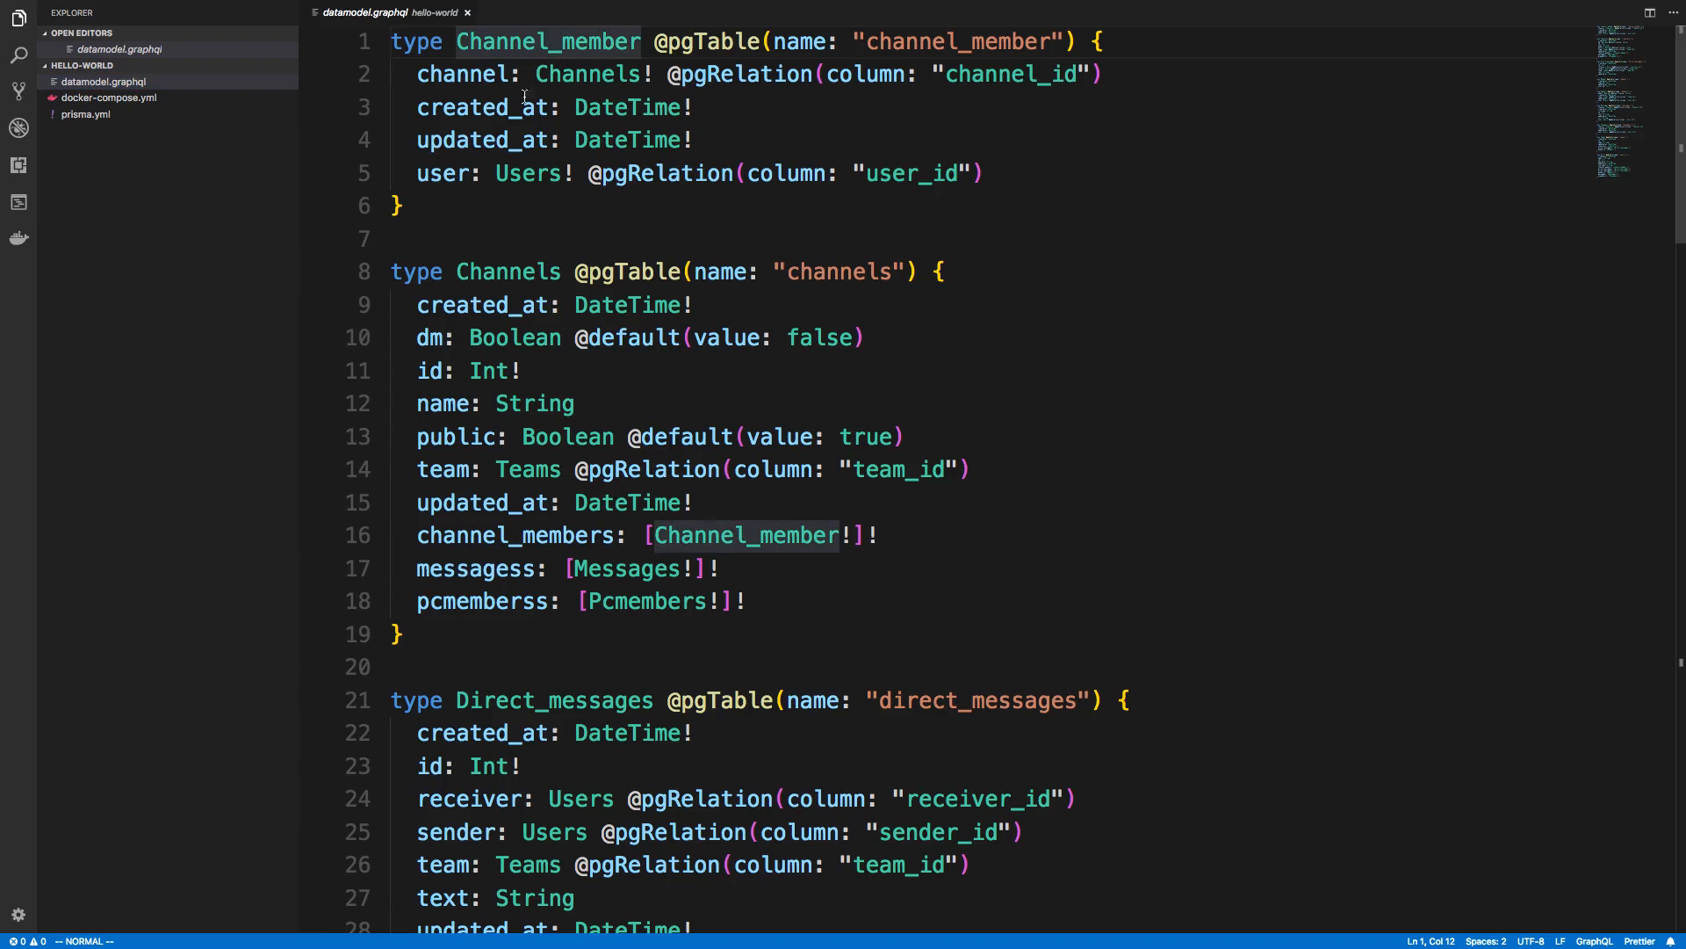
pyautogui.doubleClick(546, 41)
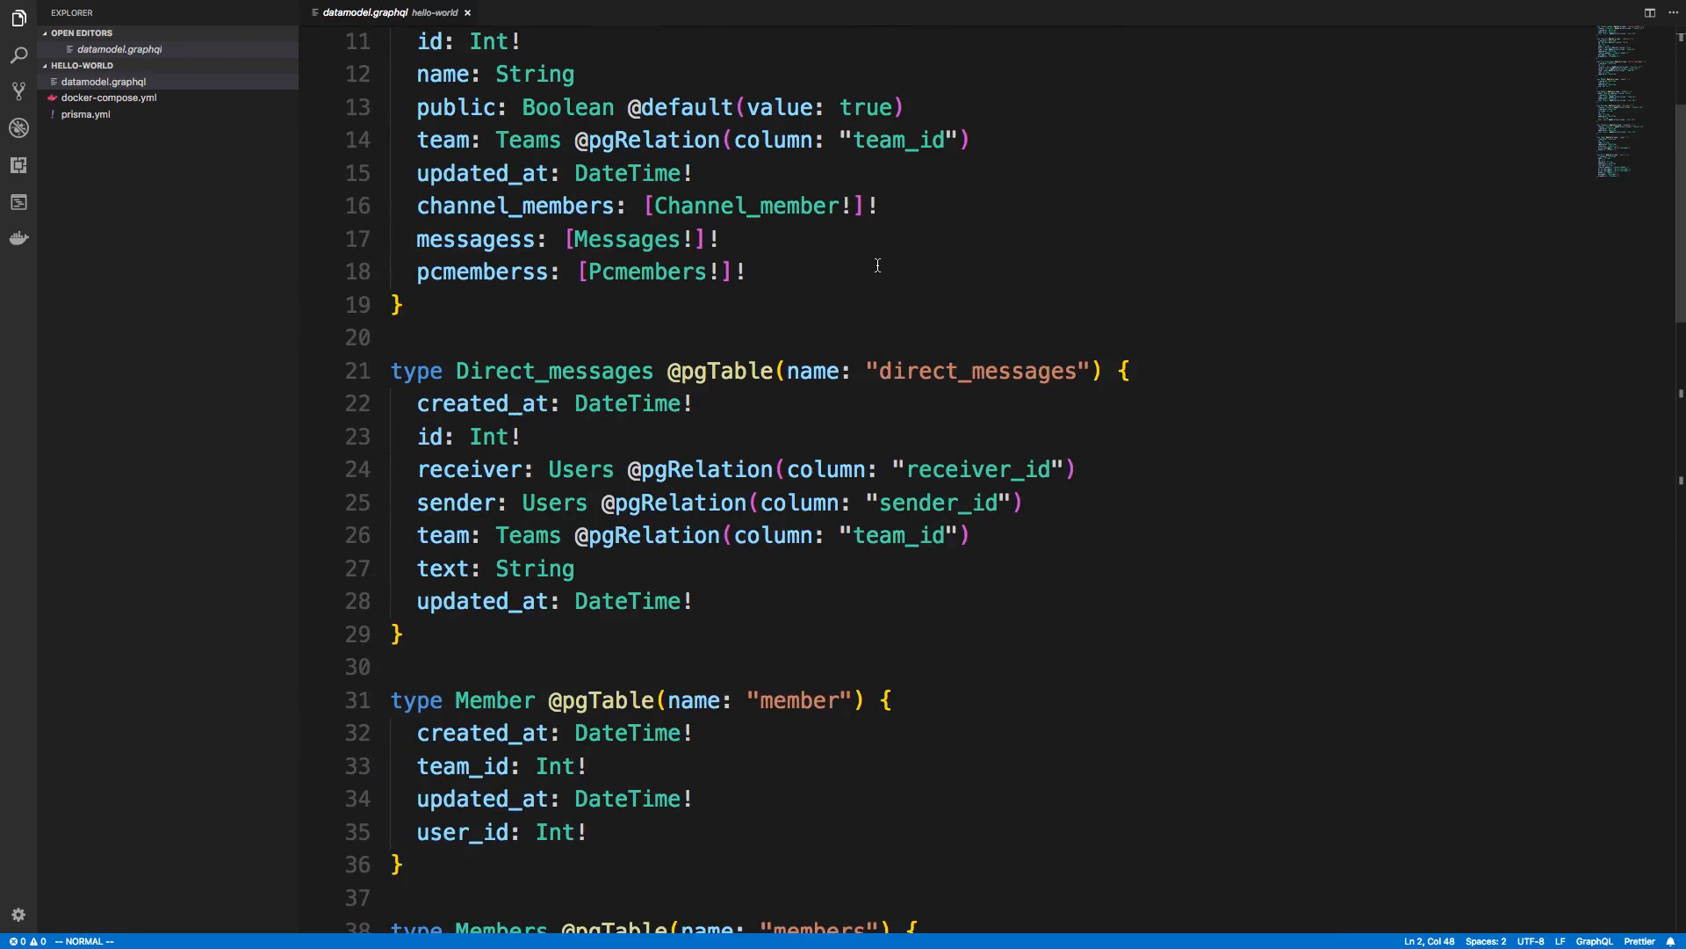
pyautogui.scroll(-3)
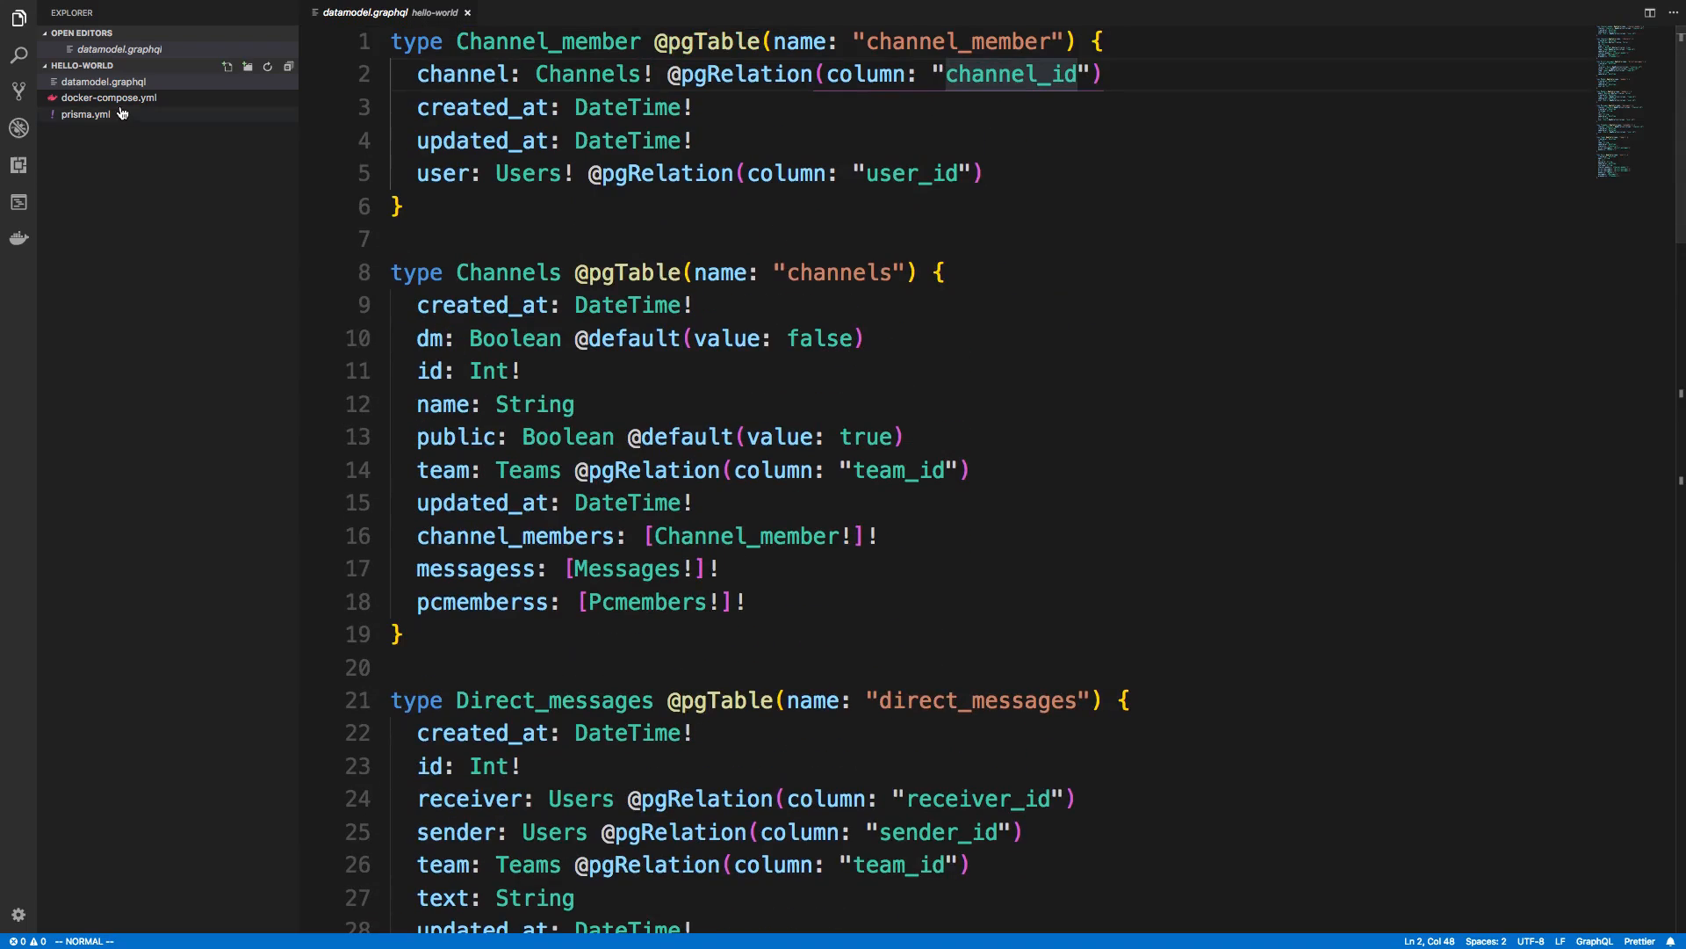
# Change the docker-compose.yml database host to host.docker.internal
pyautogui.click(109, 96)
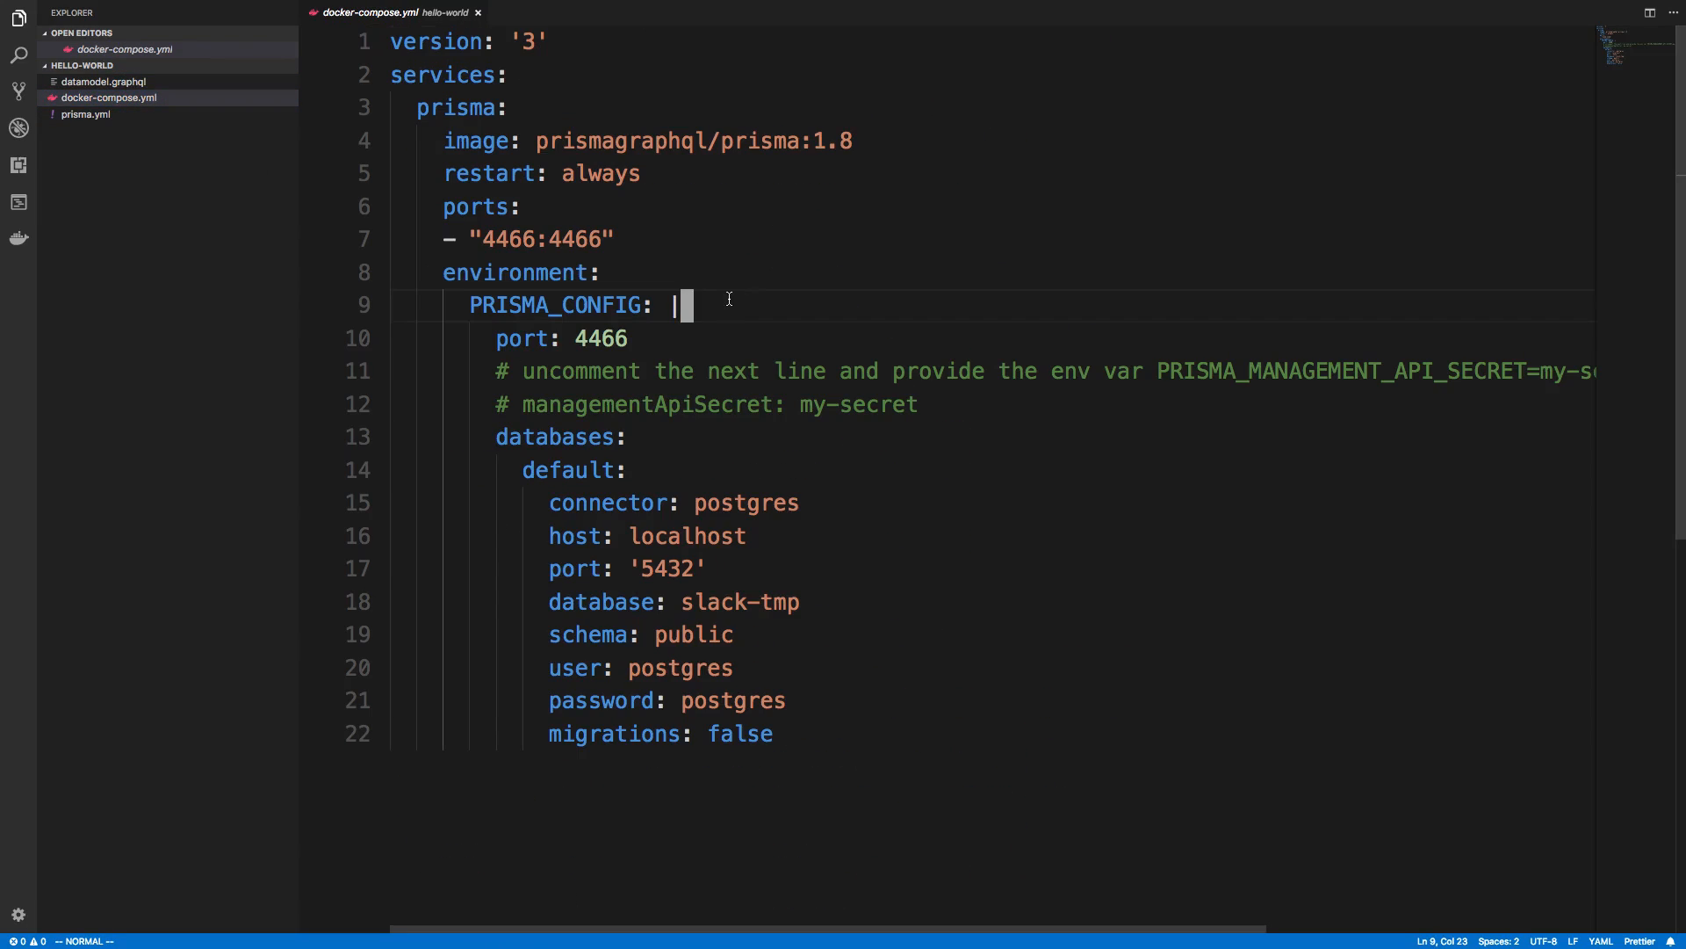
pyautogui.press('Backspace')
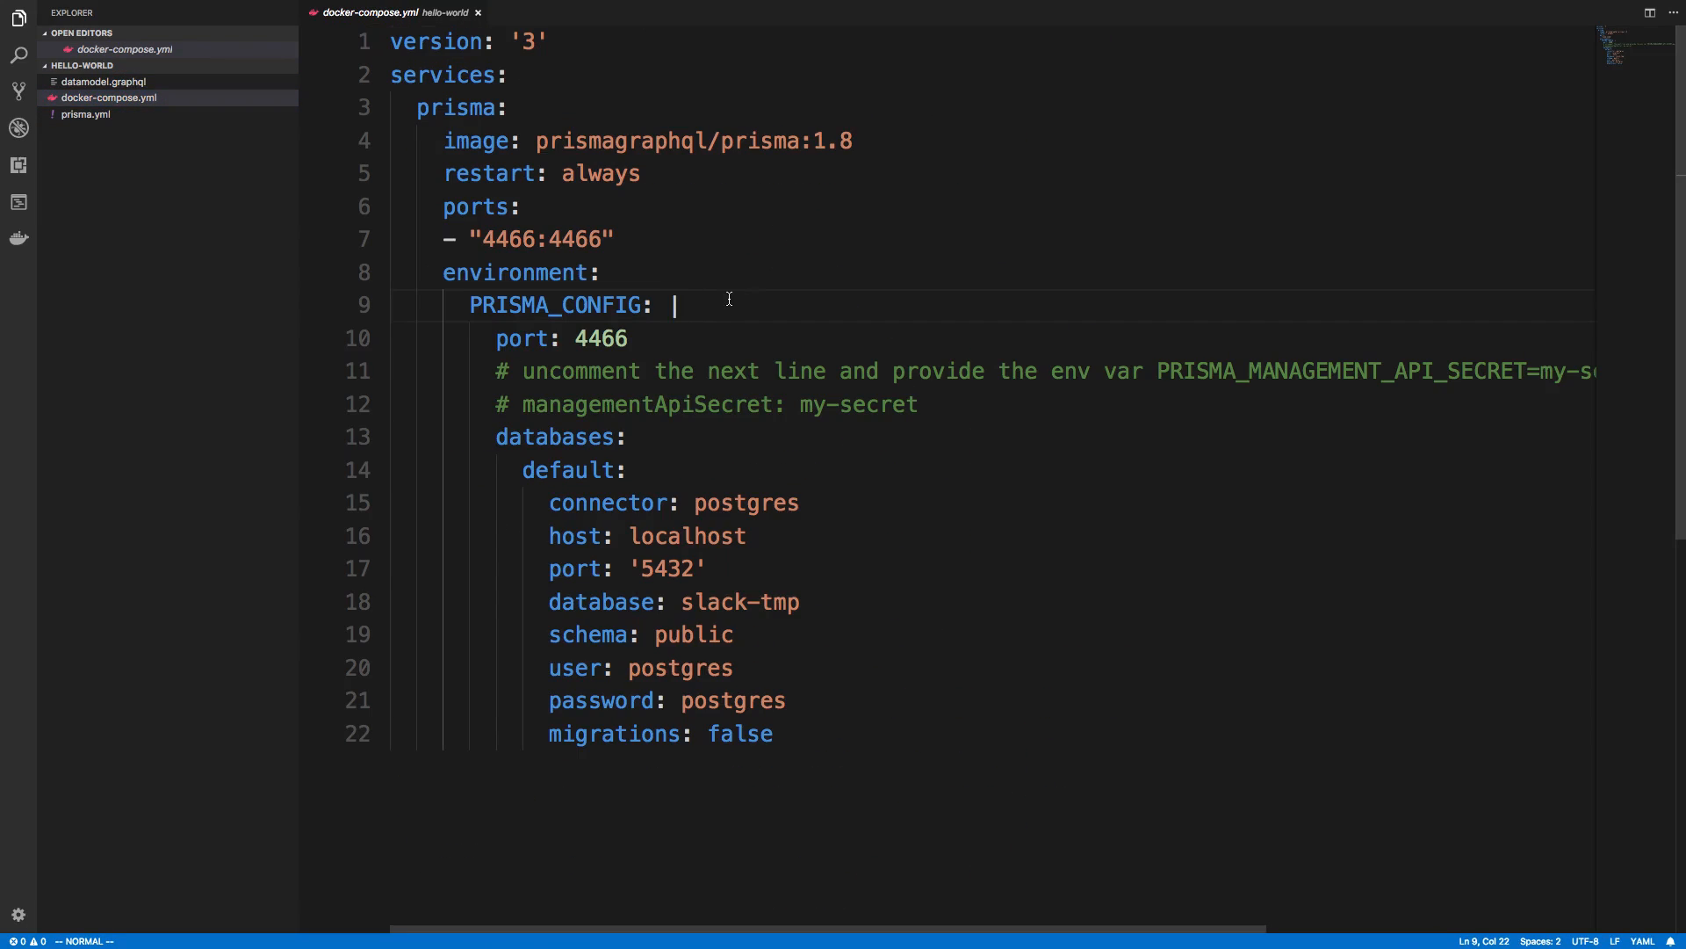
pyautogui.moveTo(633, 535)
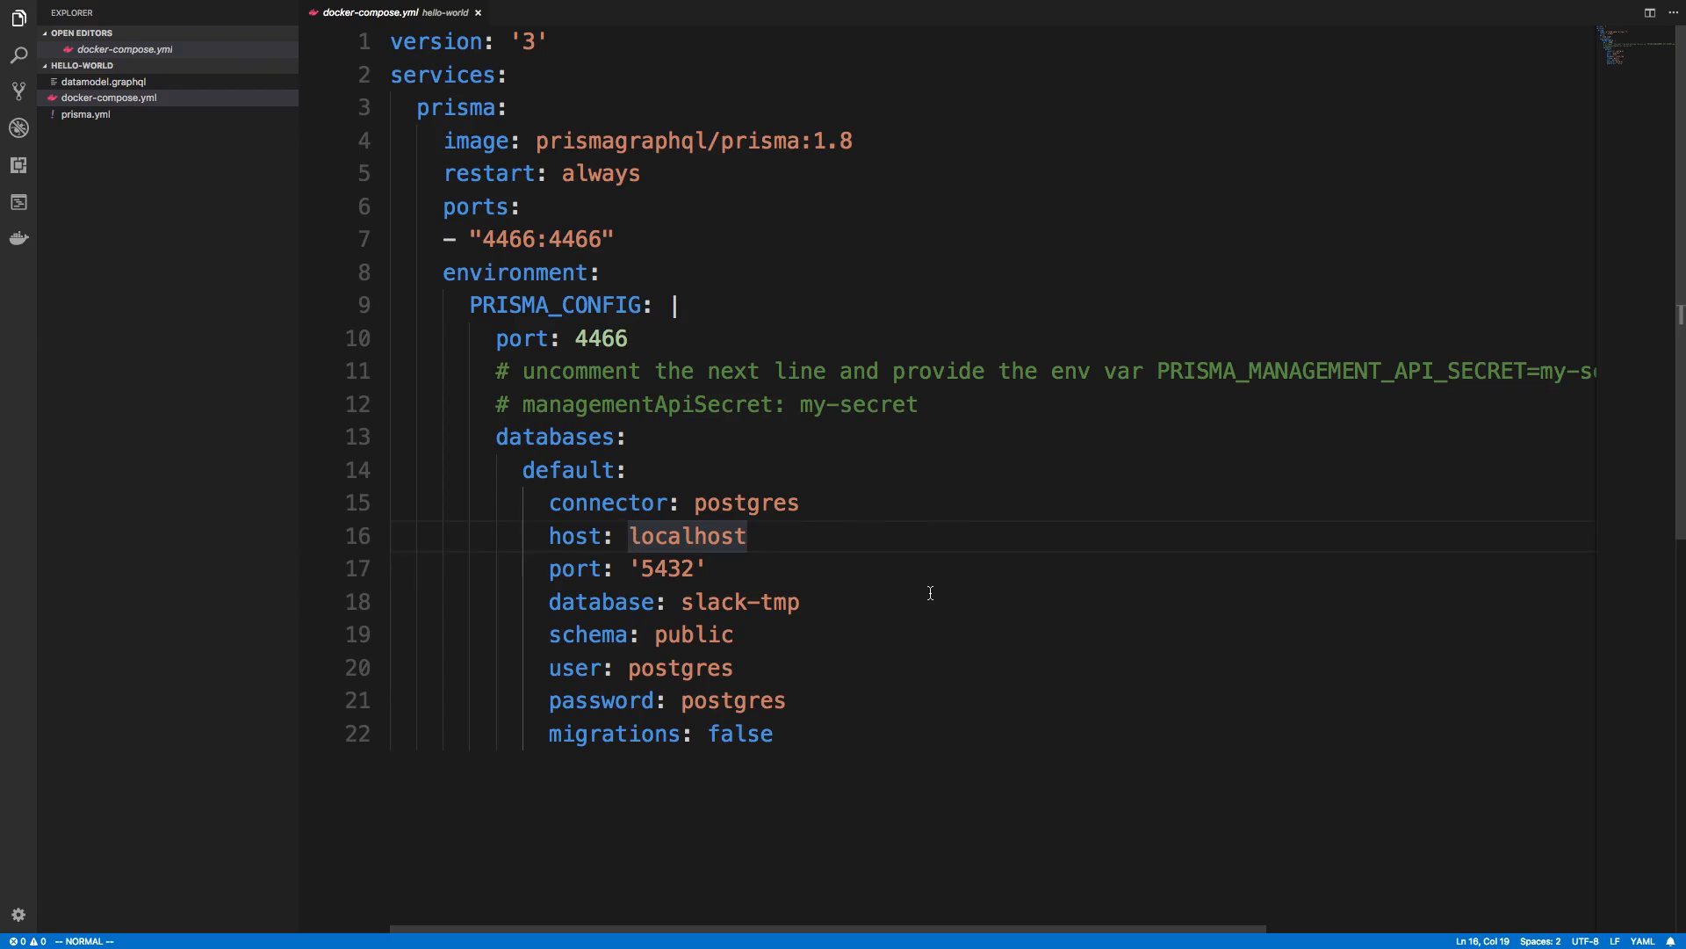
pyautogui.write('host.docke')
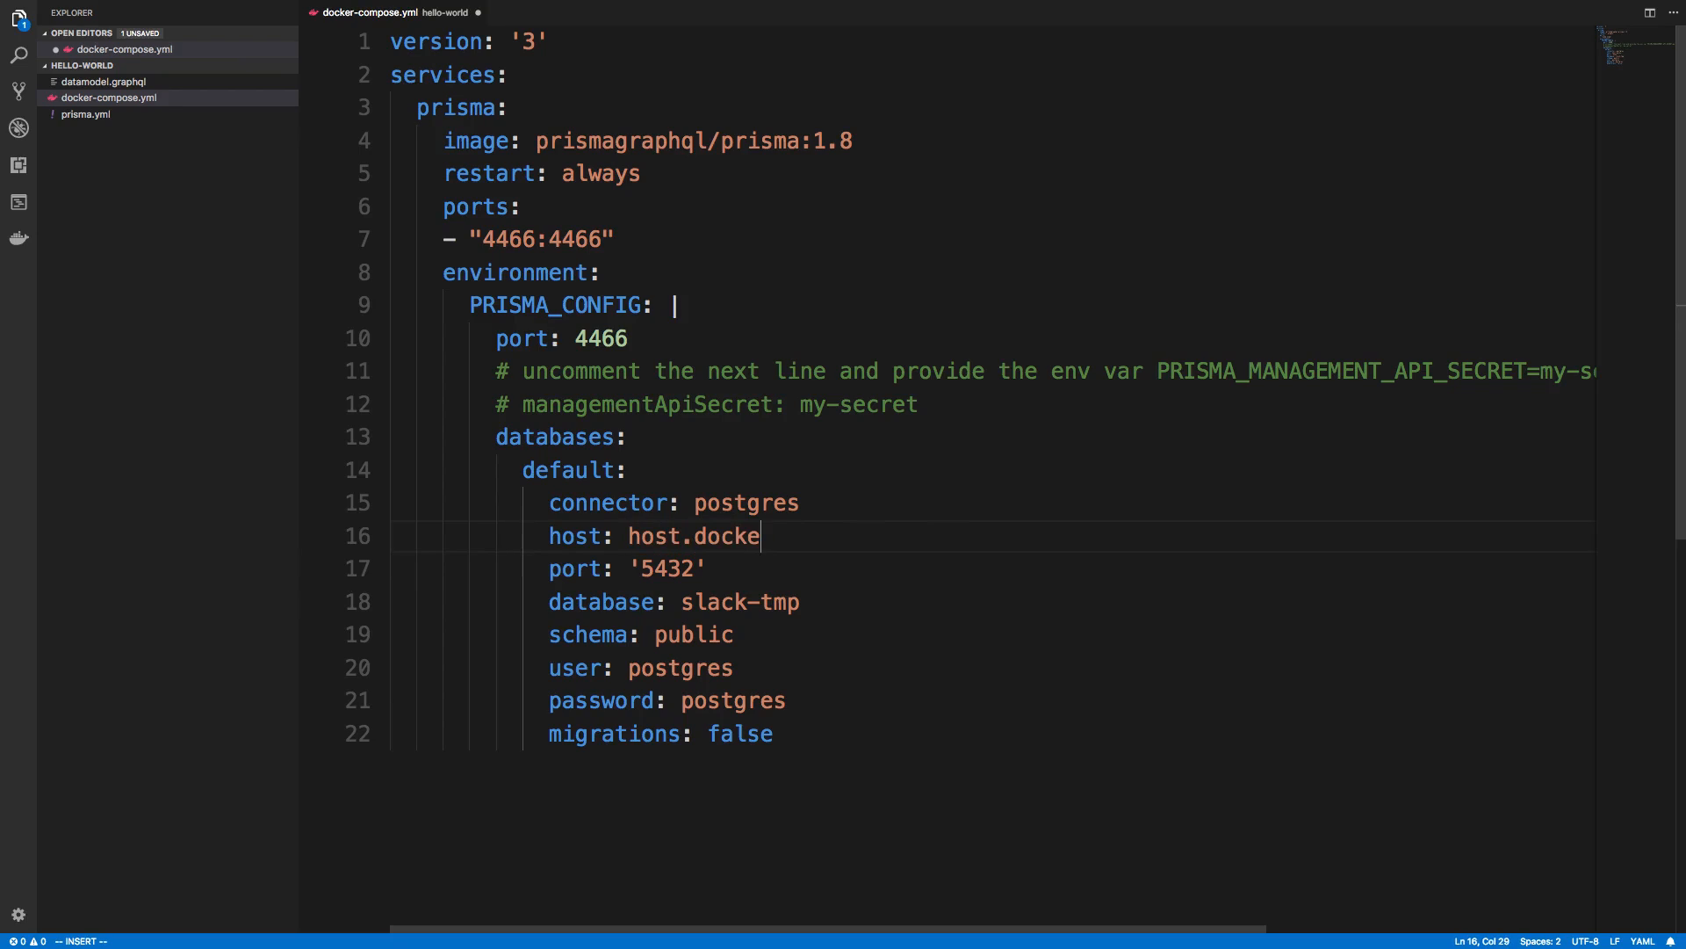
pyautogui.write('r.internal')
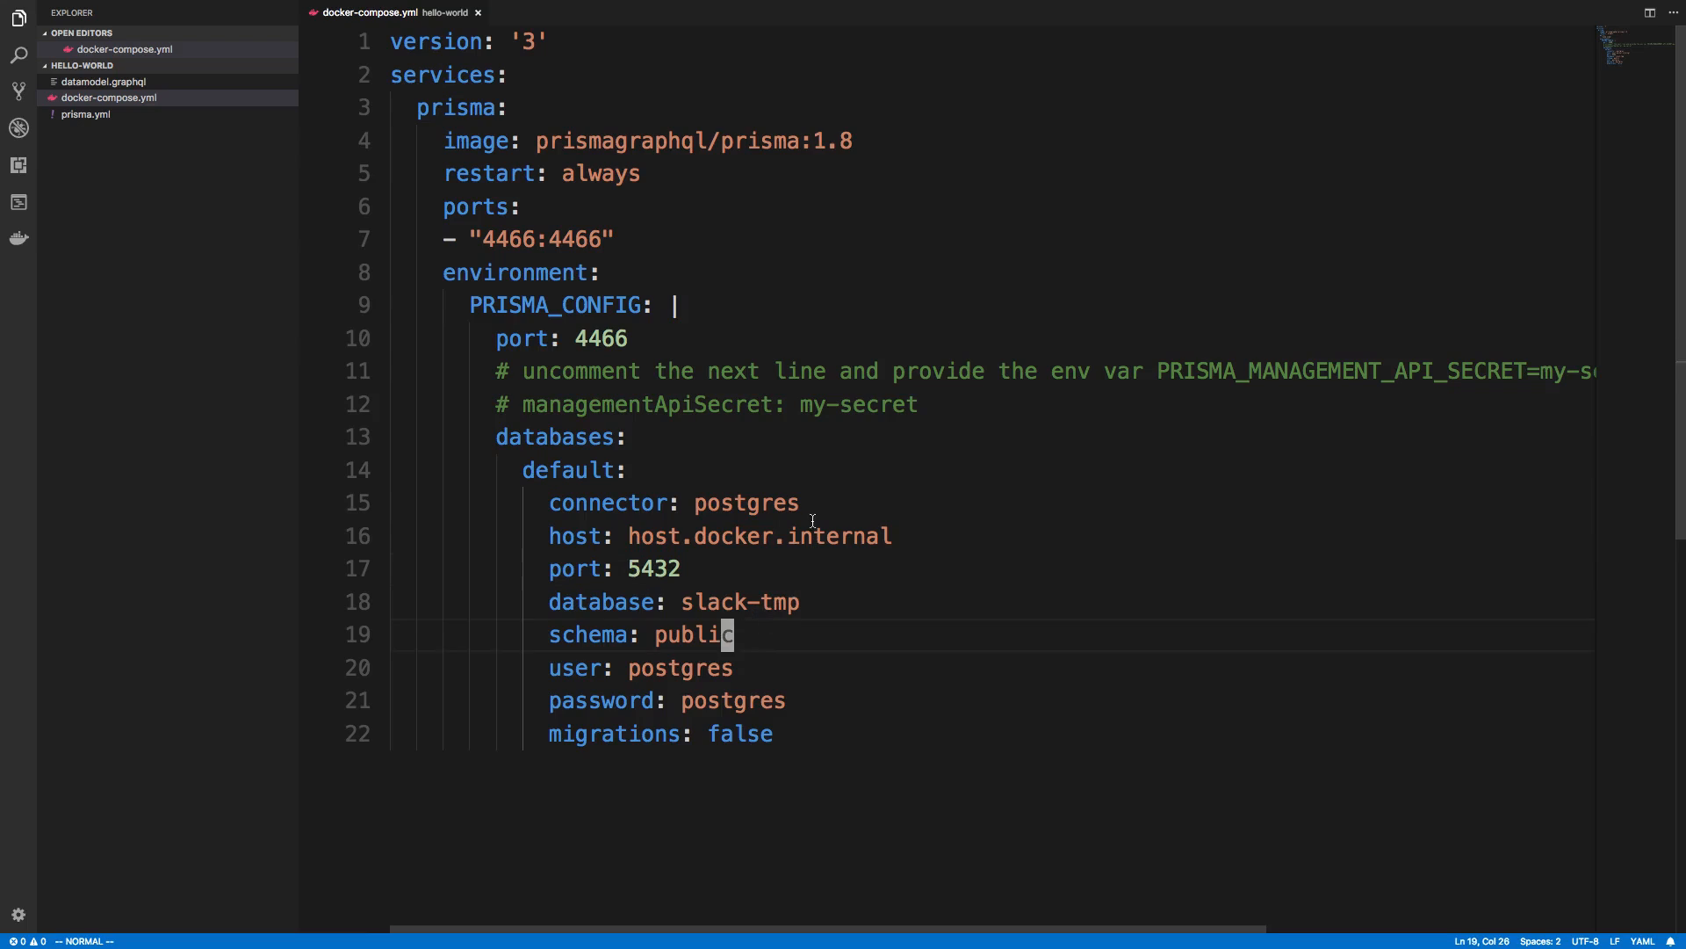
pyautogui.doubleClick(689, 633)
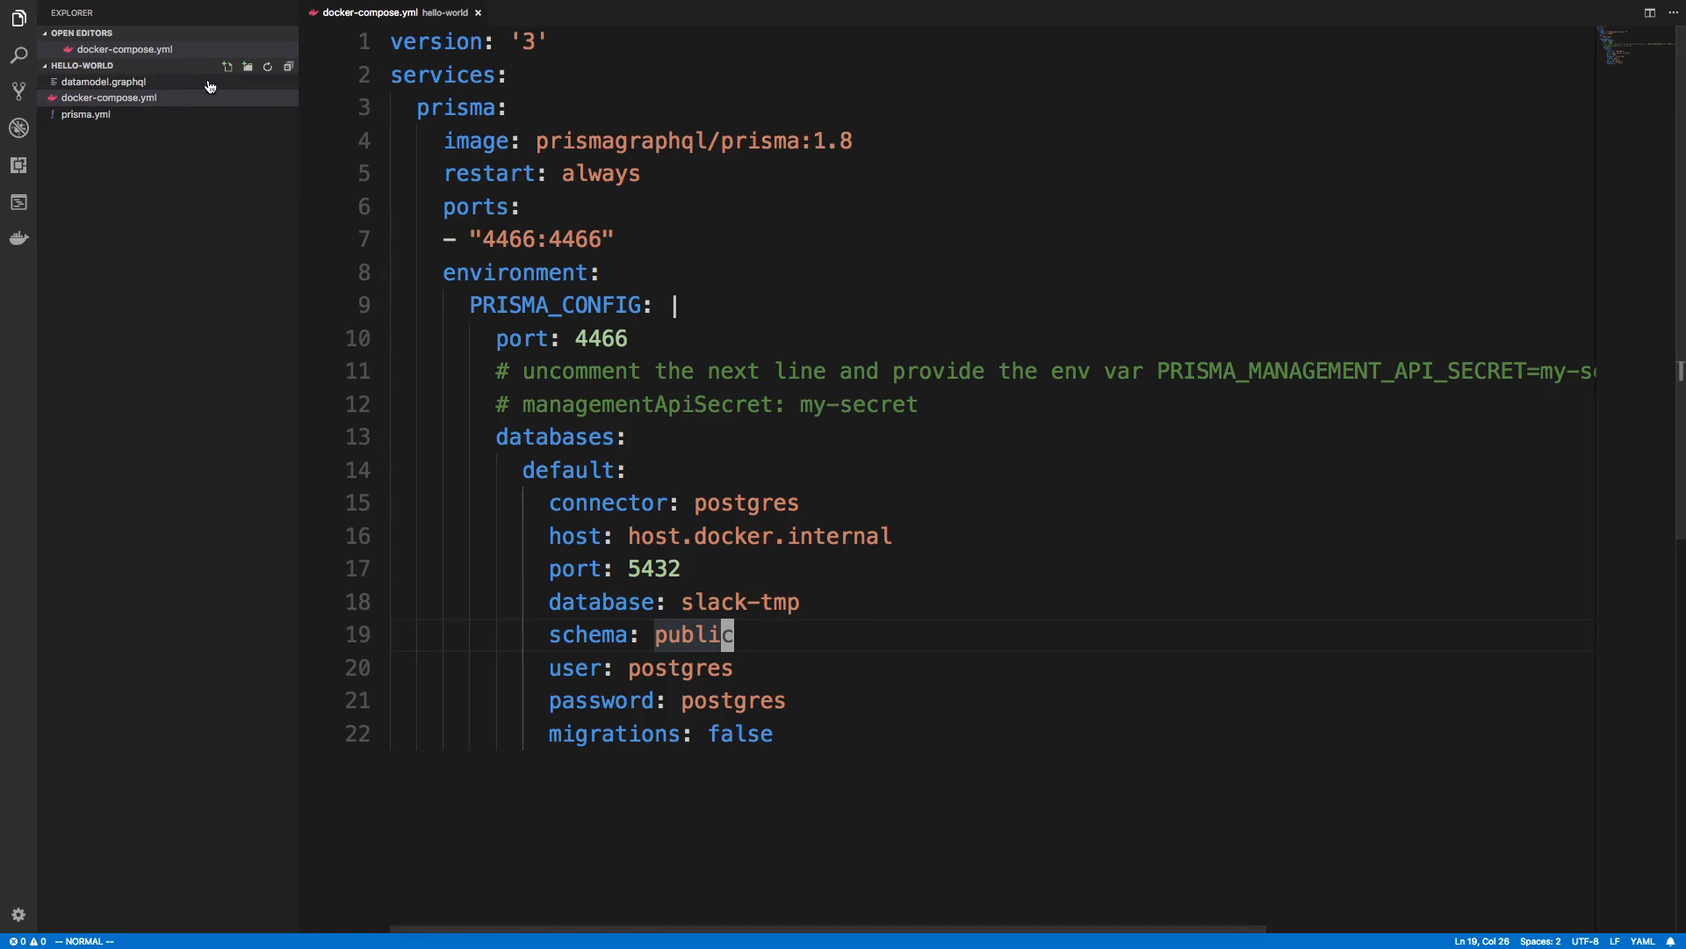
pyautogui.click(103, 81)
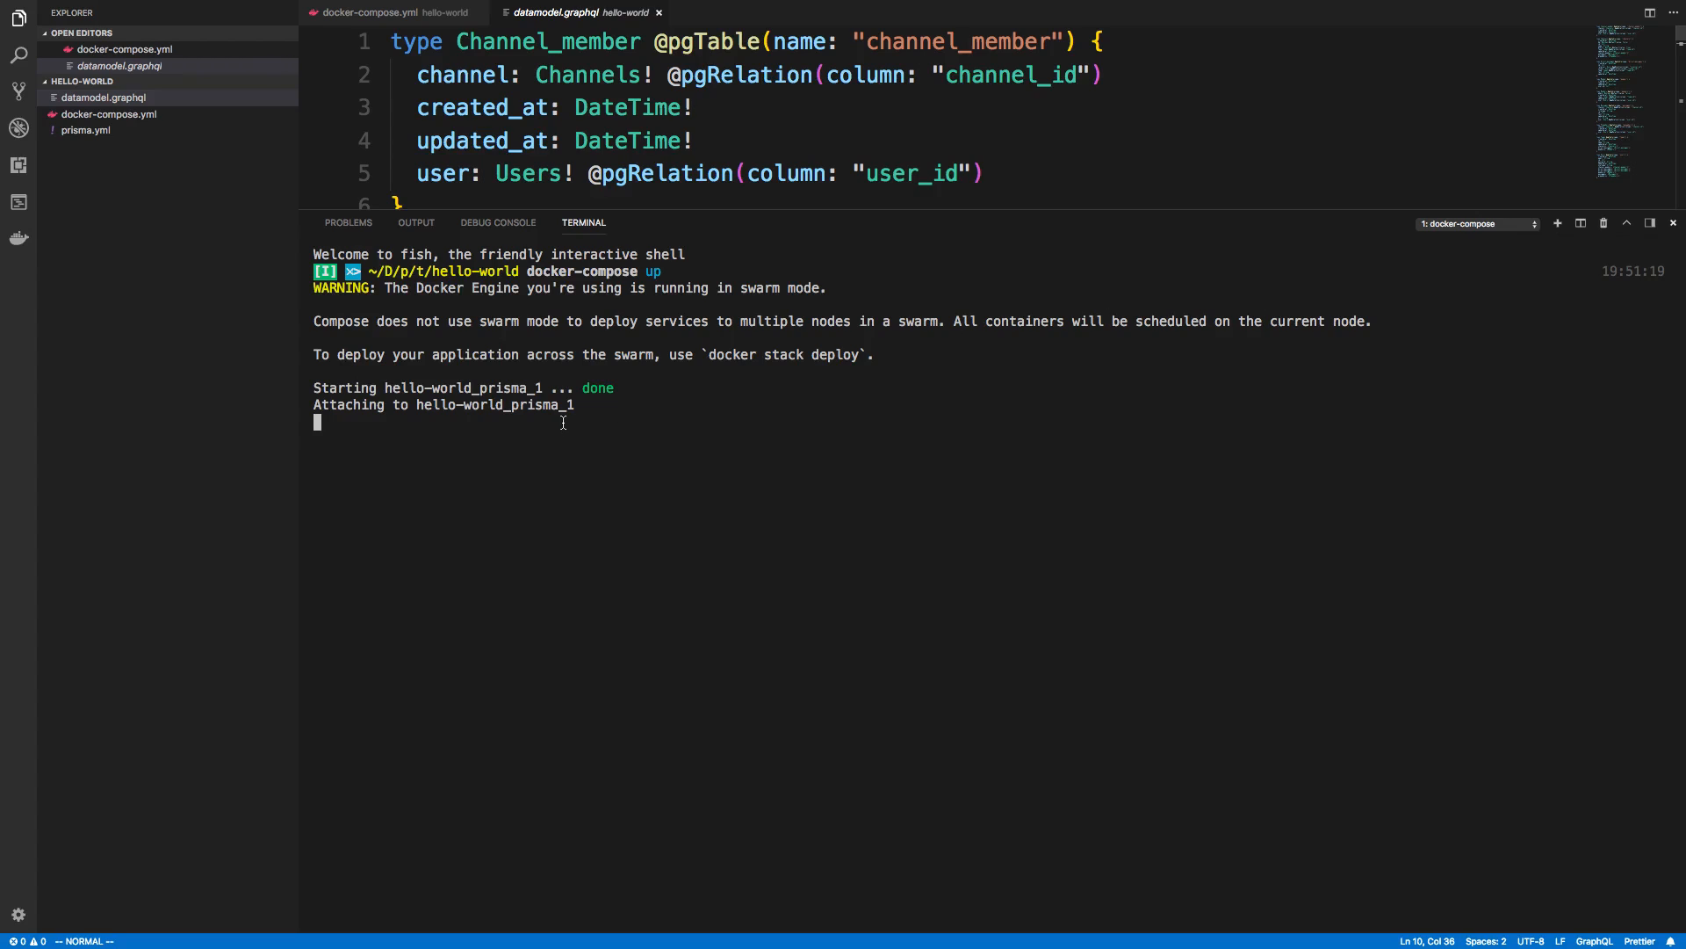
pyautogui.moveTo(687, 447)
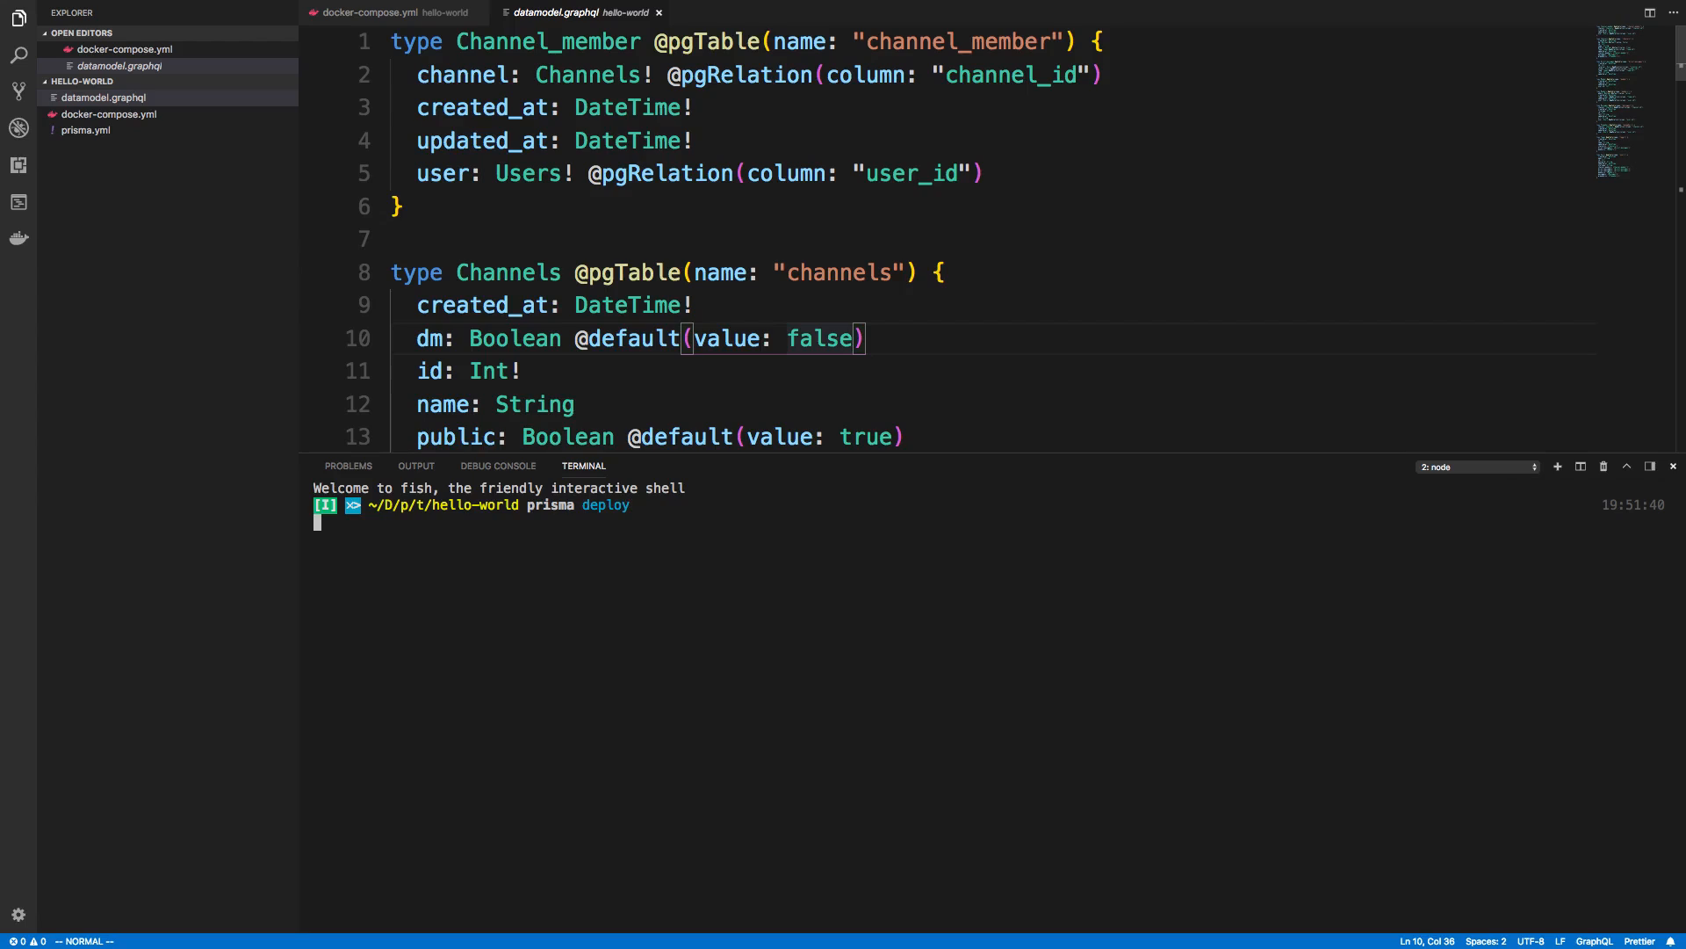
pyautogui.moveTo(827, 447)
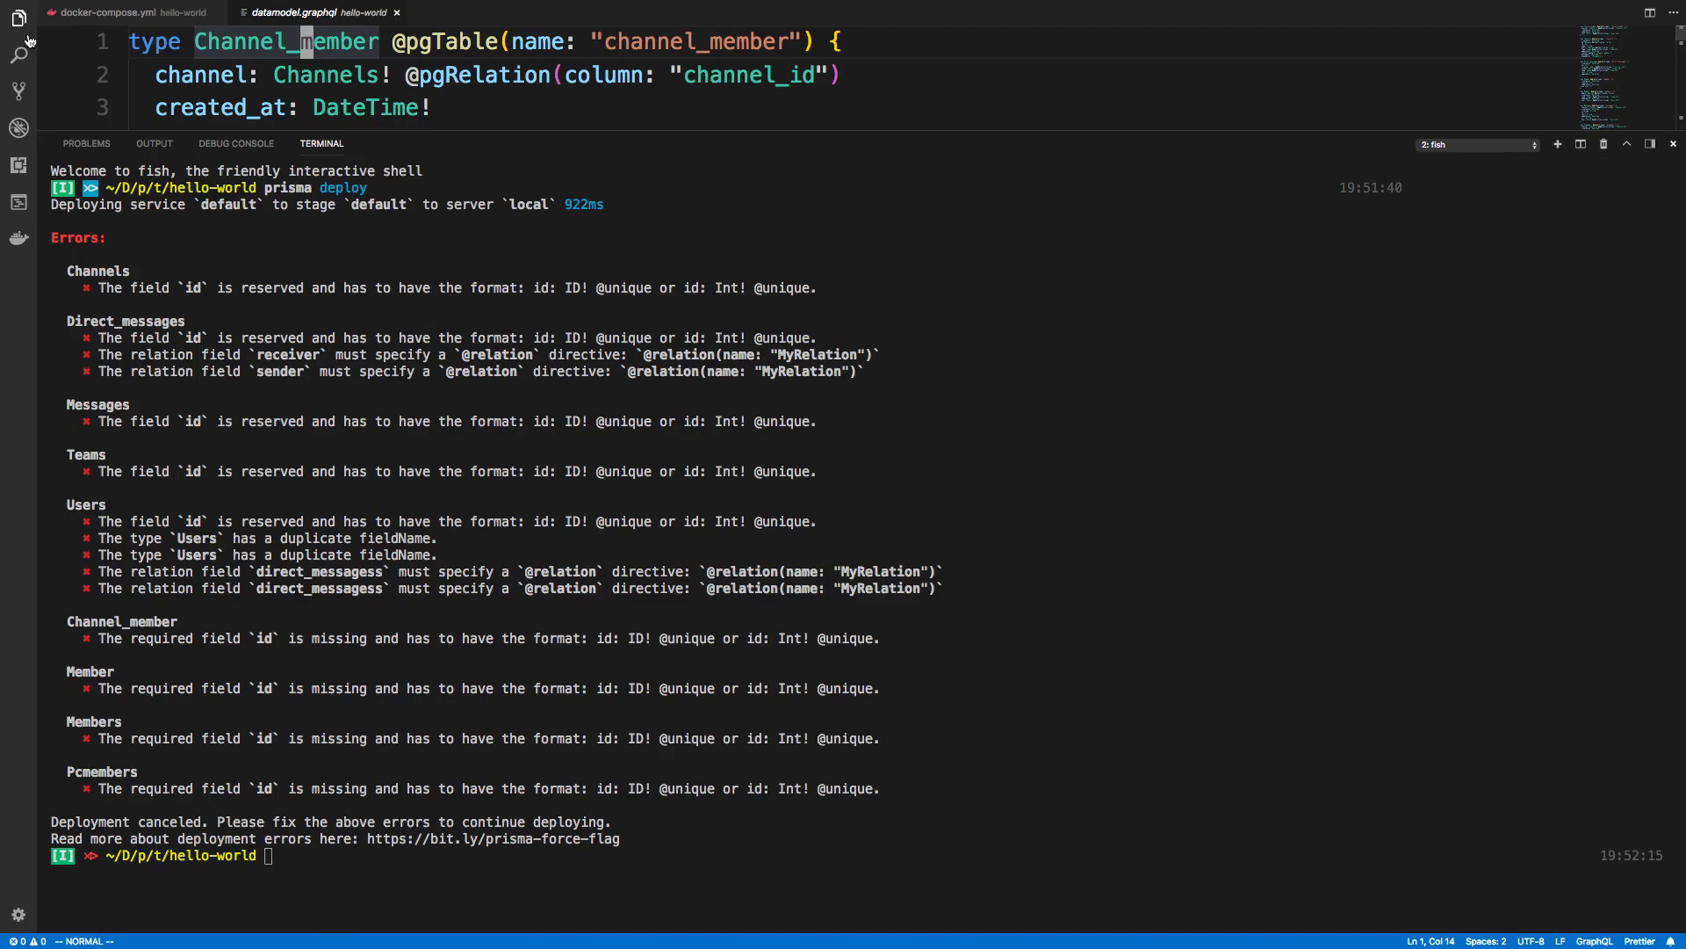
pyautogui.write('updated_at: DateTime!')
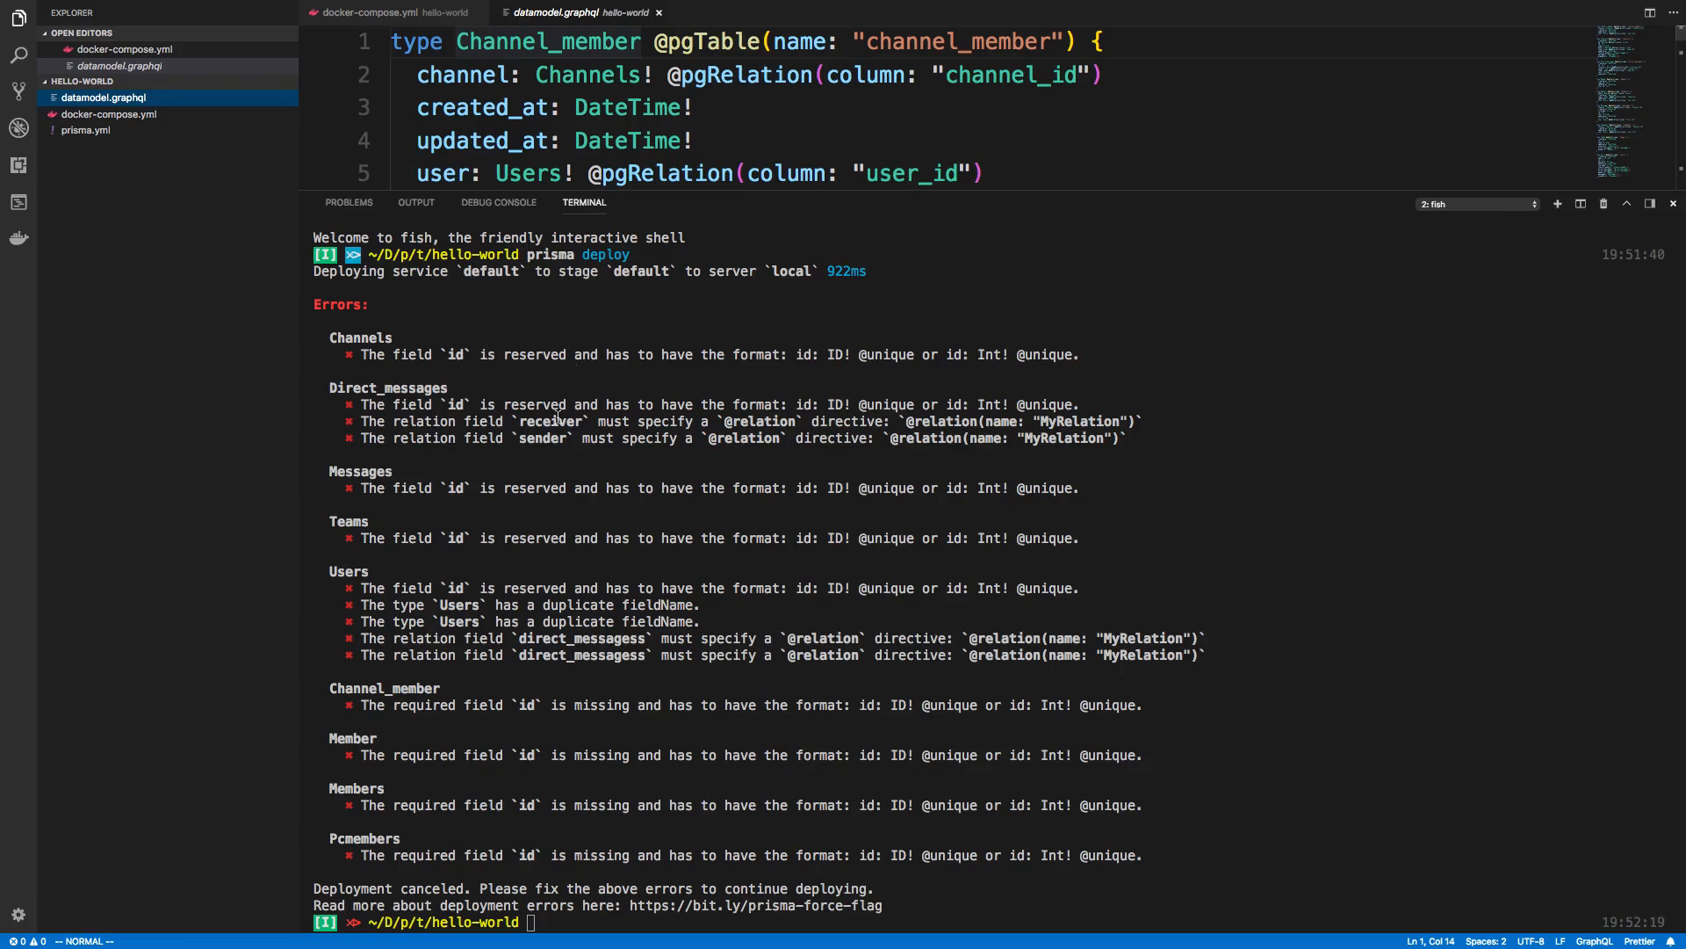
pyautogui.moveTo(541, 350)
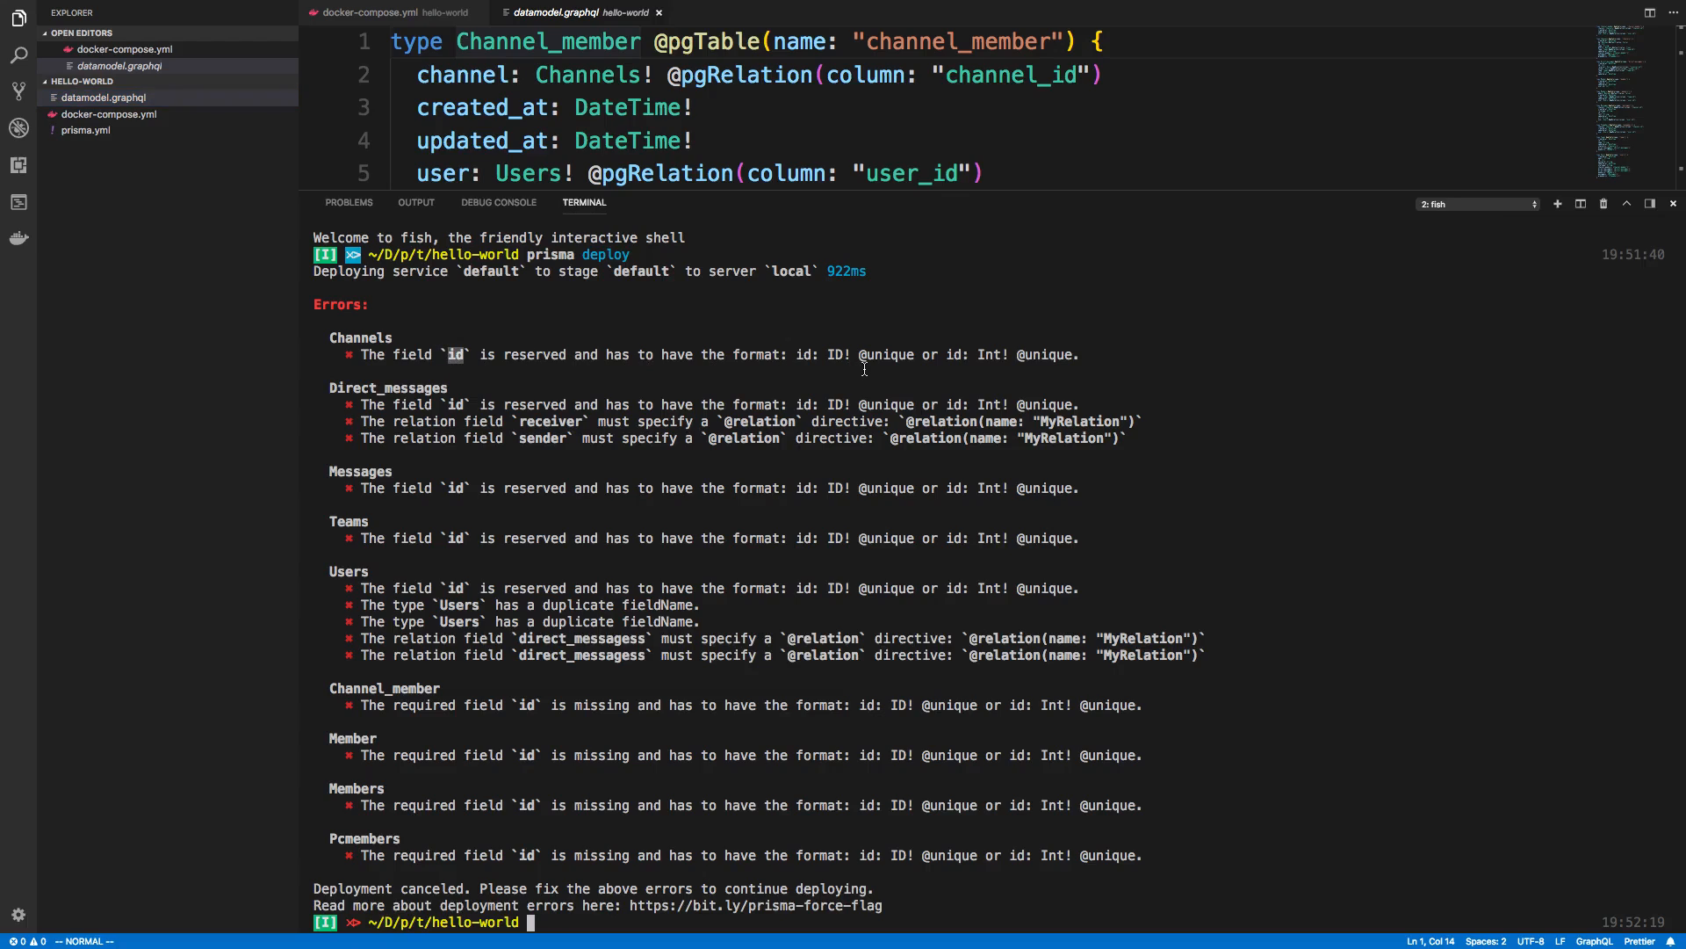
pyautogui.moveTo(832, 355)
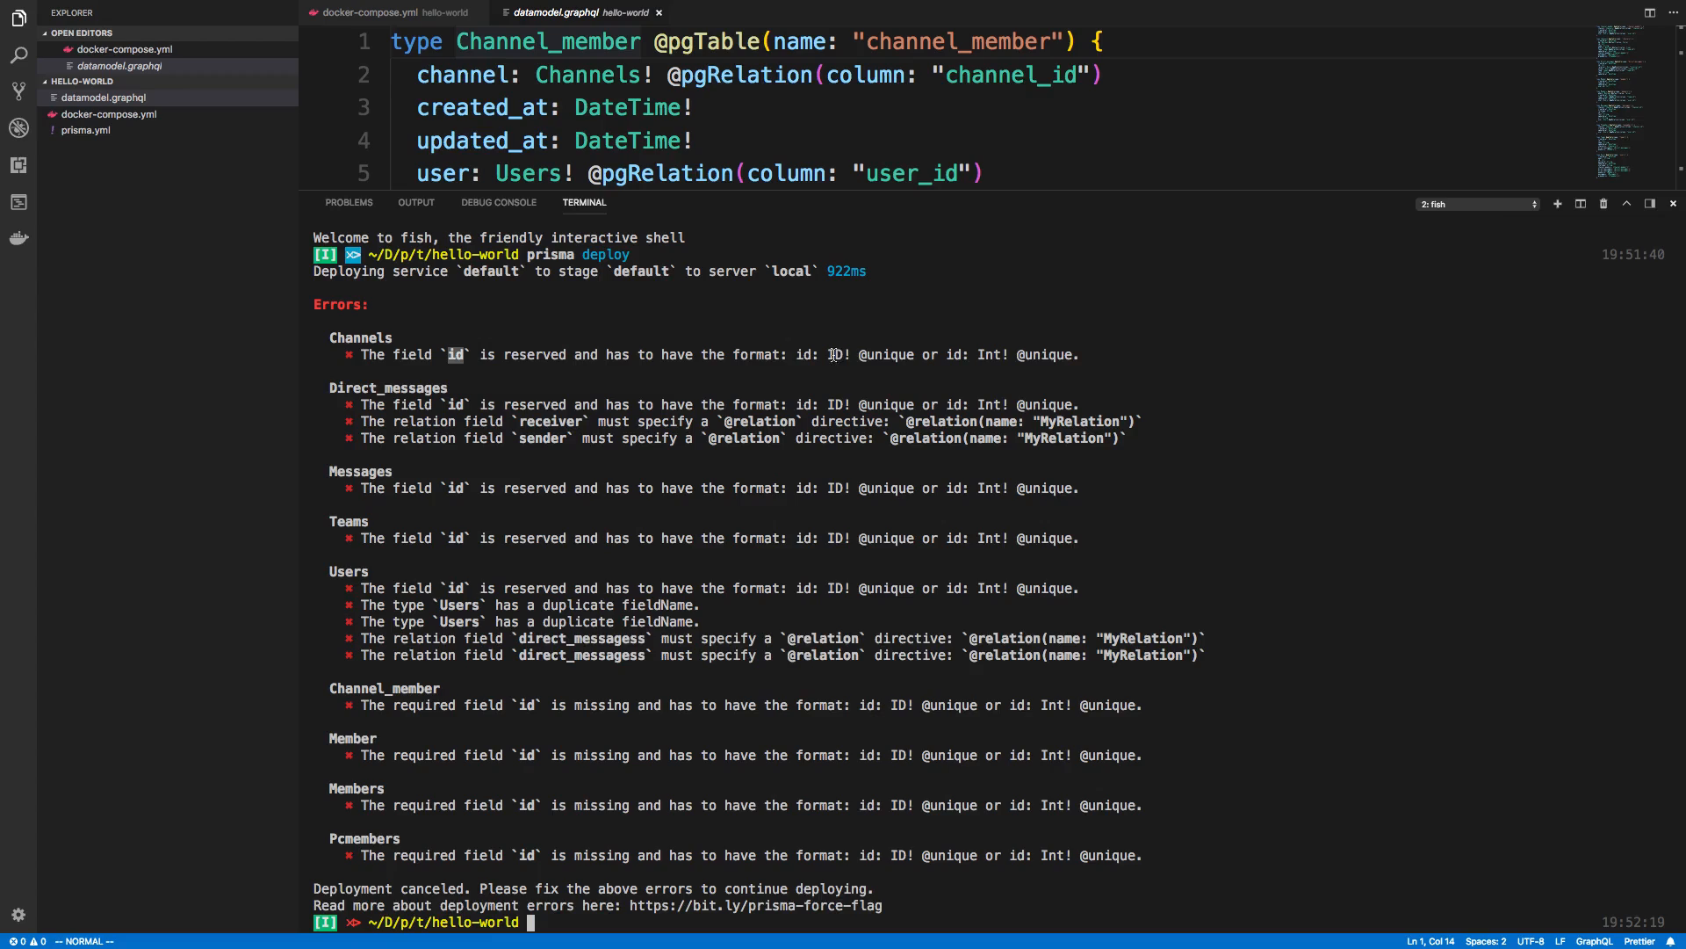
pyautogui.moveTo(1003, 358)
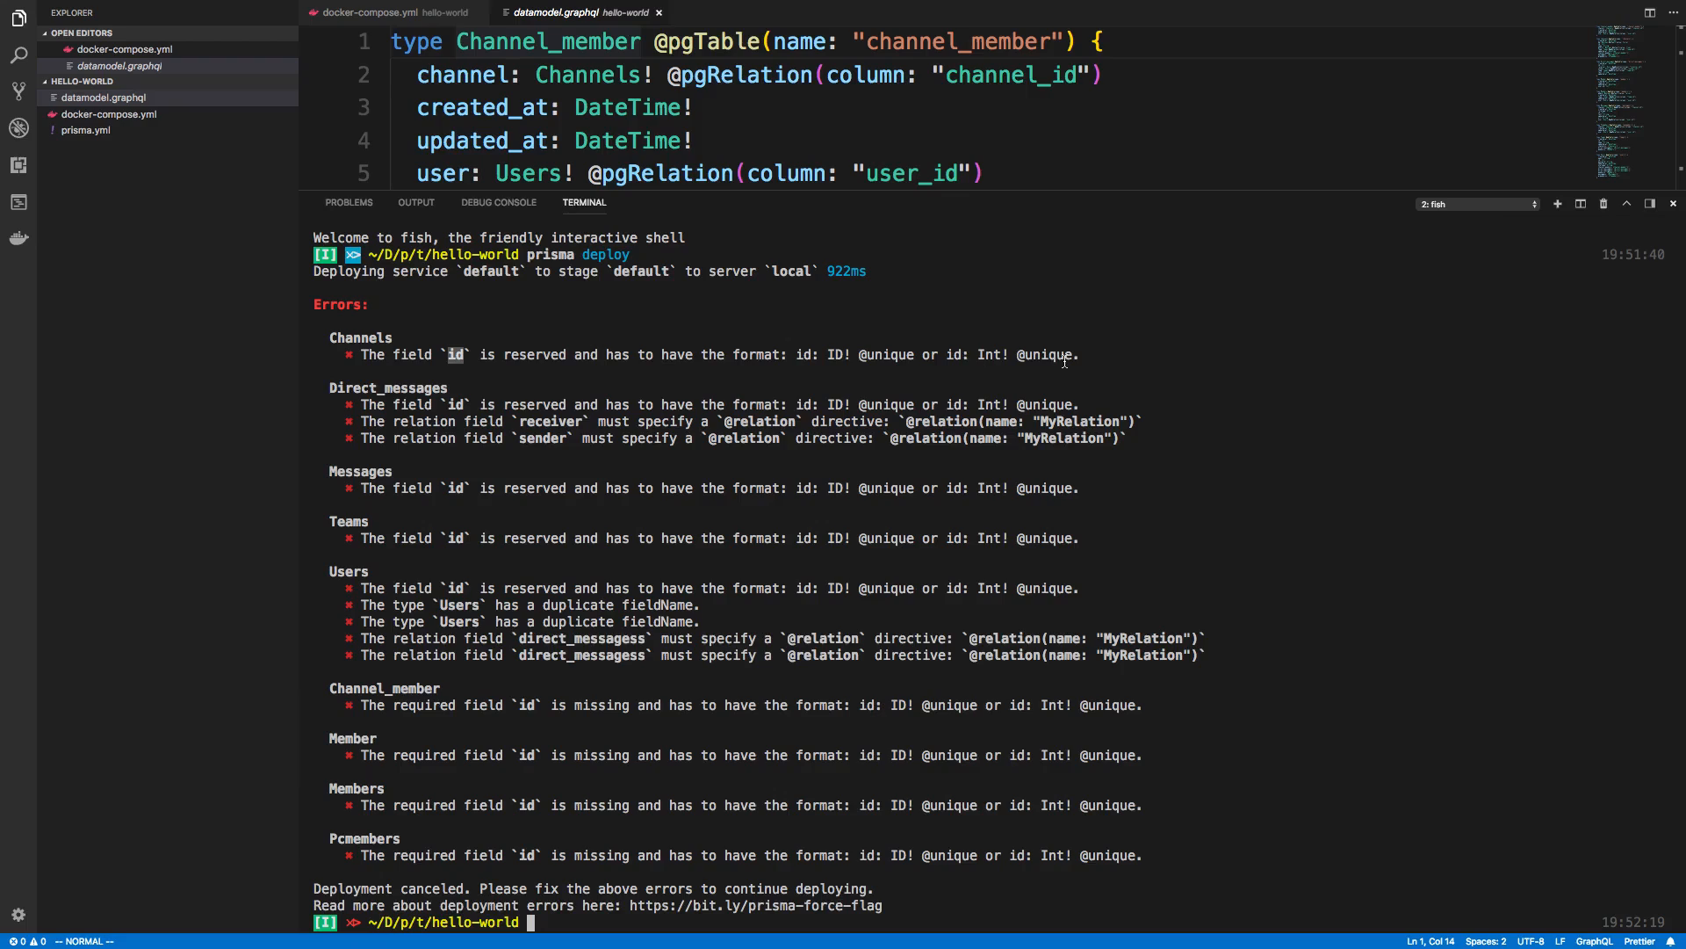
pyautogui.moveTo(847, 335)
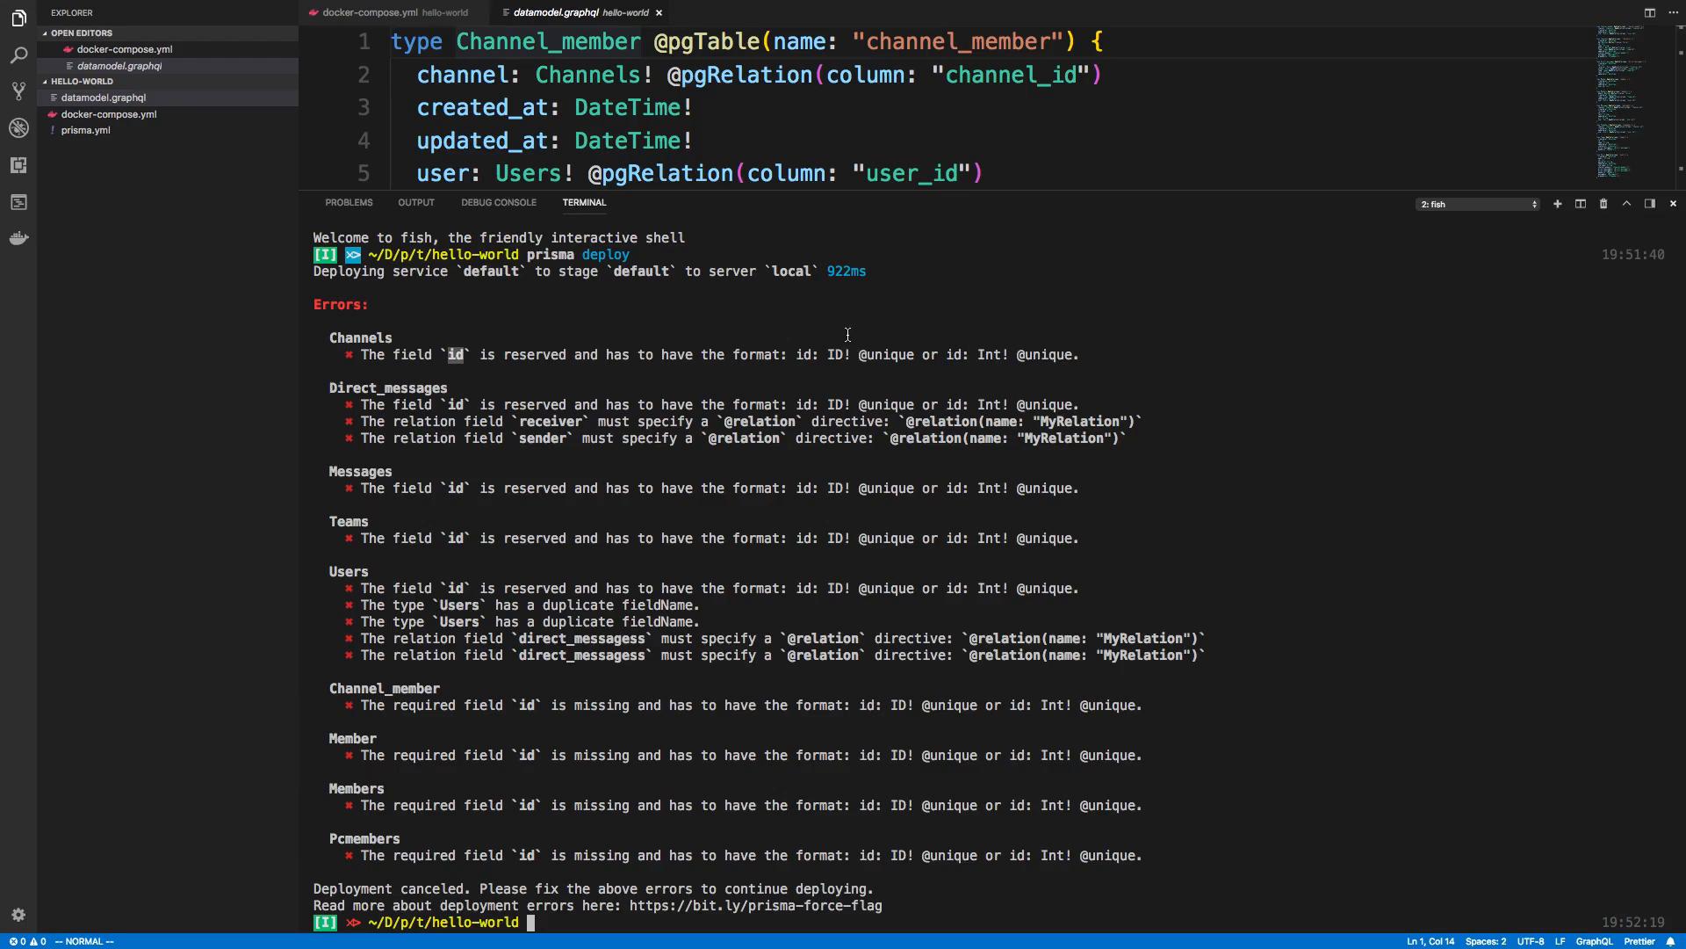
pyautogui.moveTo(986, 359)
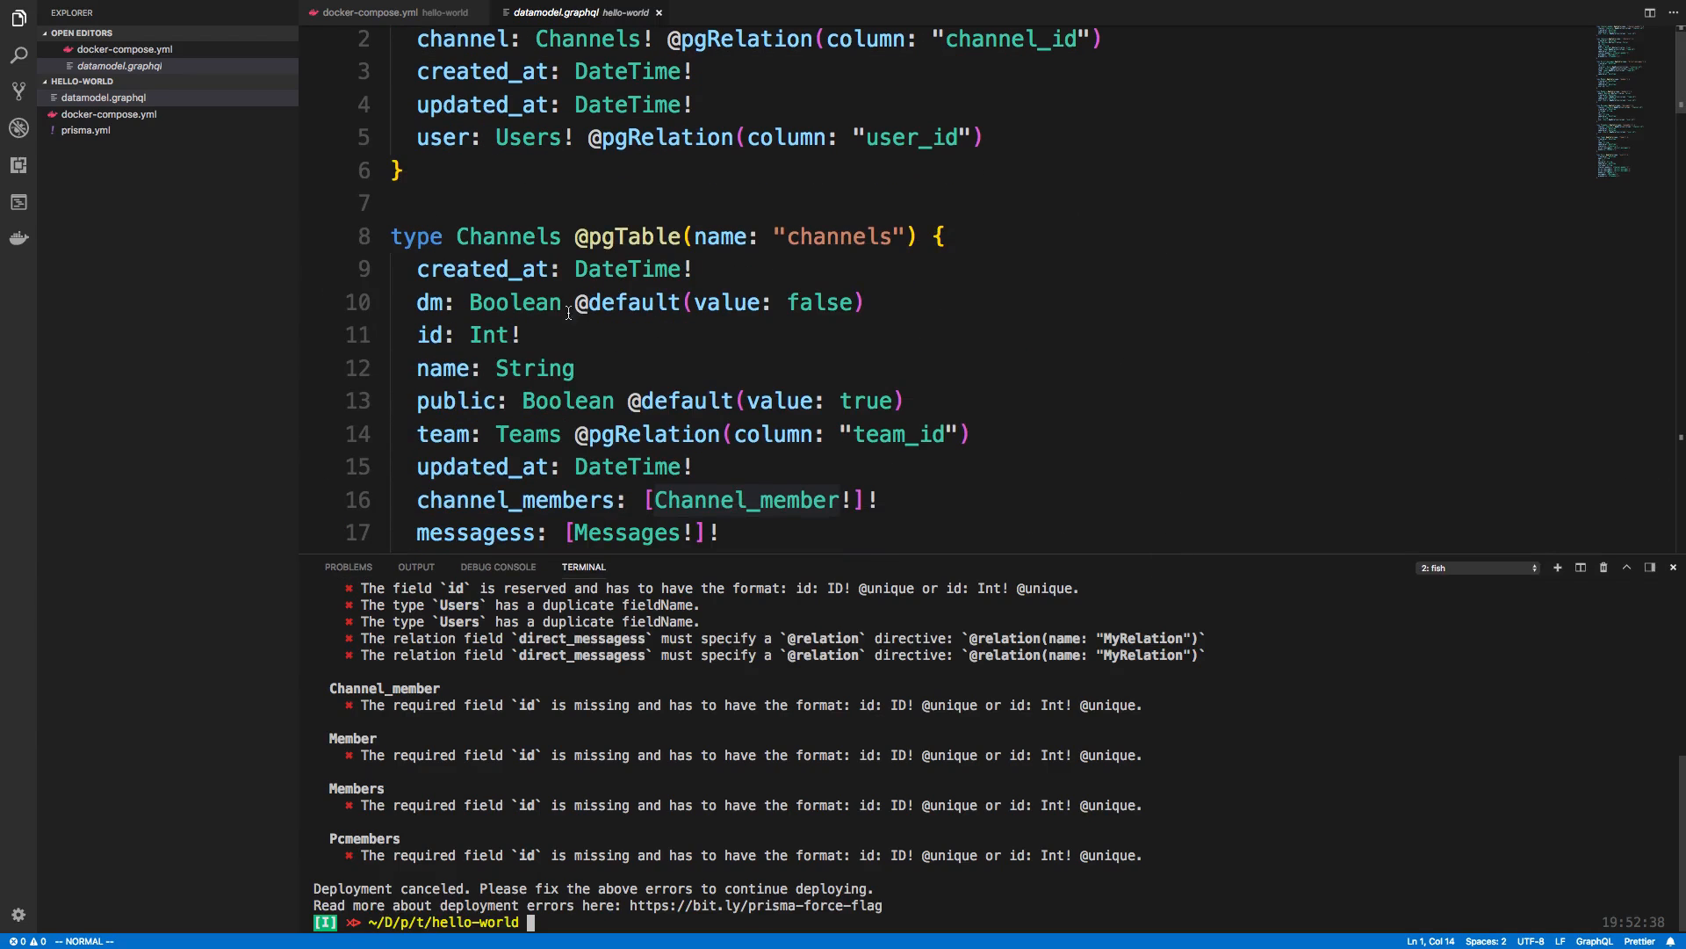
pyautogui.doubleClick(488, 334)
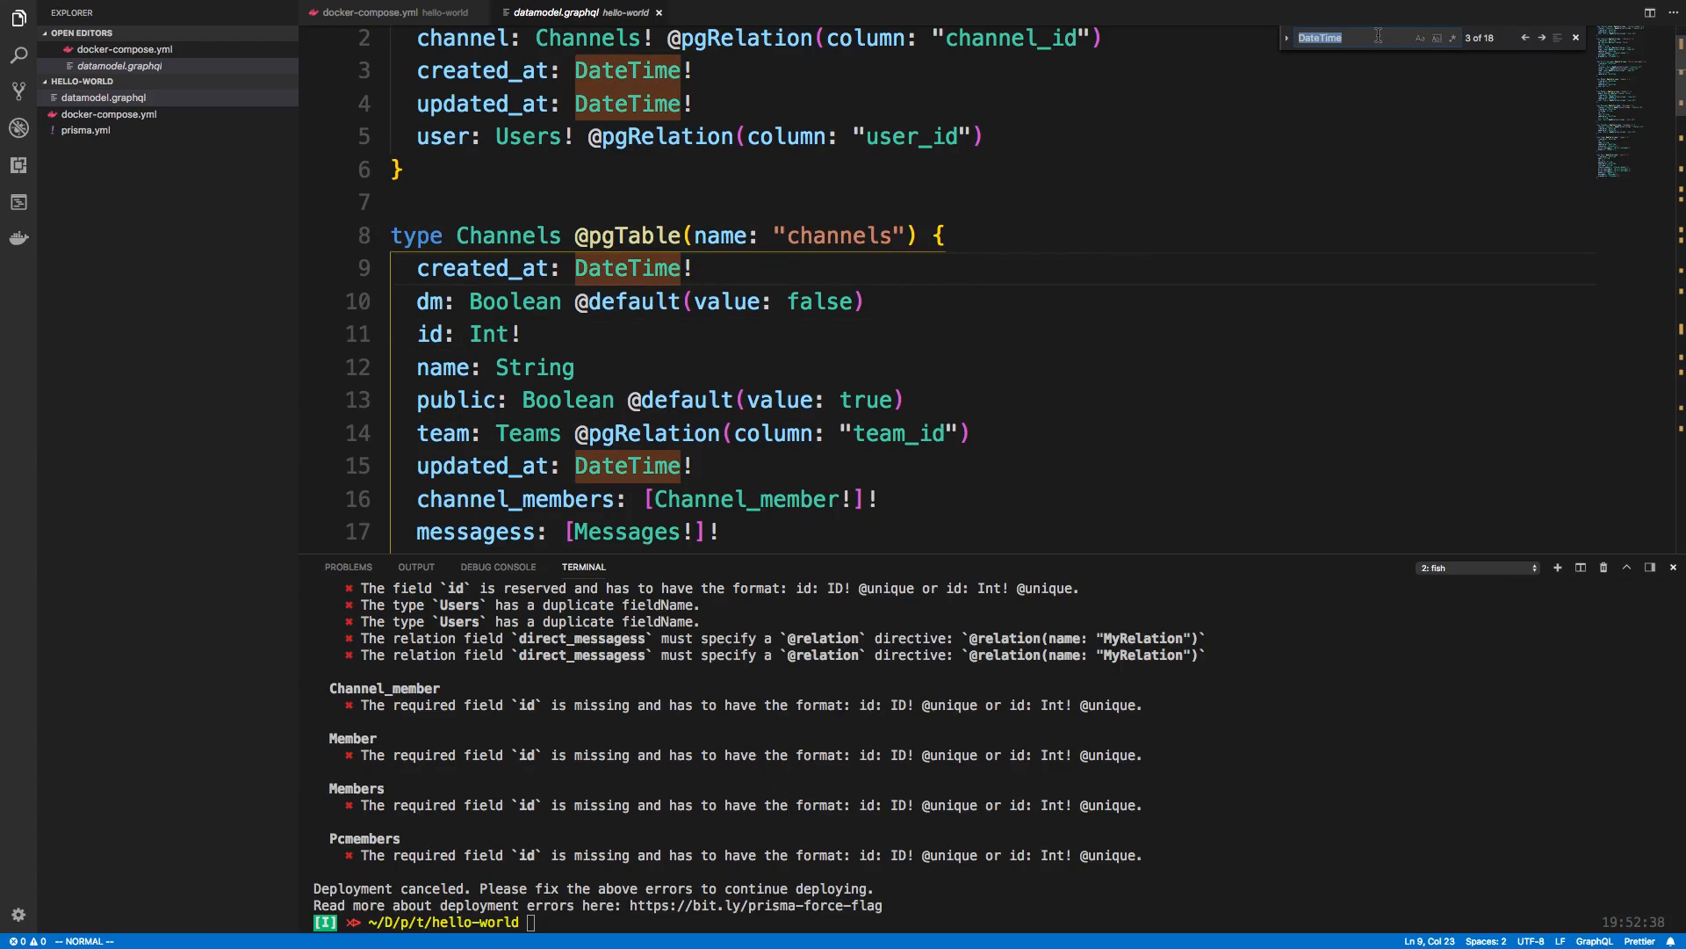
pyautogui.write('id: Int!')
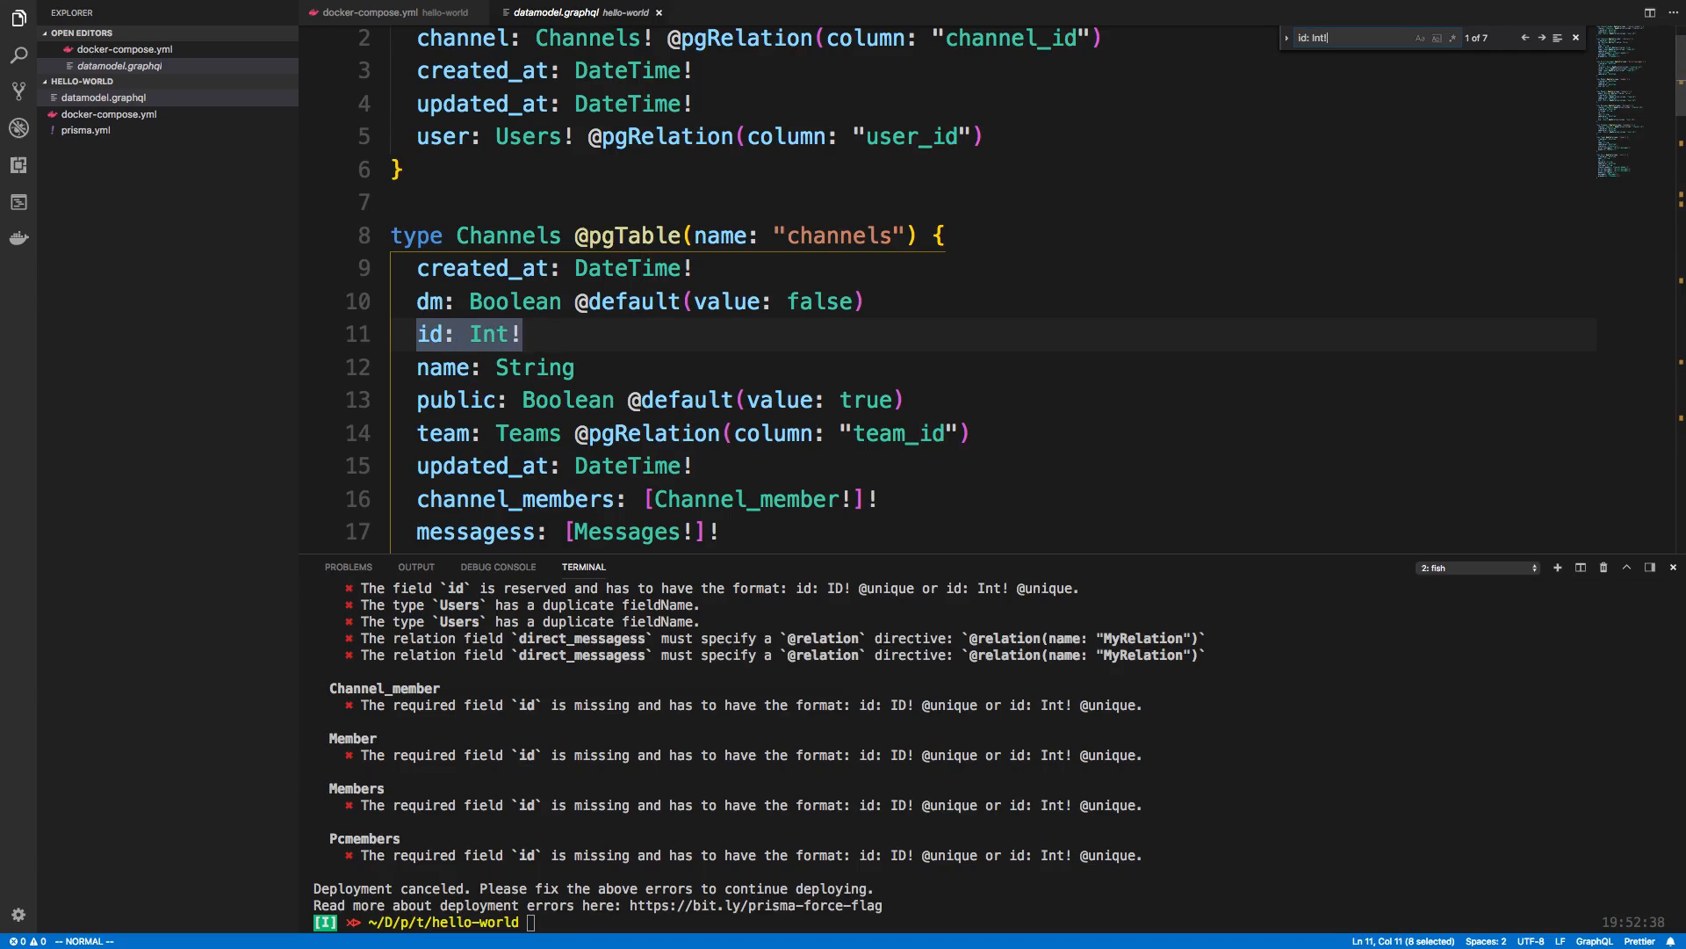
pyautogui.click(1288, 37)
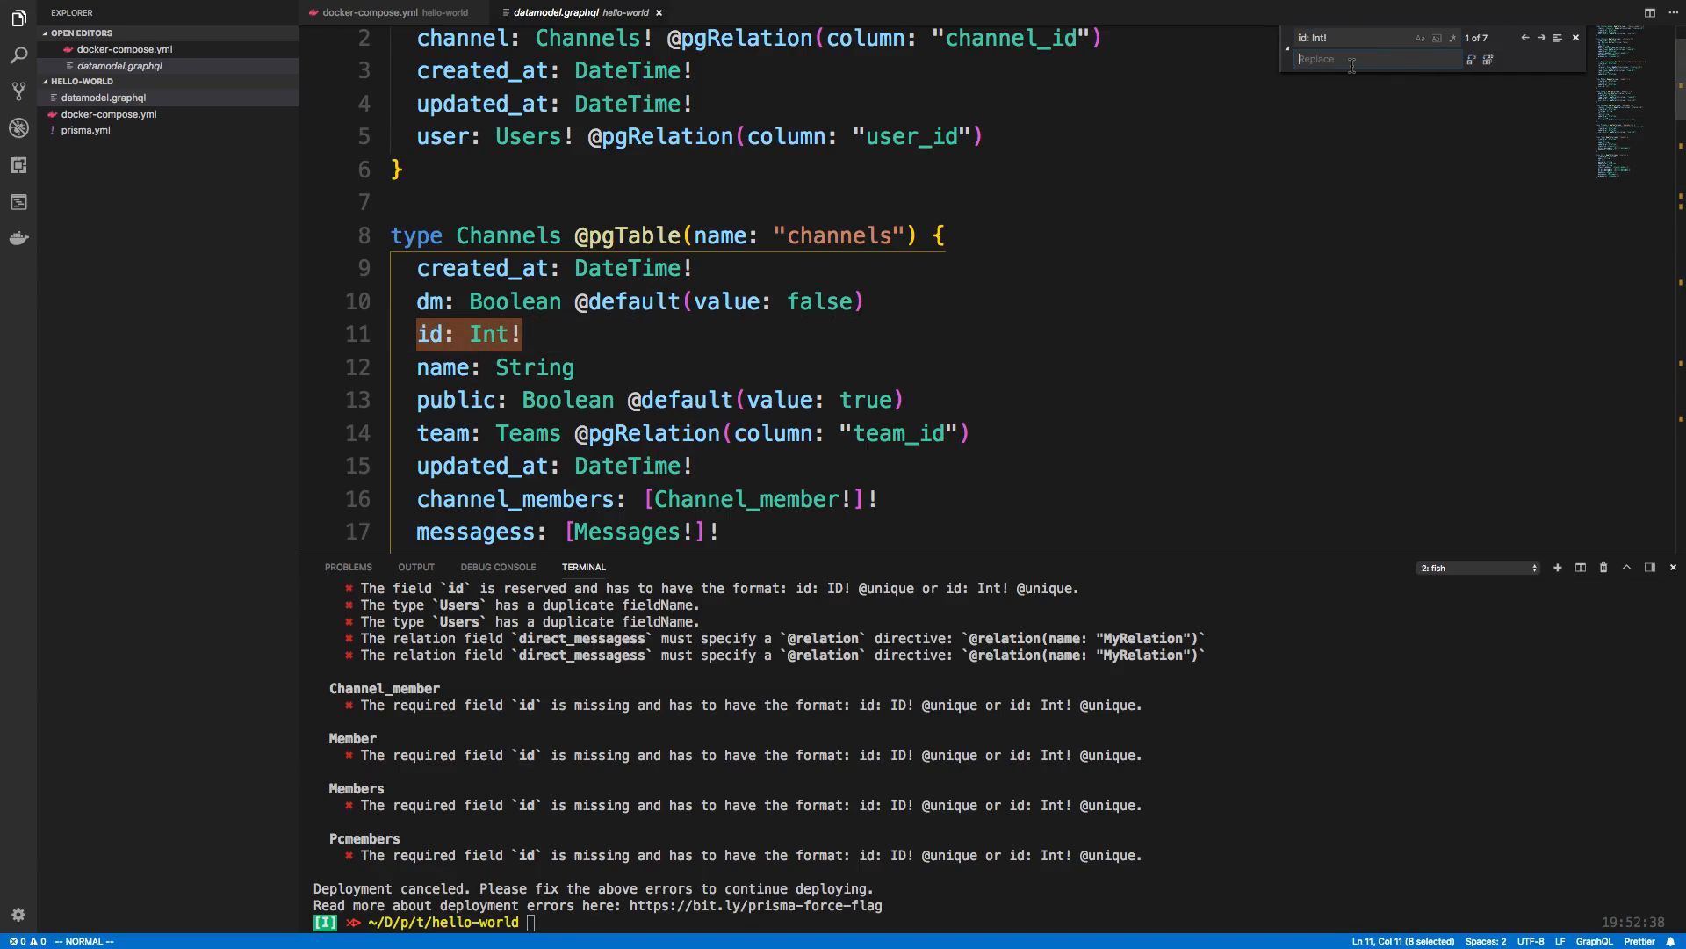
pyautogui.write('id: Int')
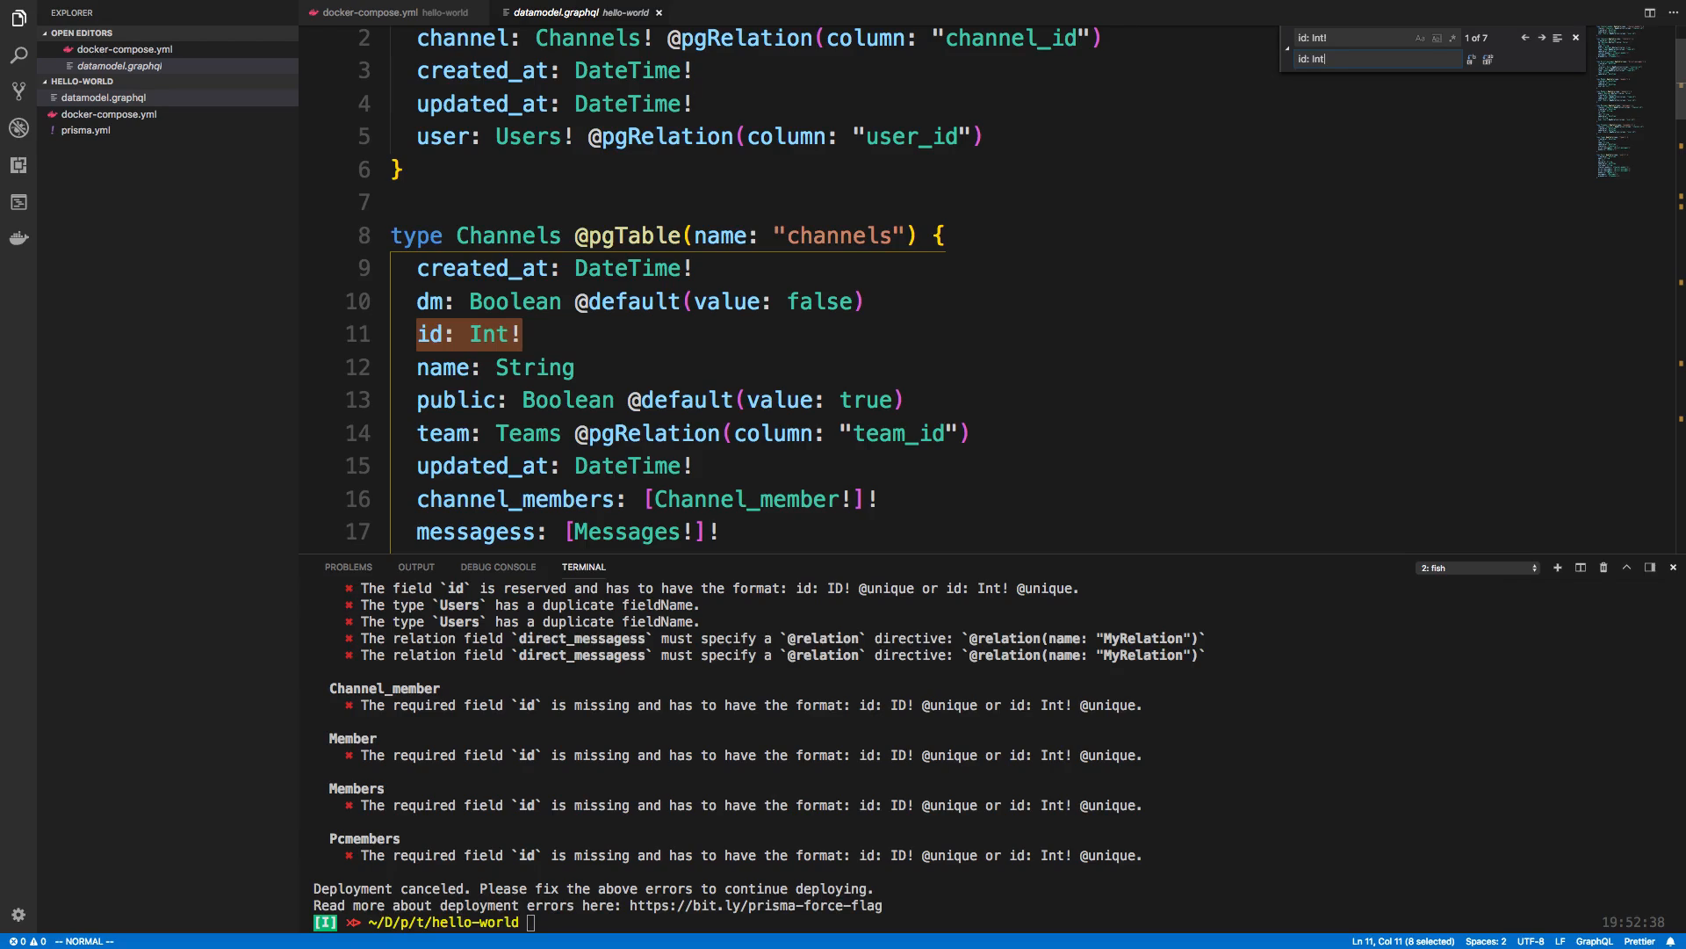
pyautogui.write('@u')
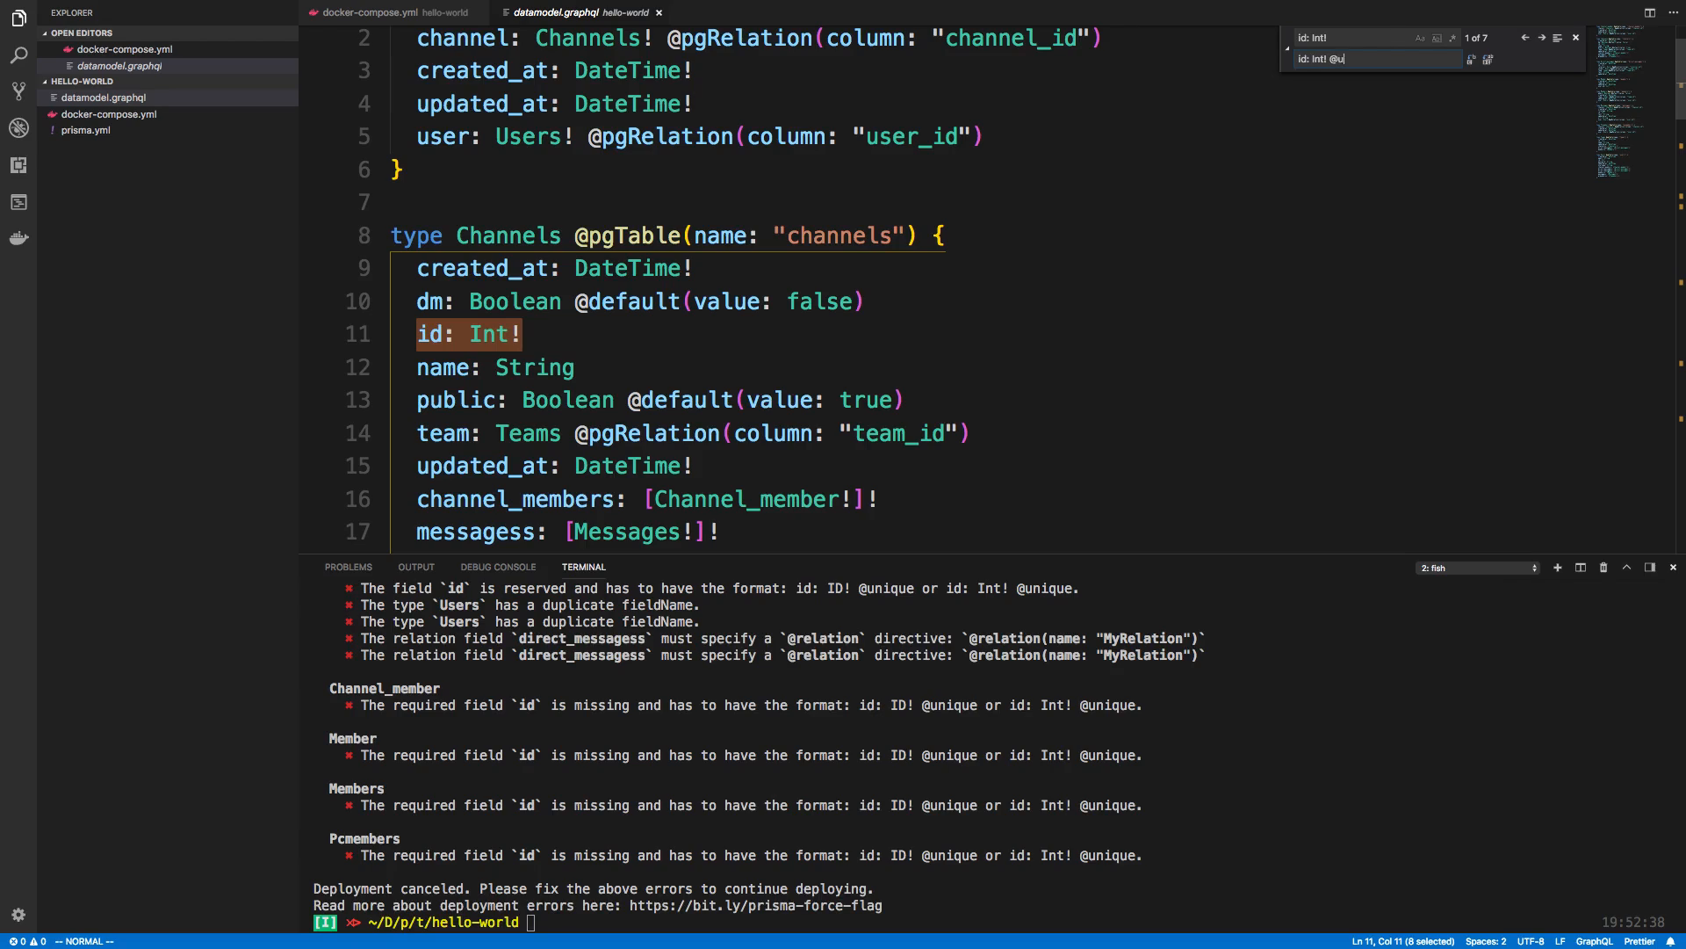
pyautogui.write('nique')
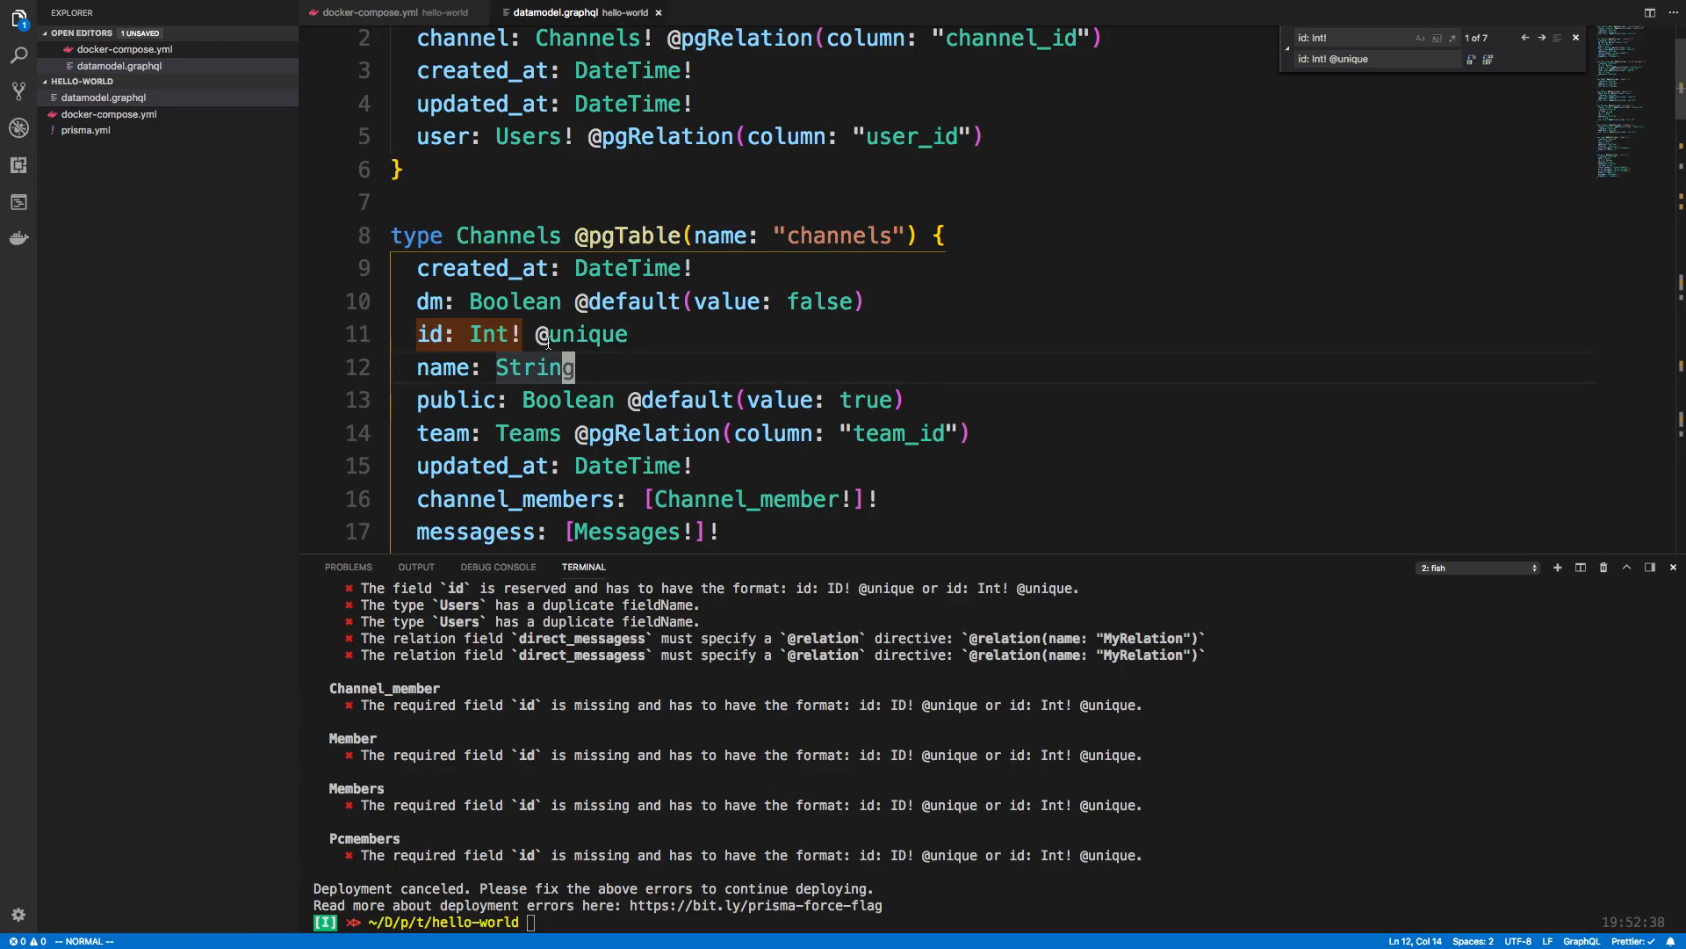
pyautogui.write('prisma deploy')
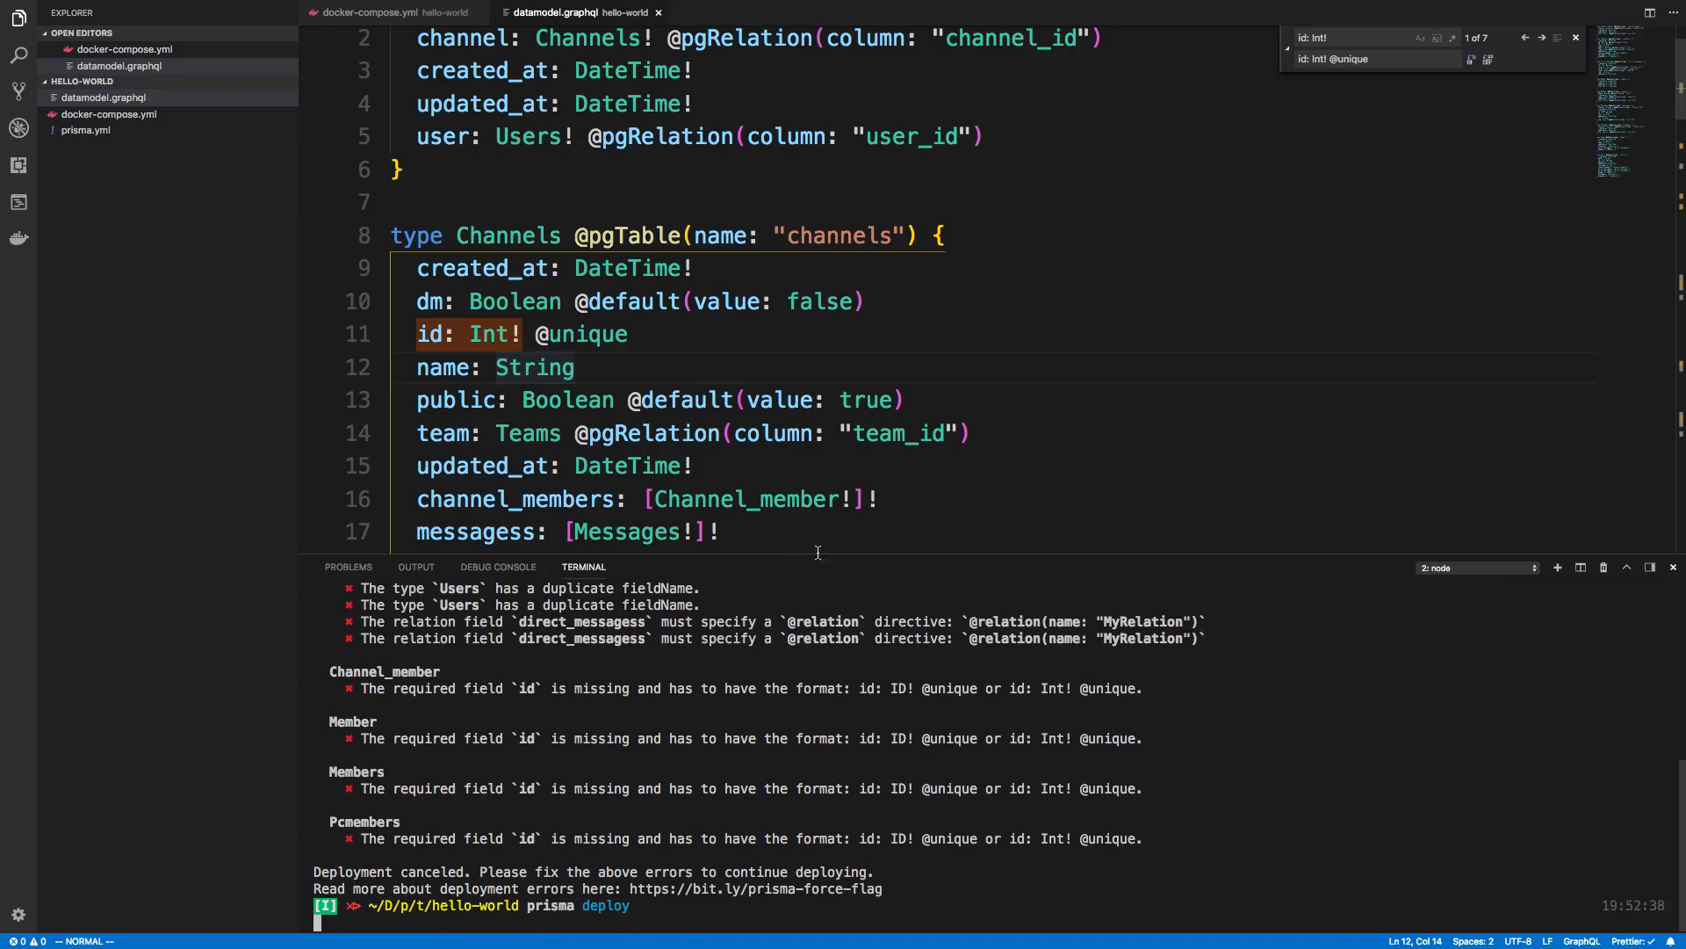
pyautogui.moveTo(844, 696)
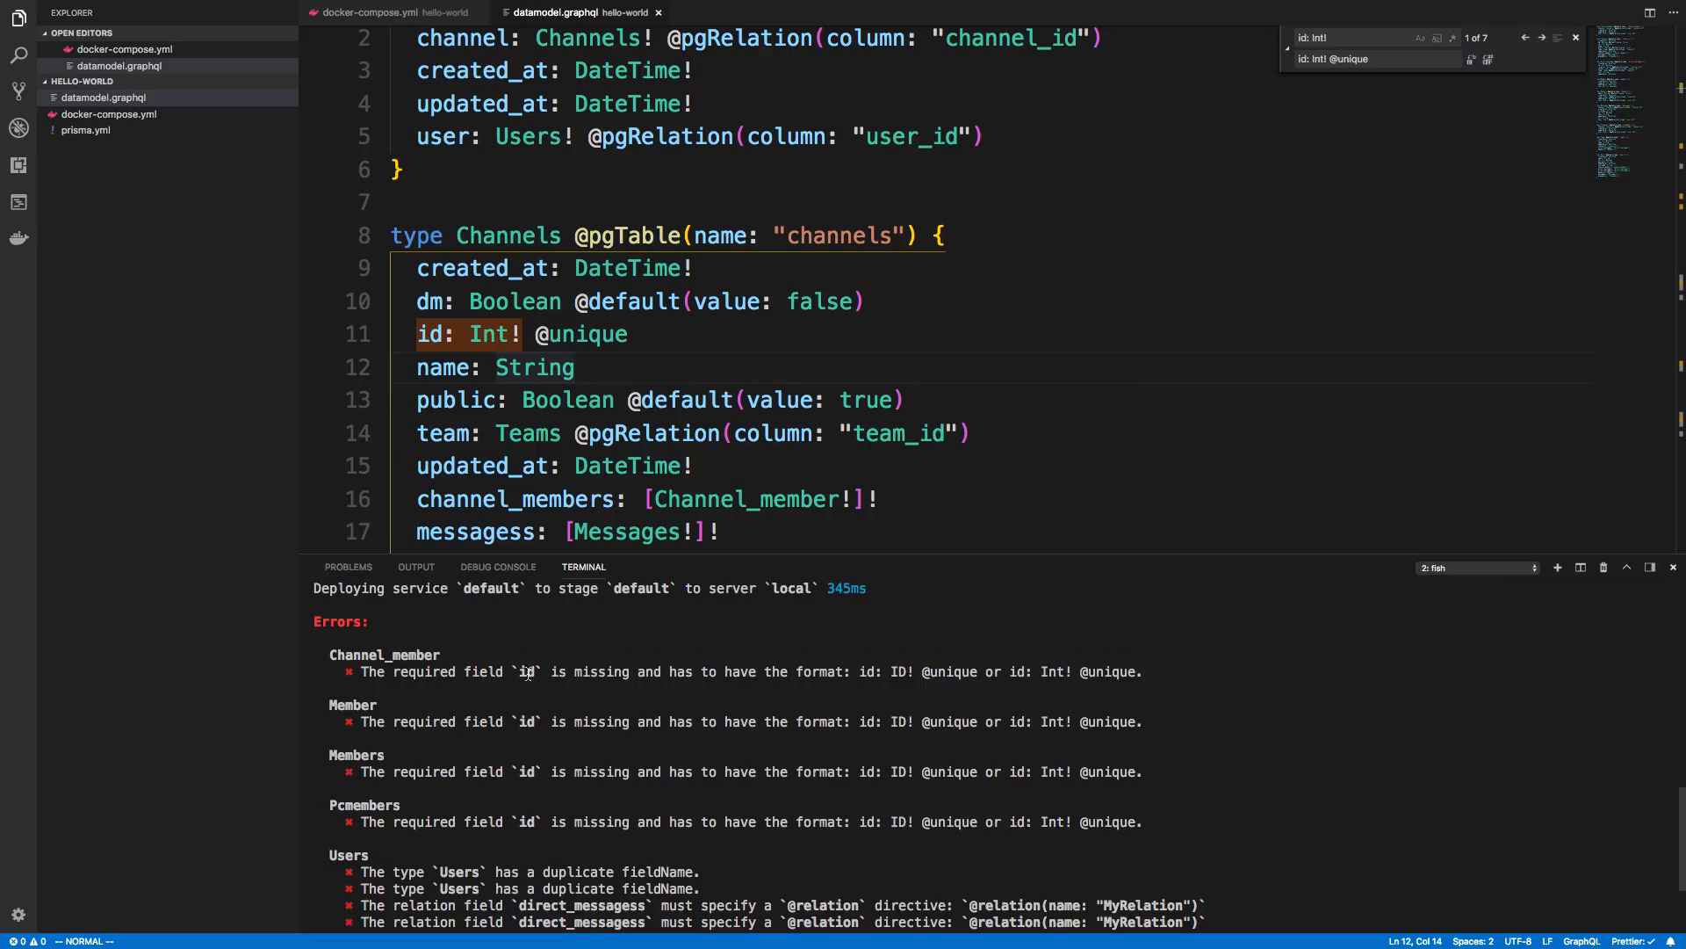
pyautogui.moveTo(1058, 675)
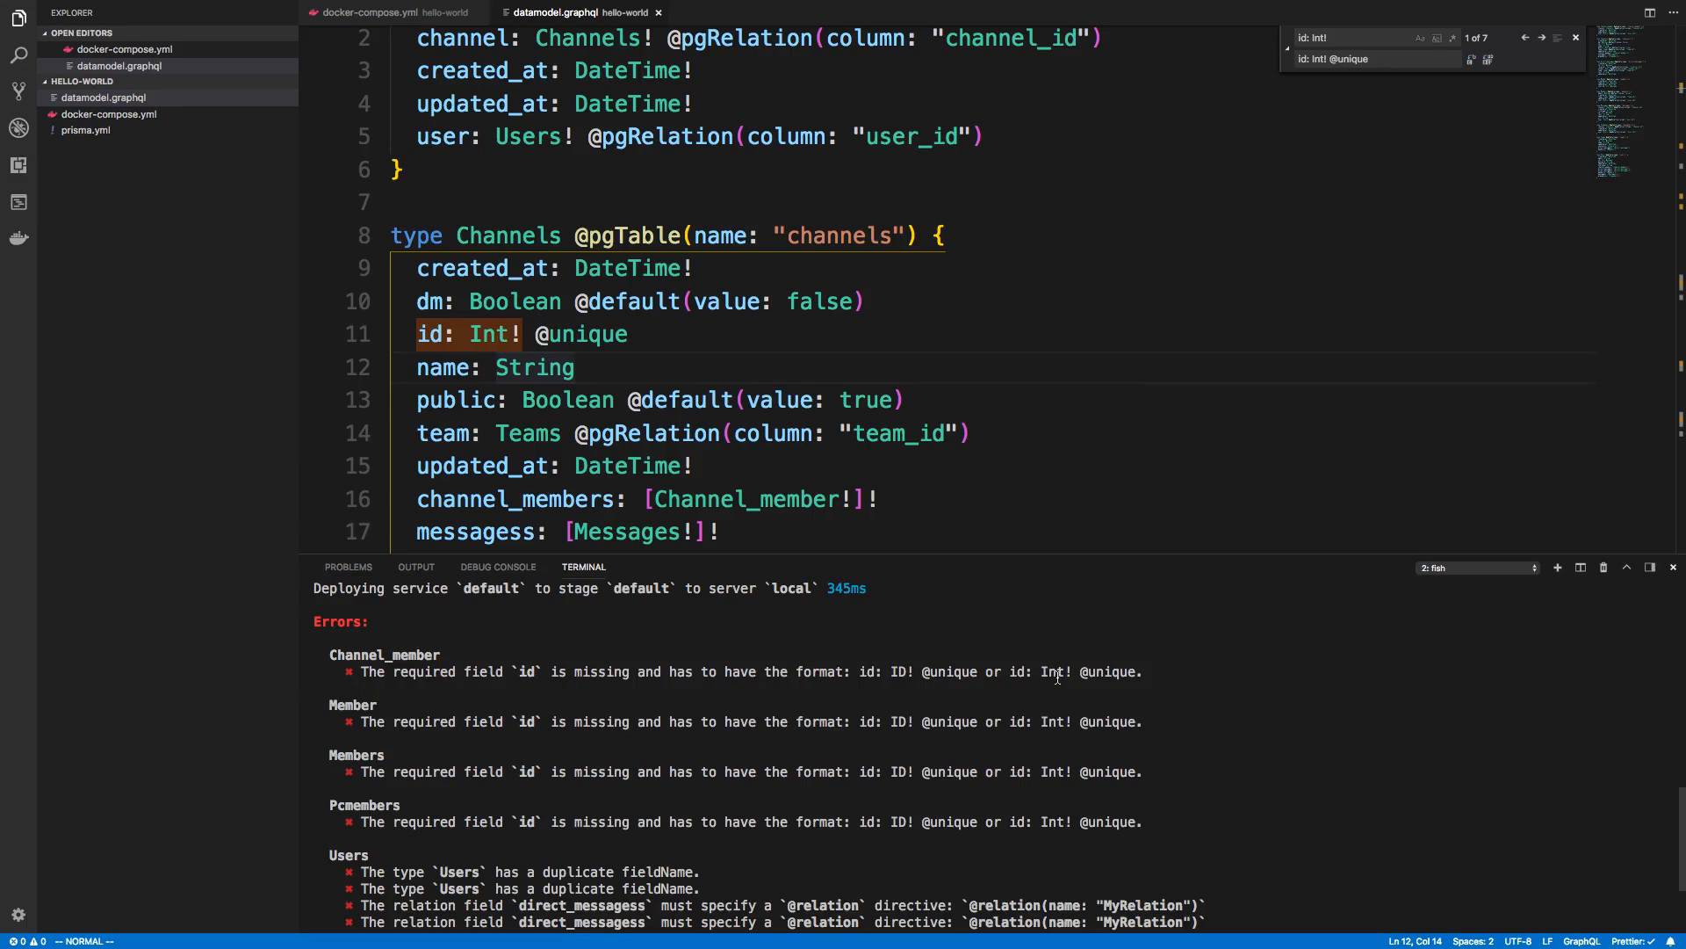
pyautogui.scroll(-3)
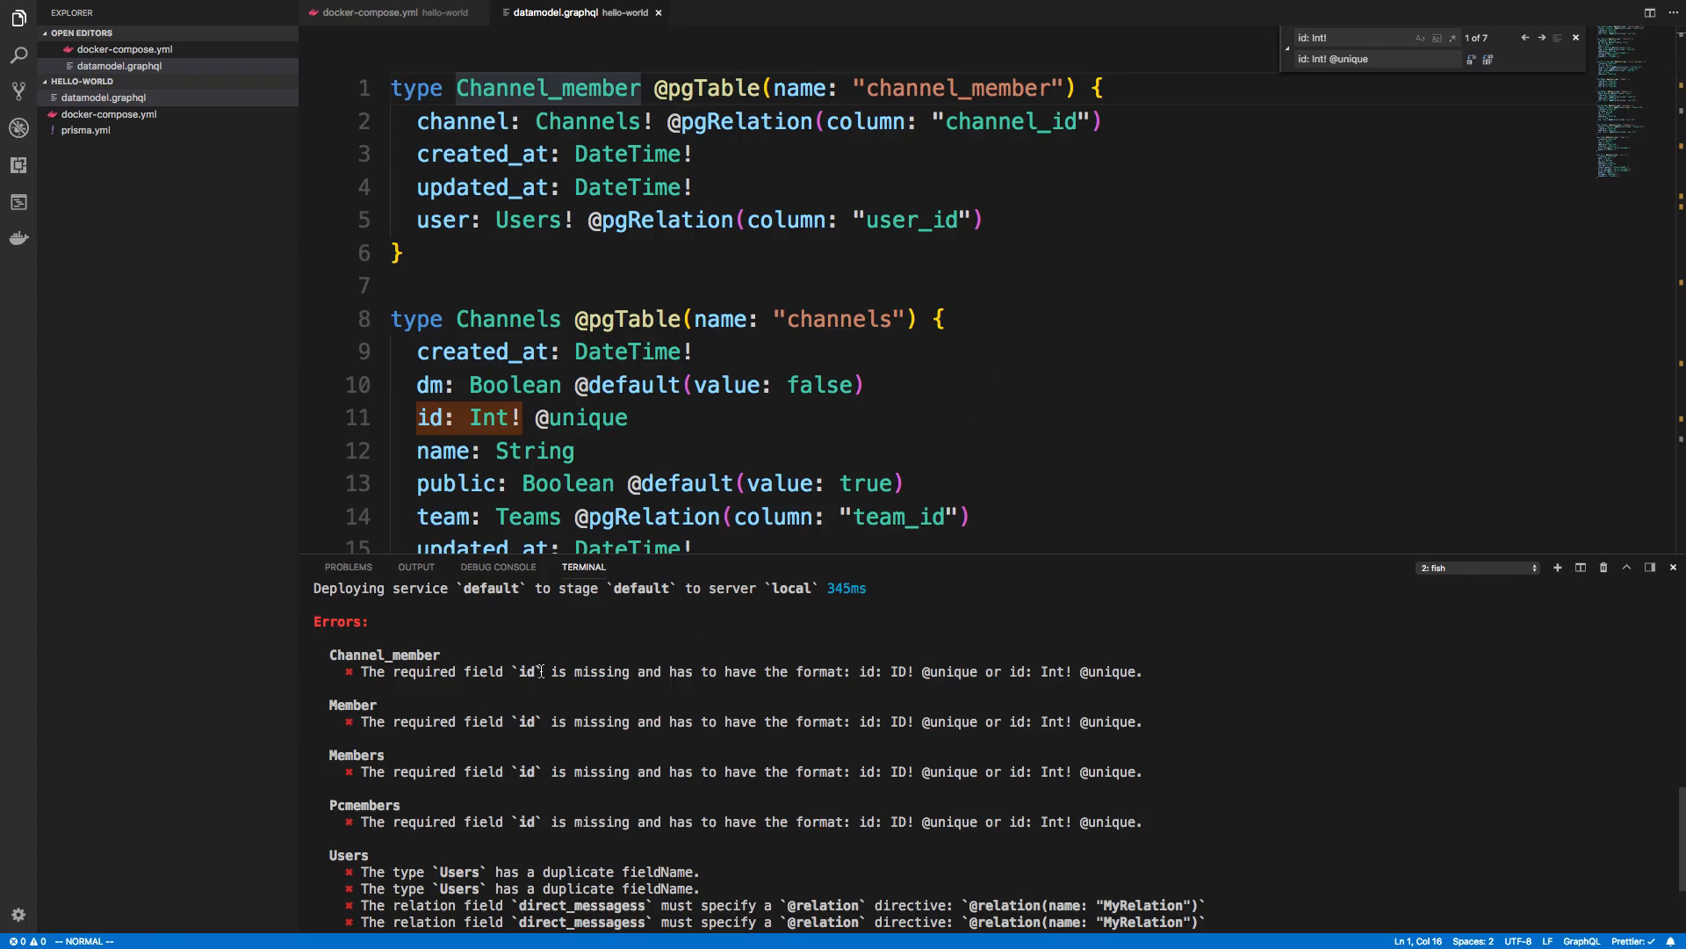
pyautogui.moveTo(650, 398)
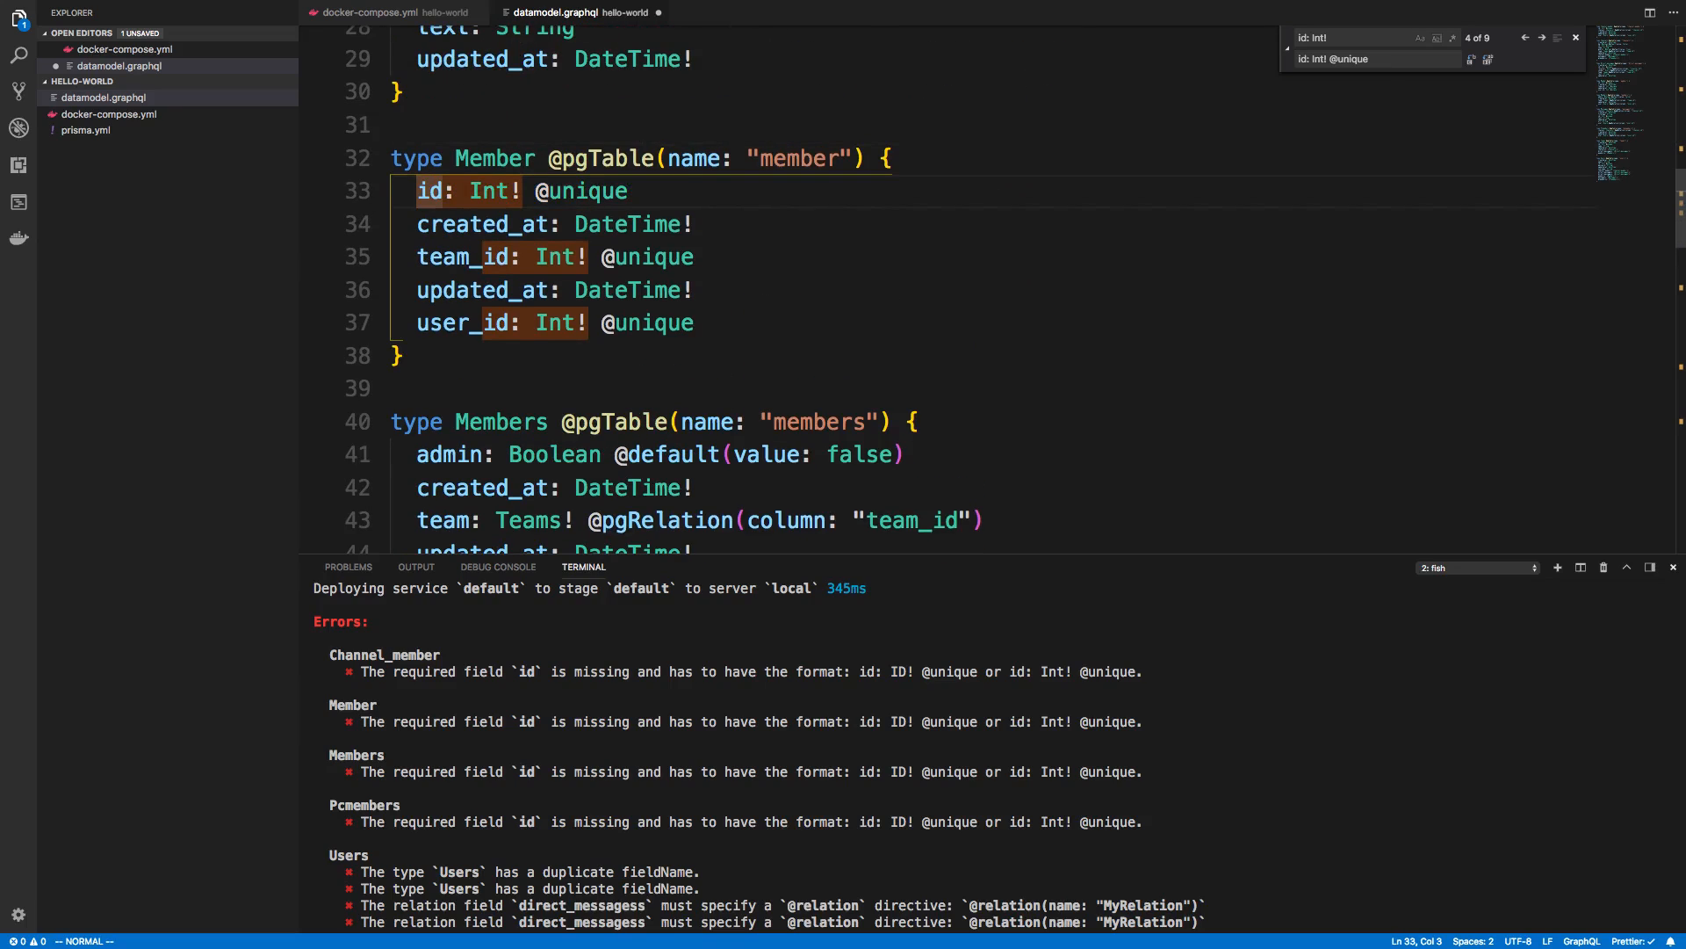
pyautogui.scroll(-3)
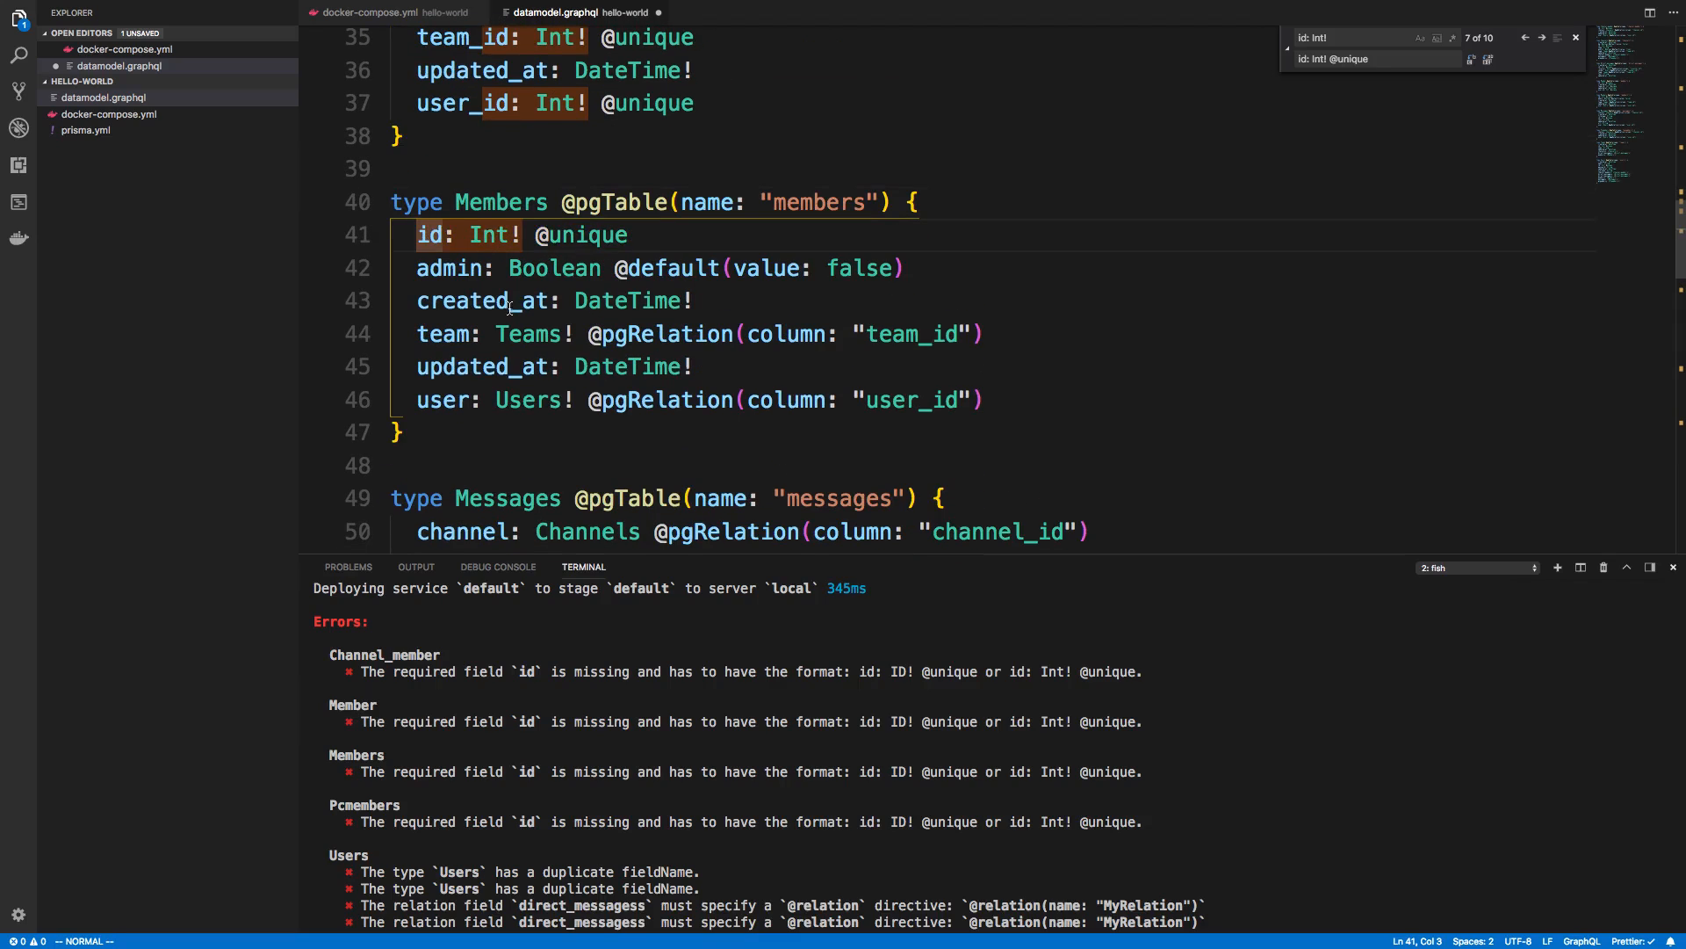
pyautogui.scroll(-3)
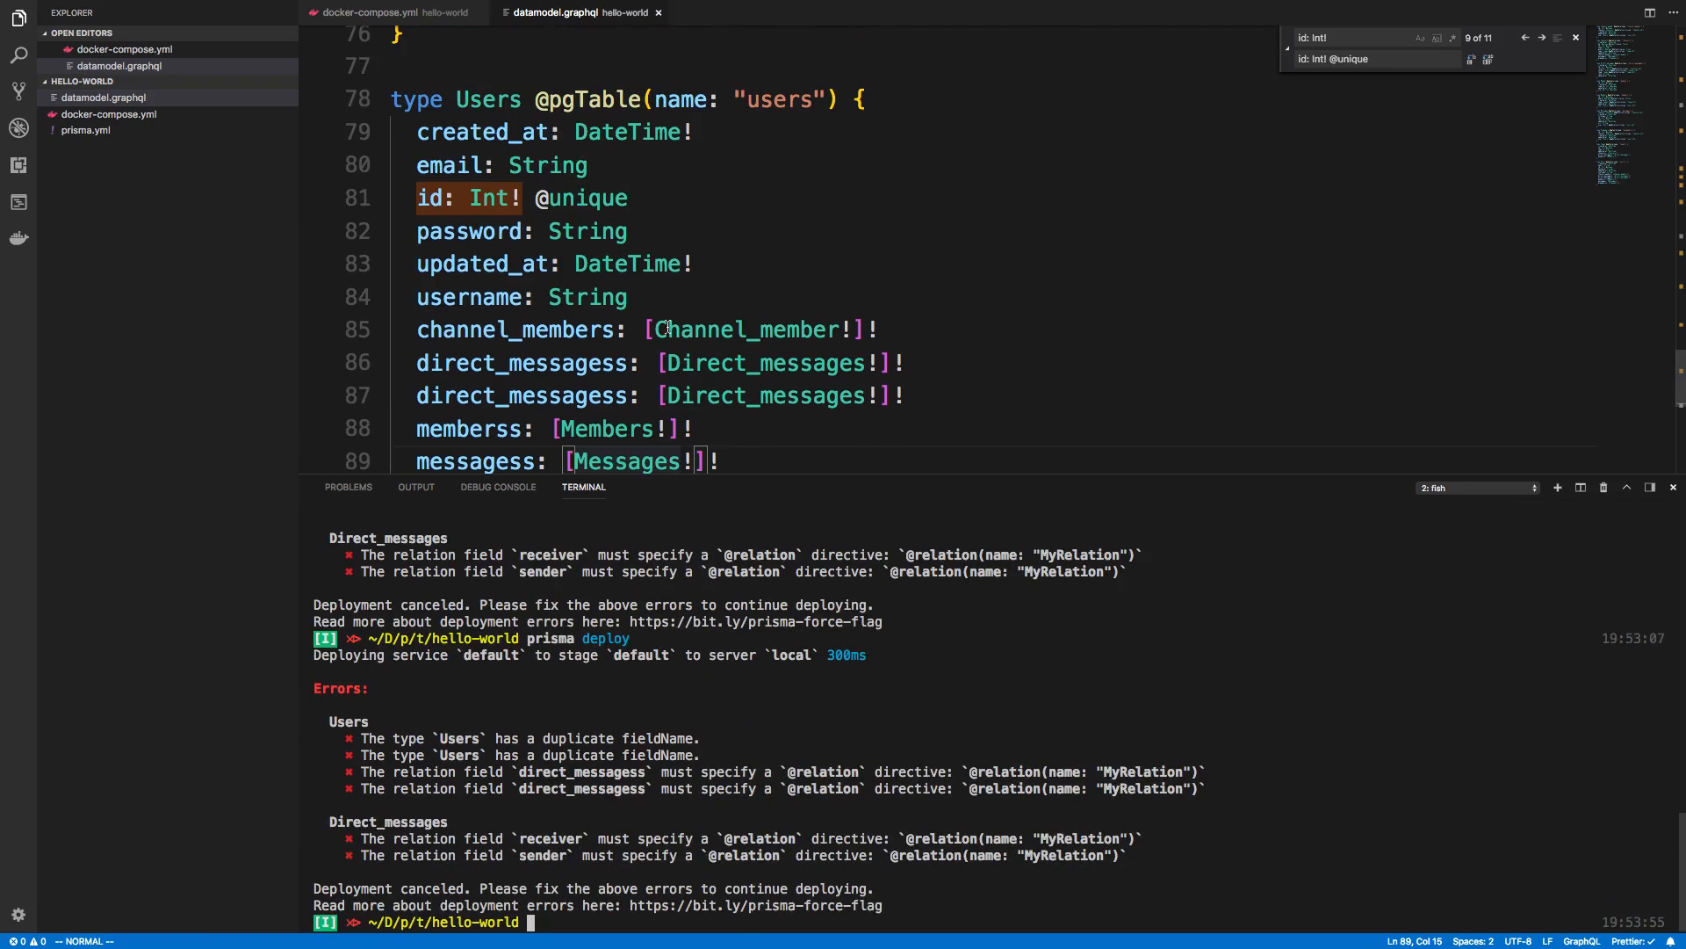
# Delete the duplicate direct_messagess line from Users and redeploy
pyautogui.scroll(-3)
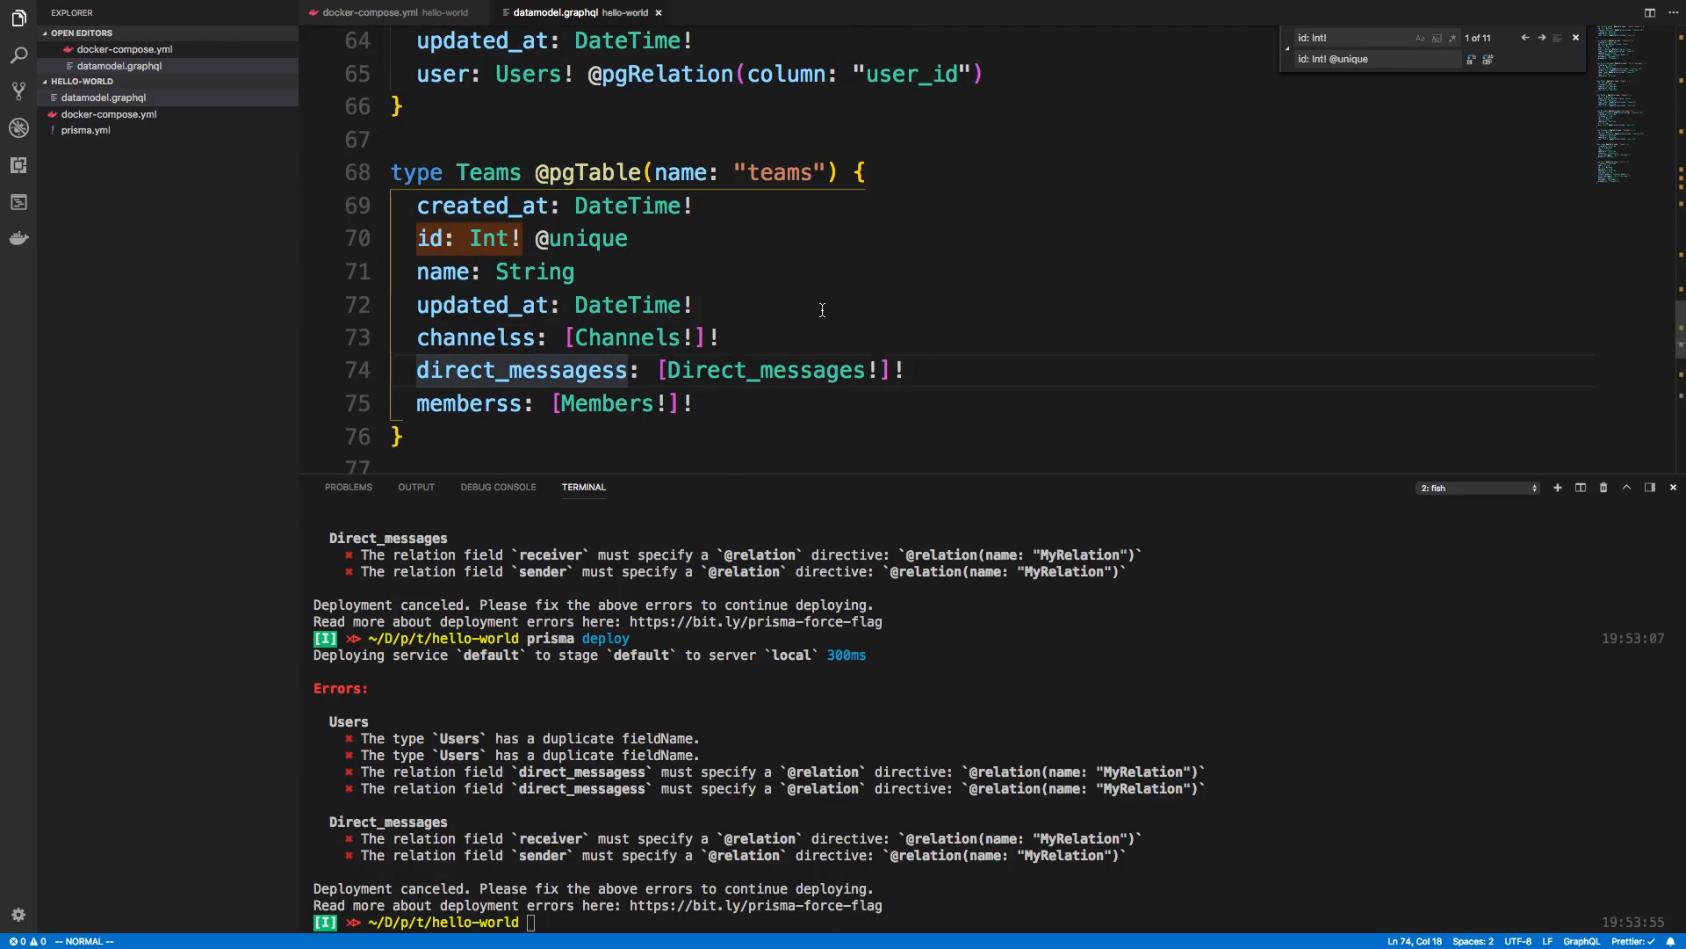
pyautogui.scroll(-3)
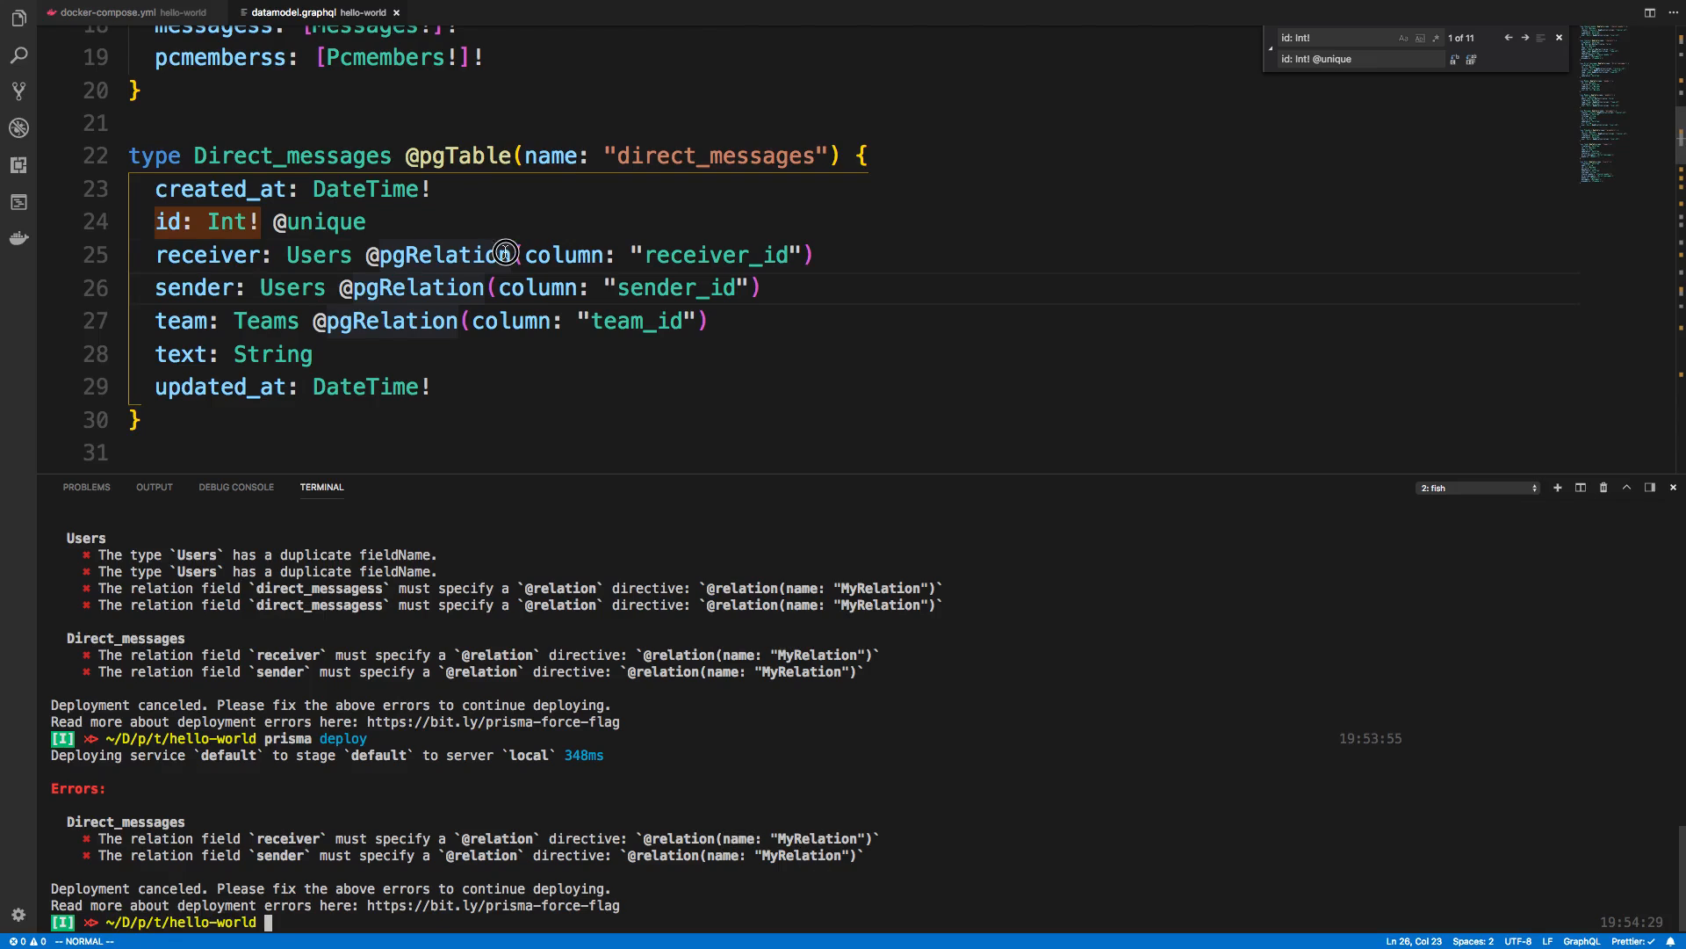
# Name the receiver relation "dmReceiver" and the sender relation "dmSender"
pyautogui.write('name: "re')
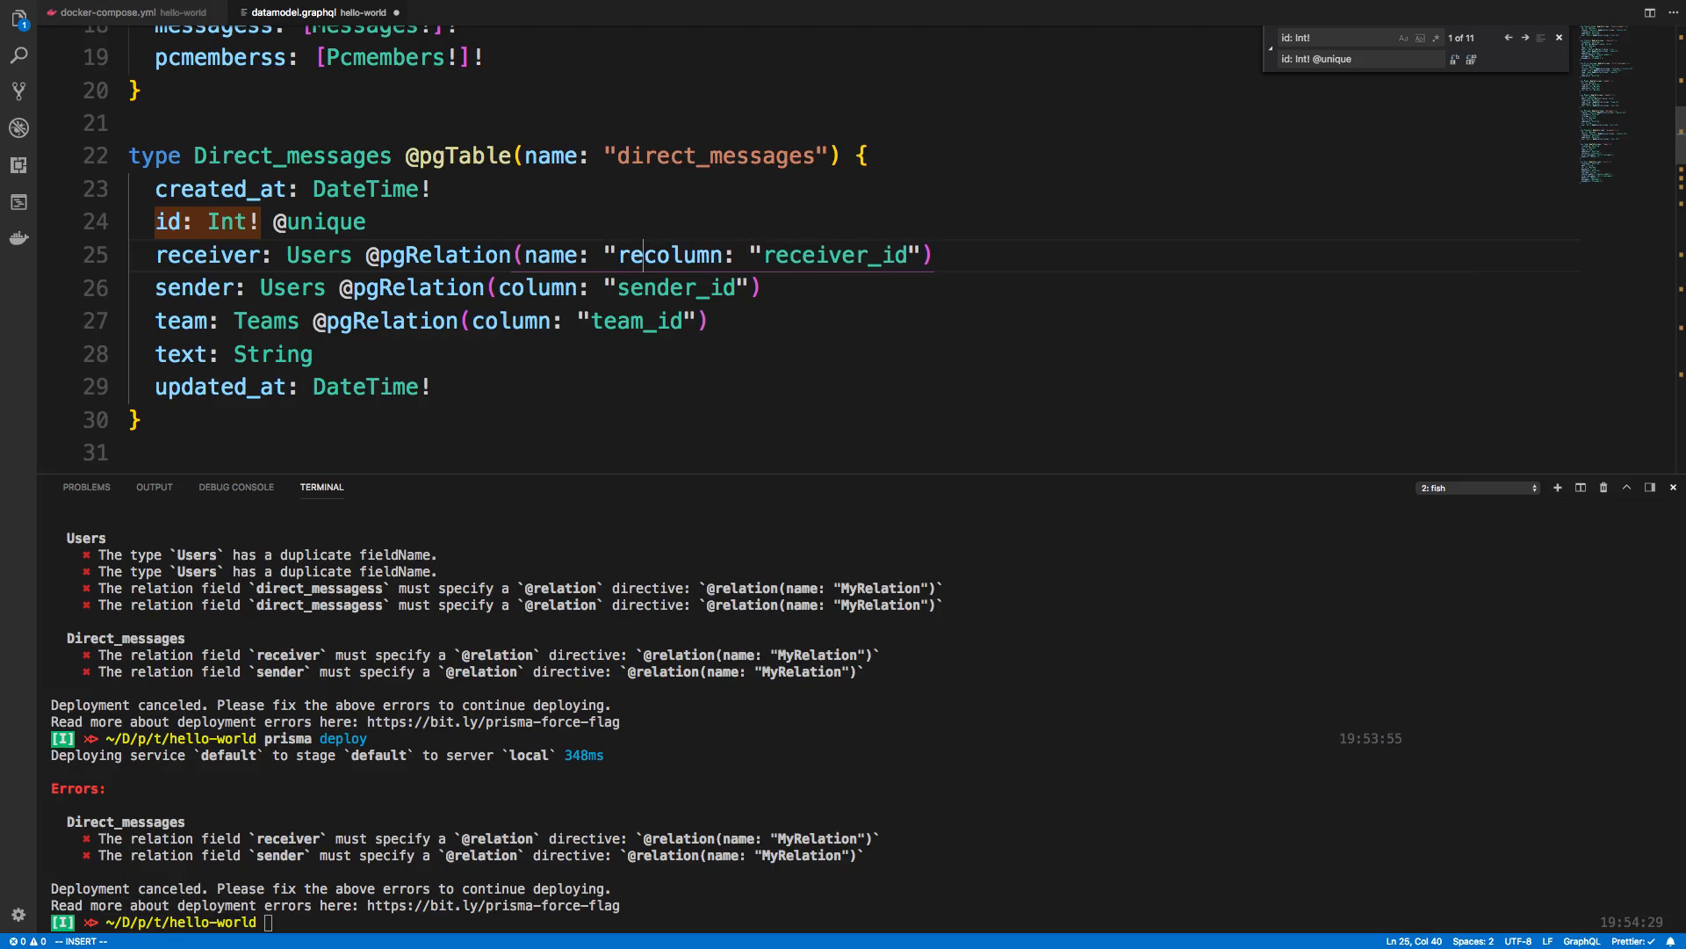
pyautogui.write('dmRec')
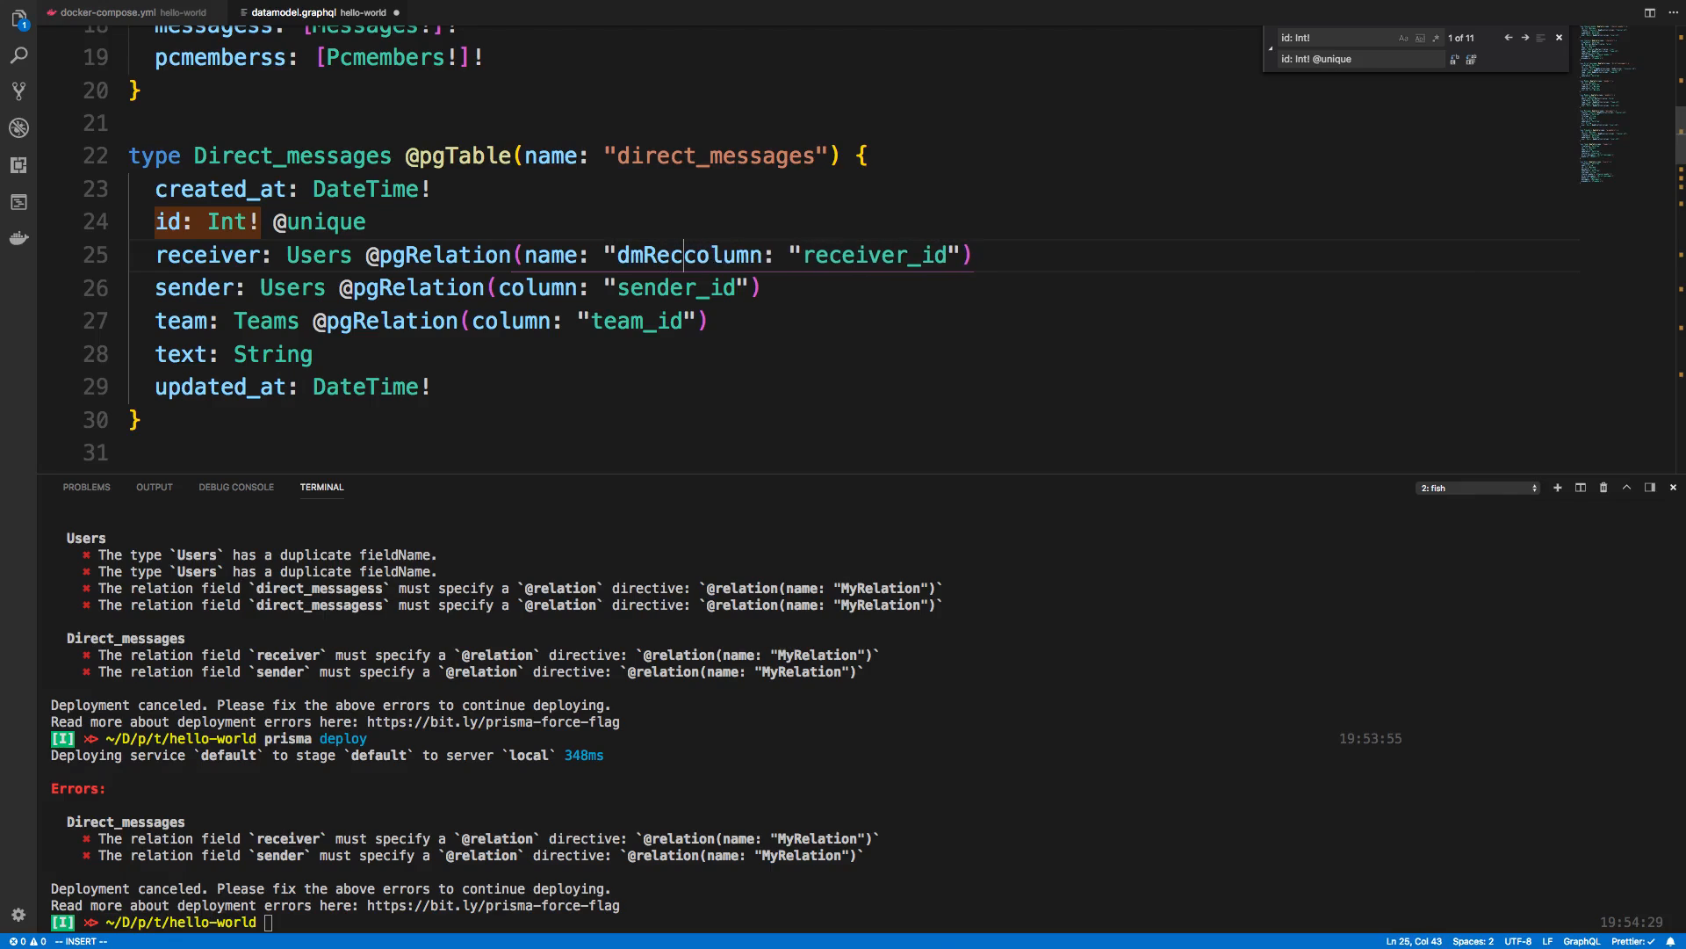
pyautogui.write('eiver"')
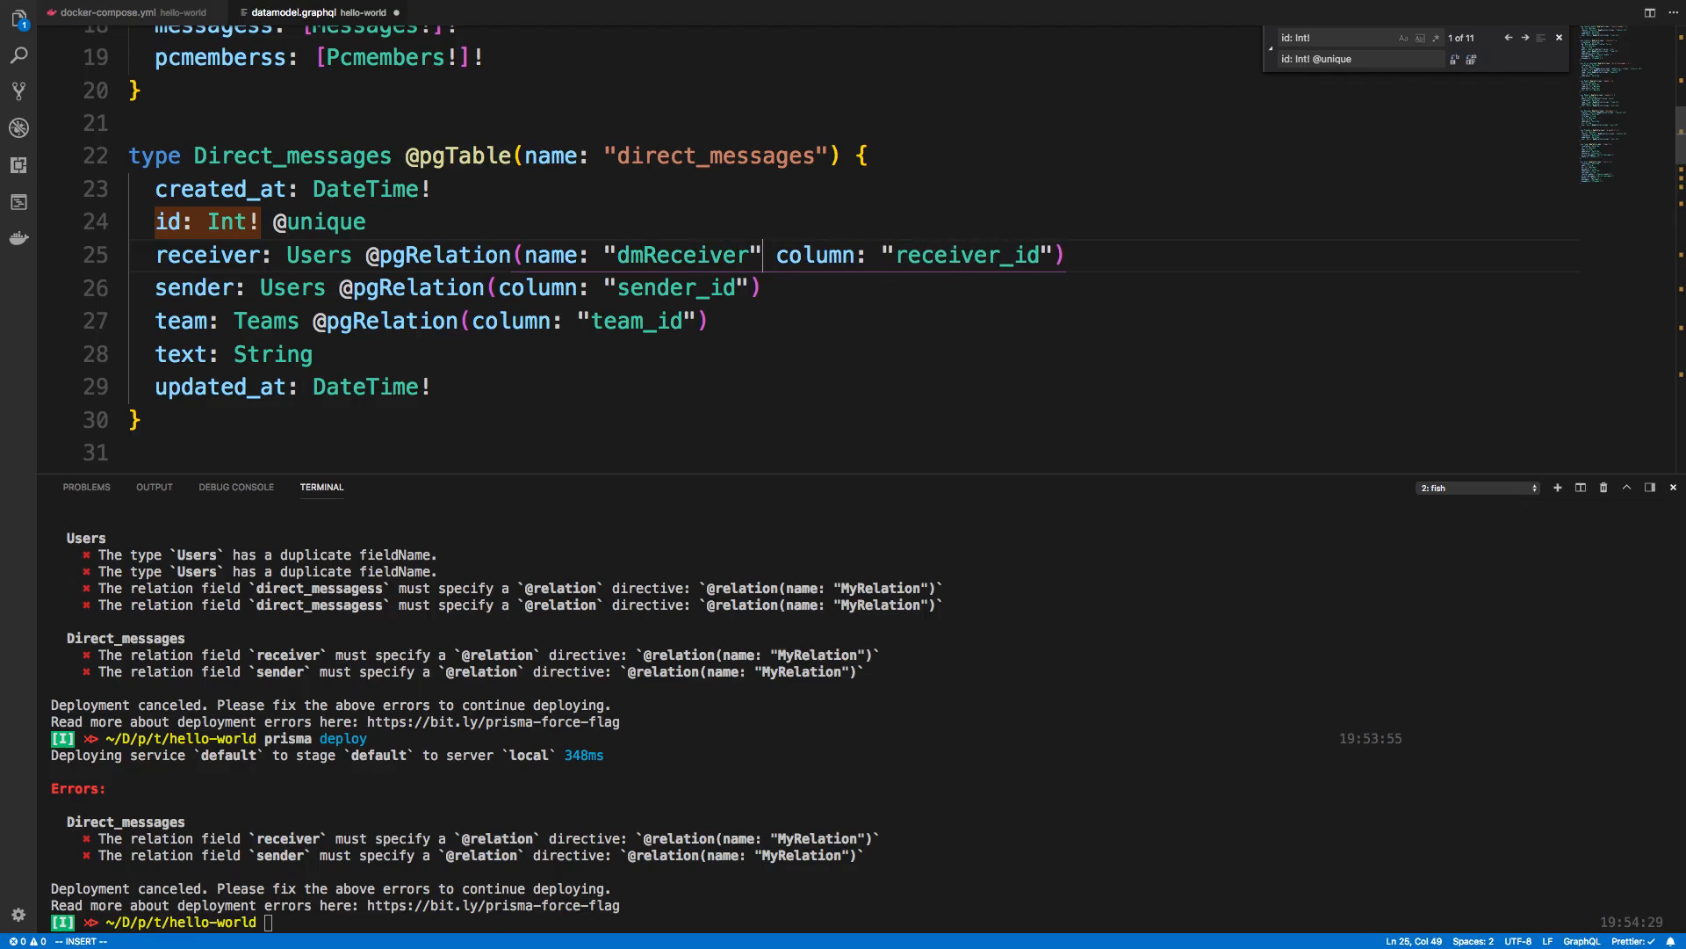
pyautogui.write('n')
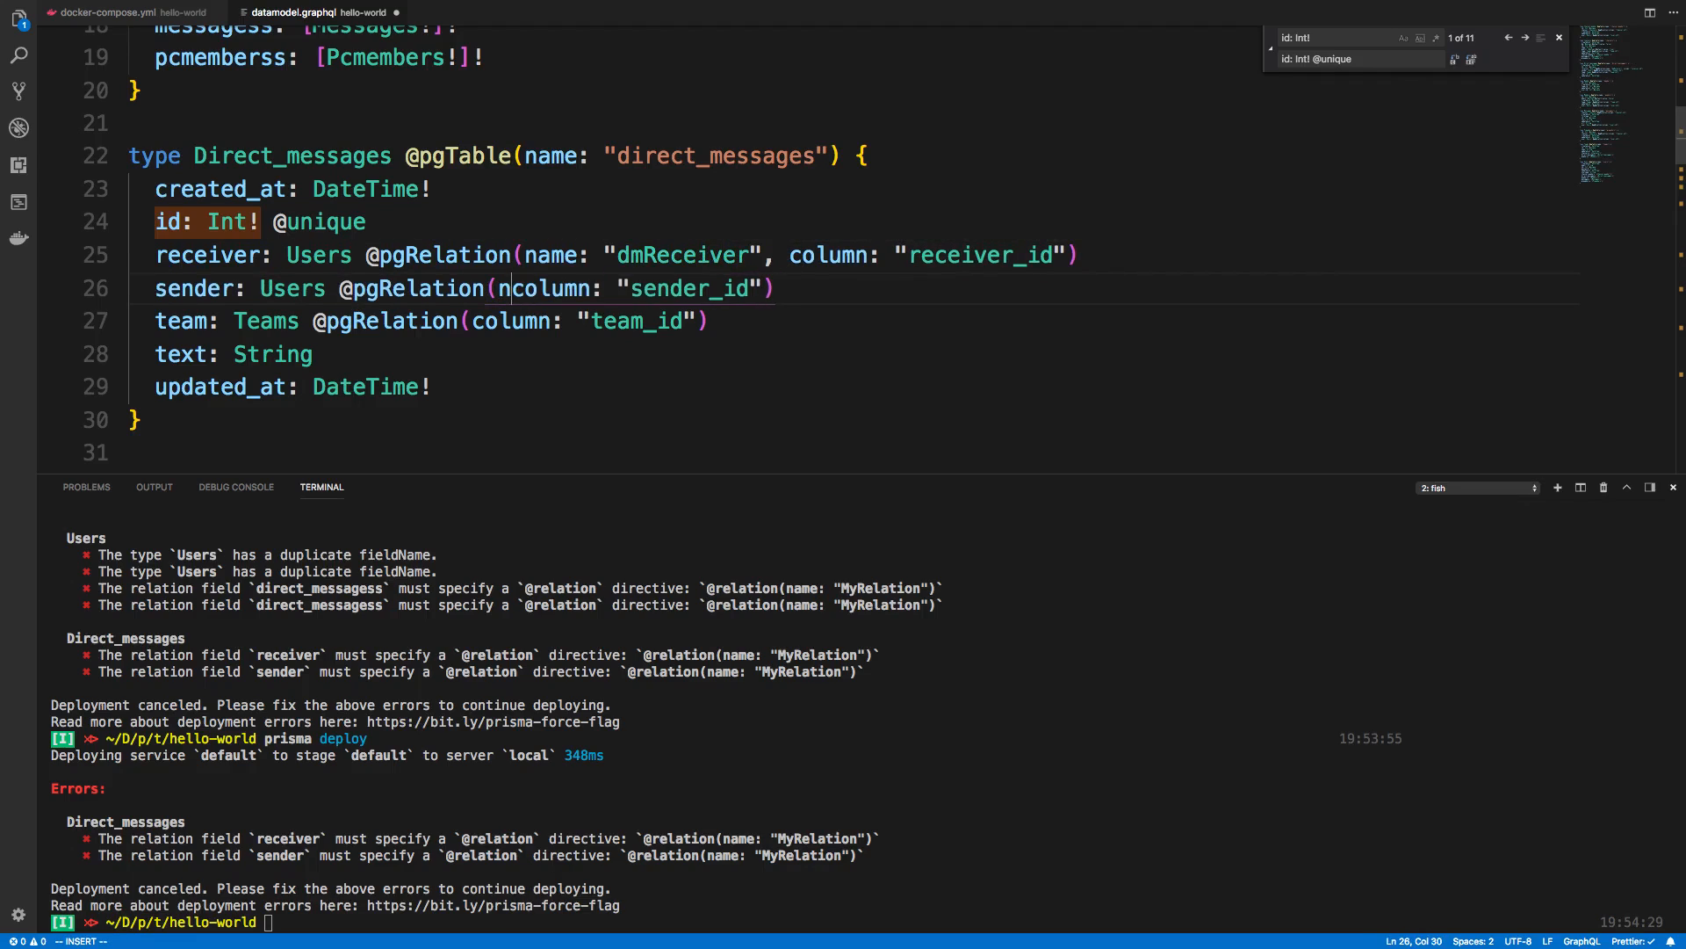
pyautogui.write('name: "dmSender",')
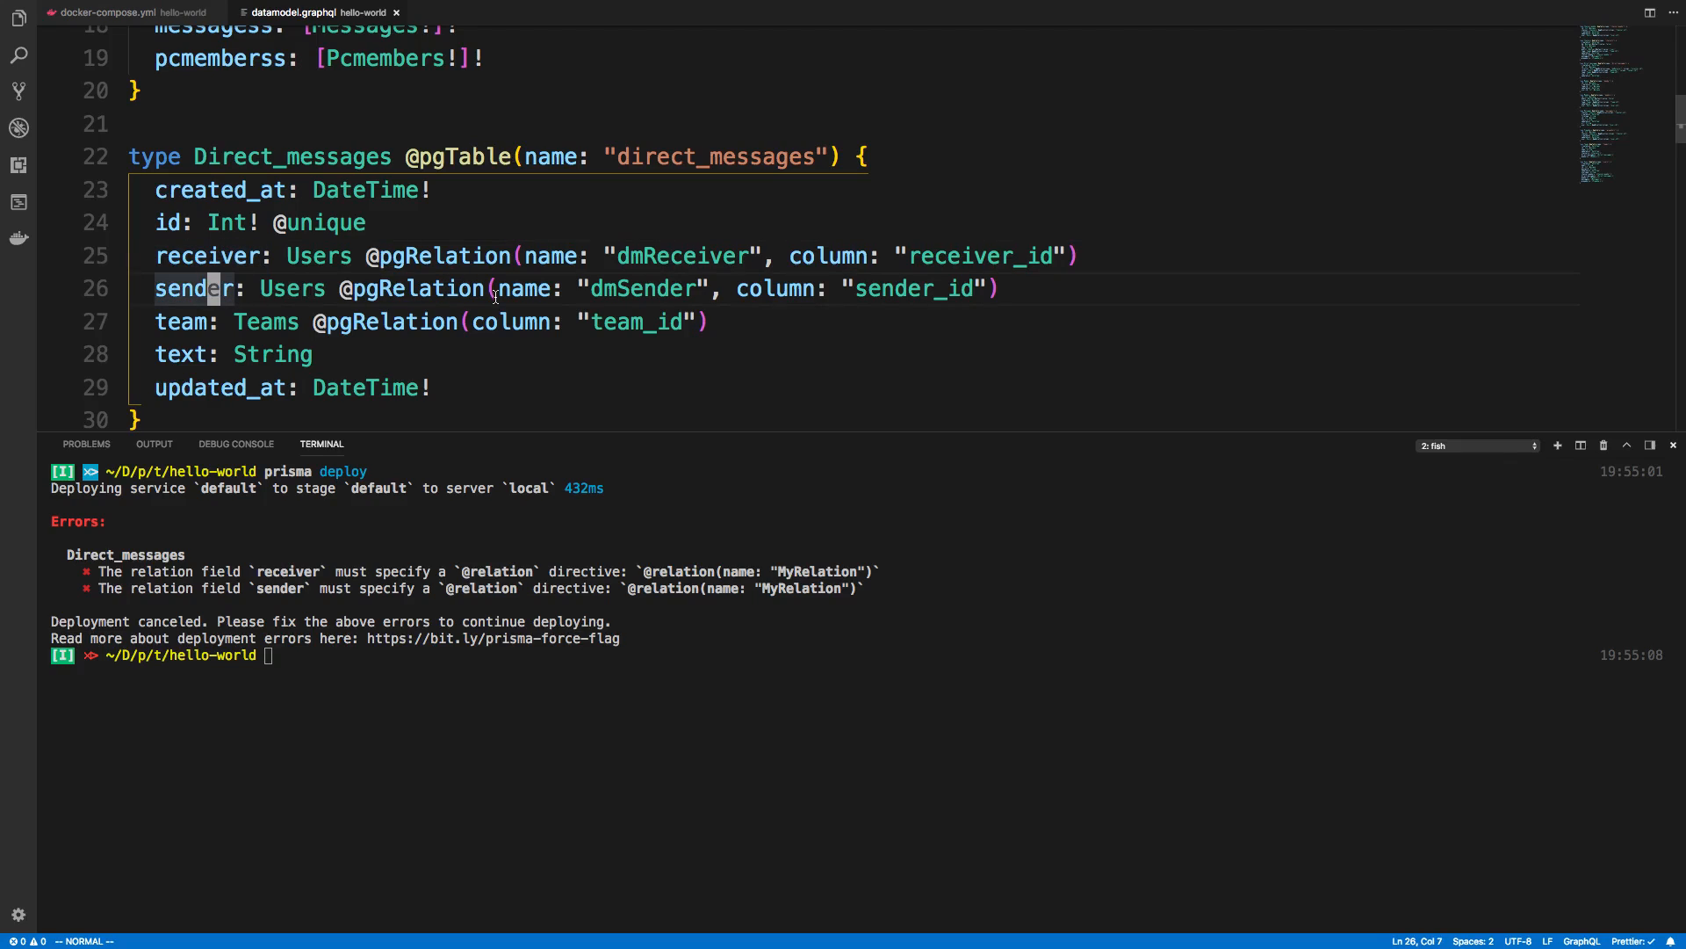
pyautogui.moveTo(229, 403)
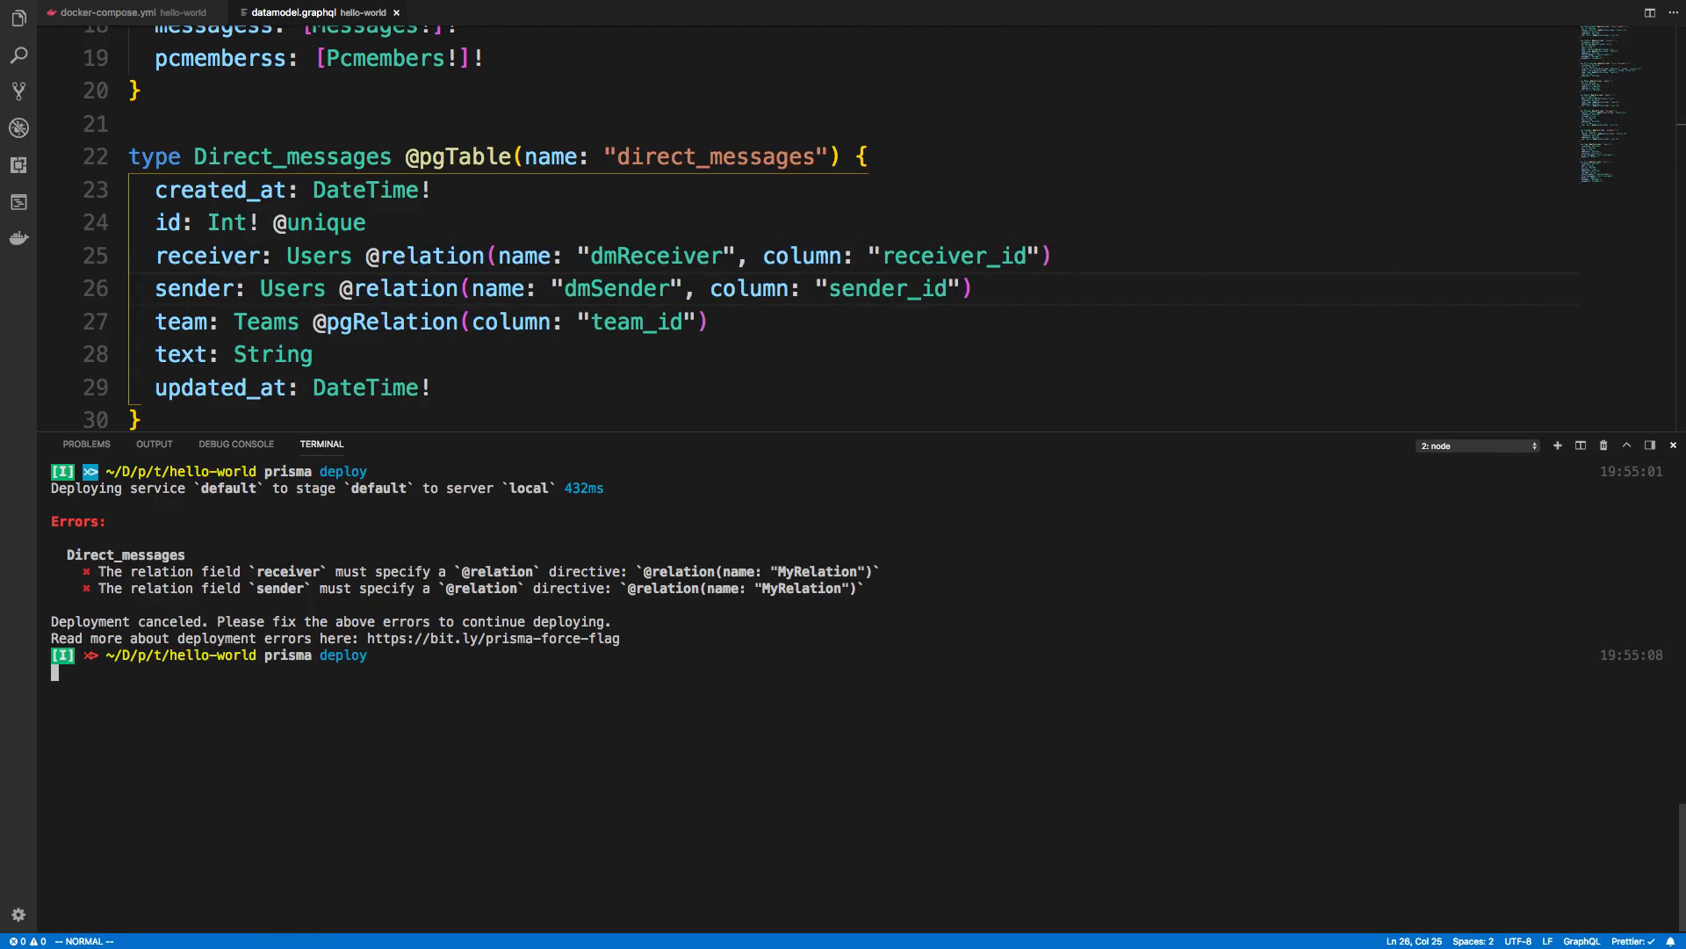
pyautogui.moveTo(402, 650)
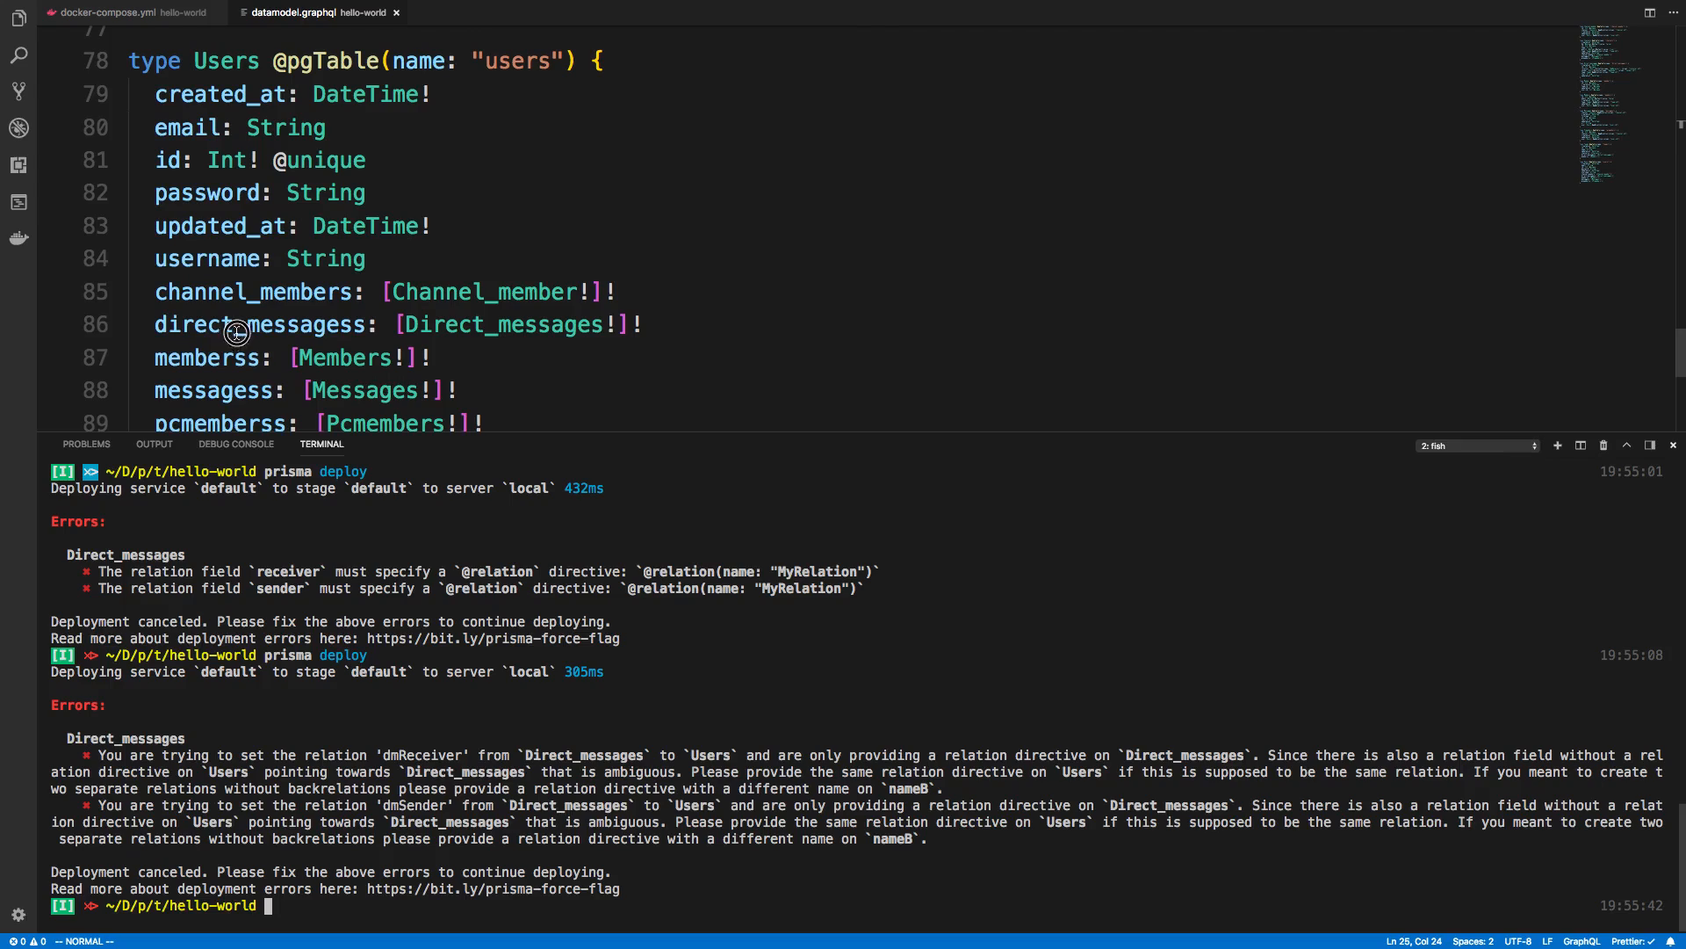
# Delete Users' direct_messagess field and run prisma deploy again
pyautogui.doubleClick(258, 324)
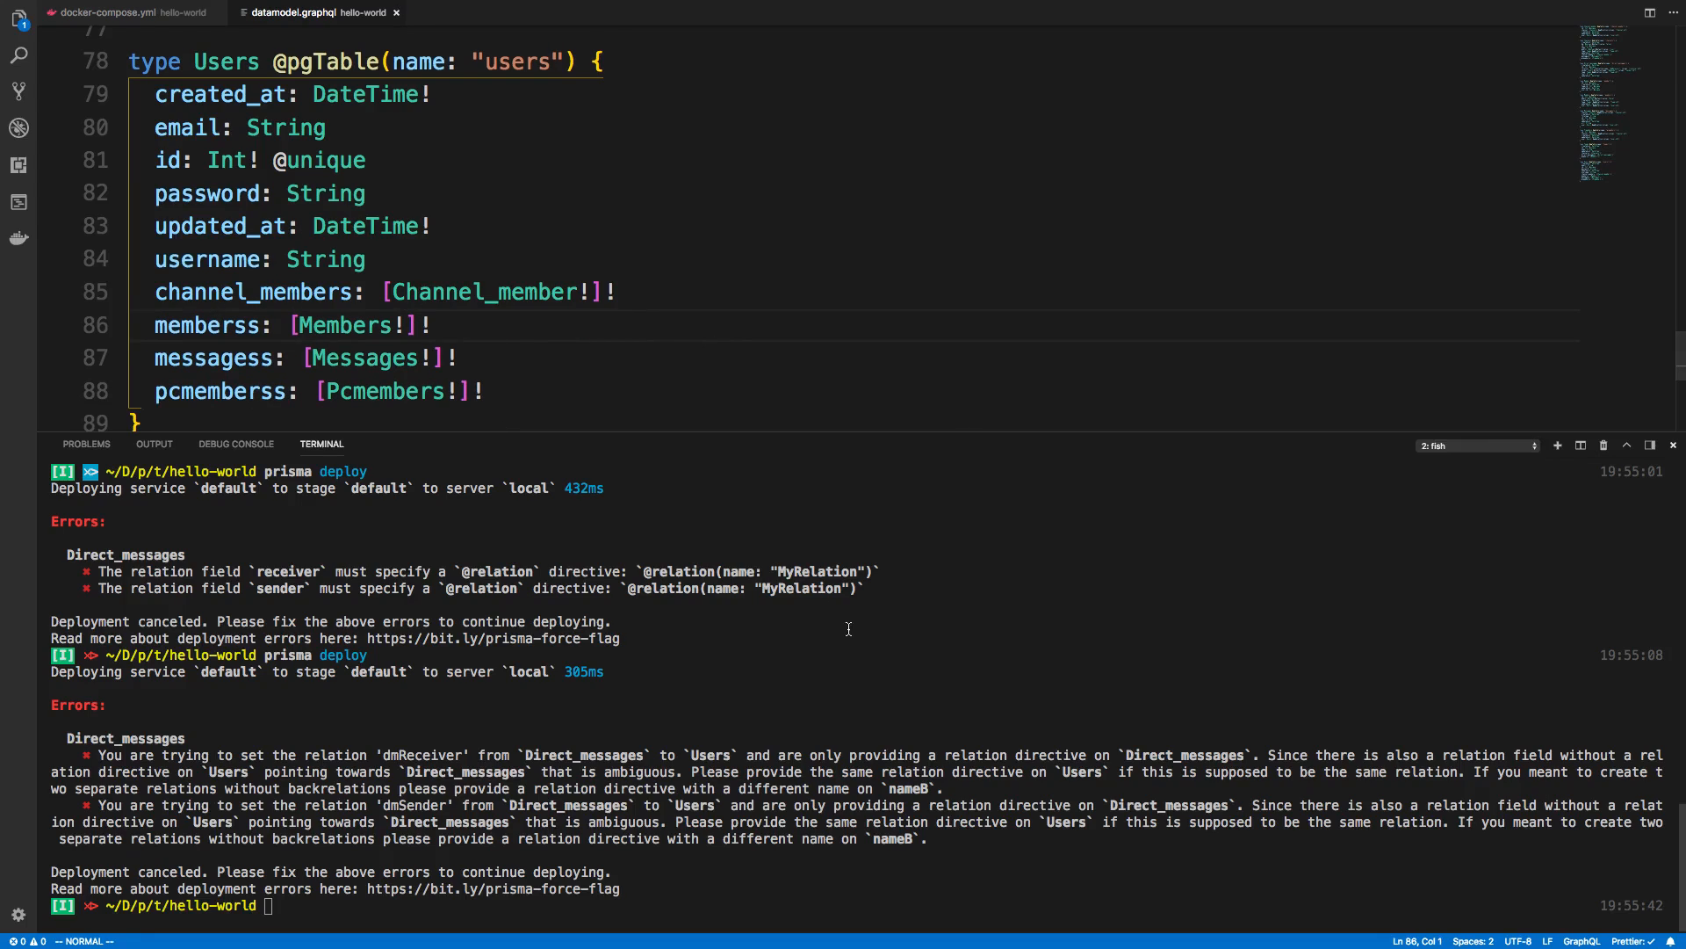
pyautogui.write('prisma deploy')
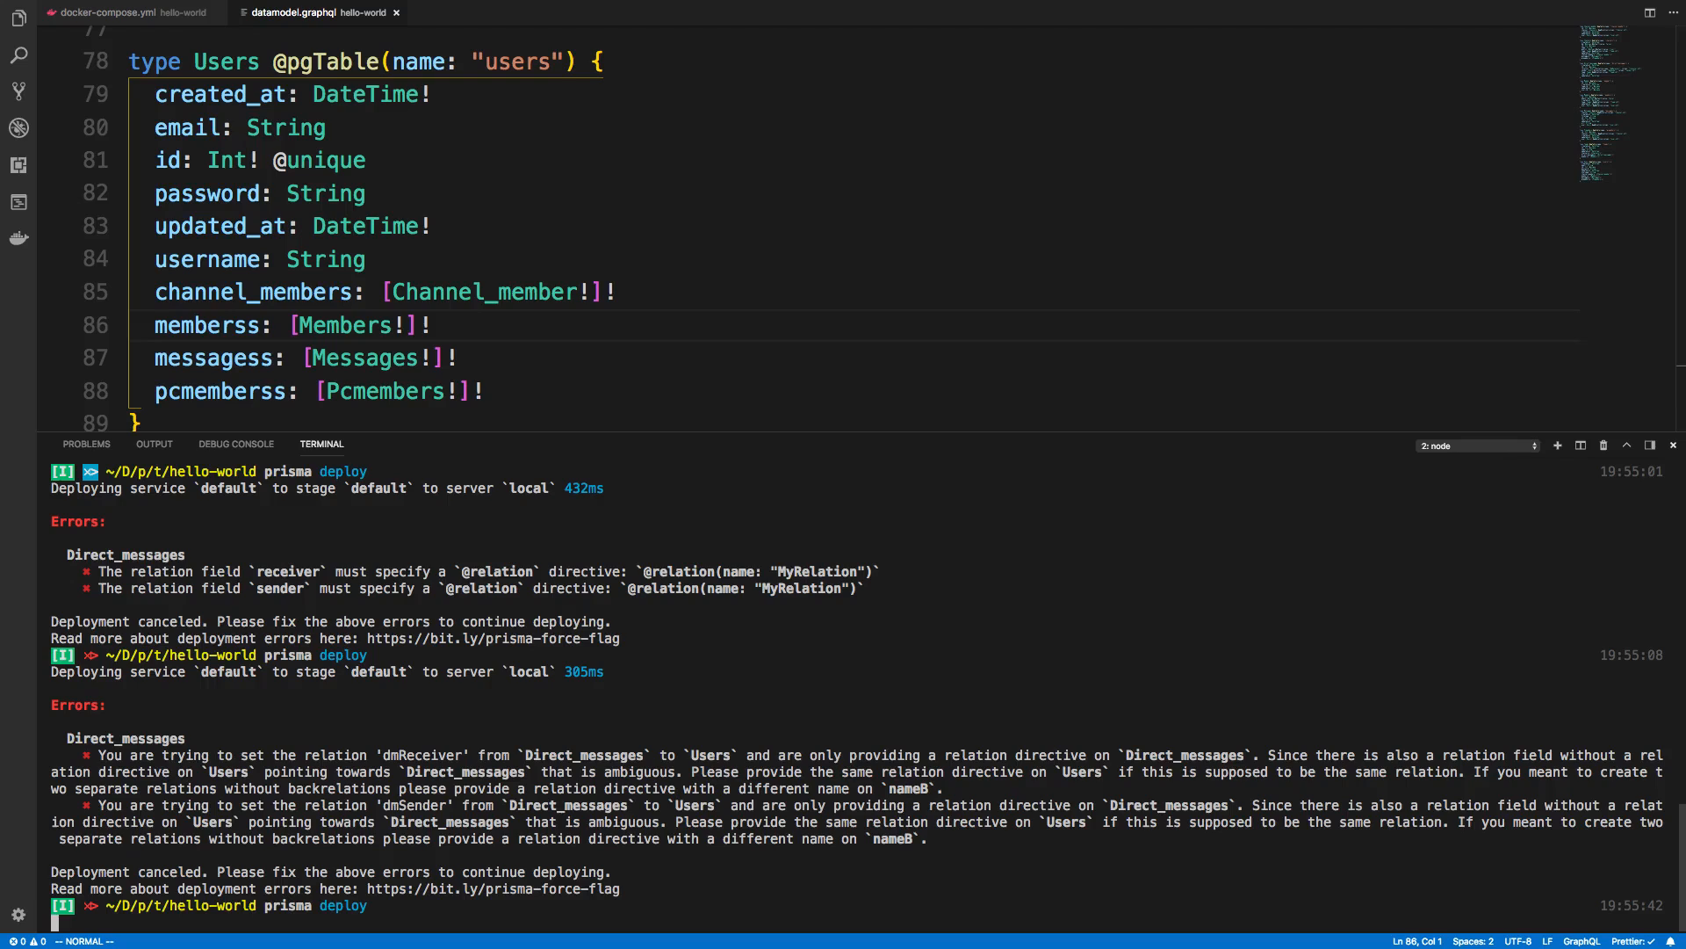
pyautogui.moveTo(967, 642)
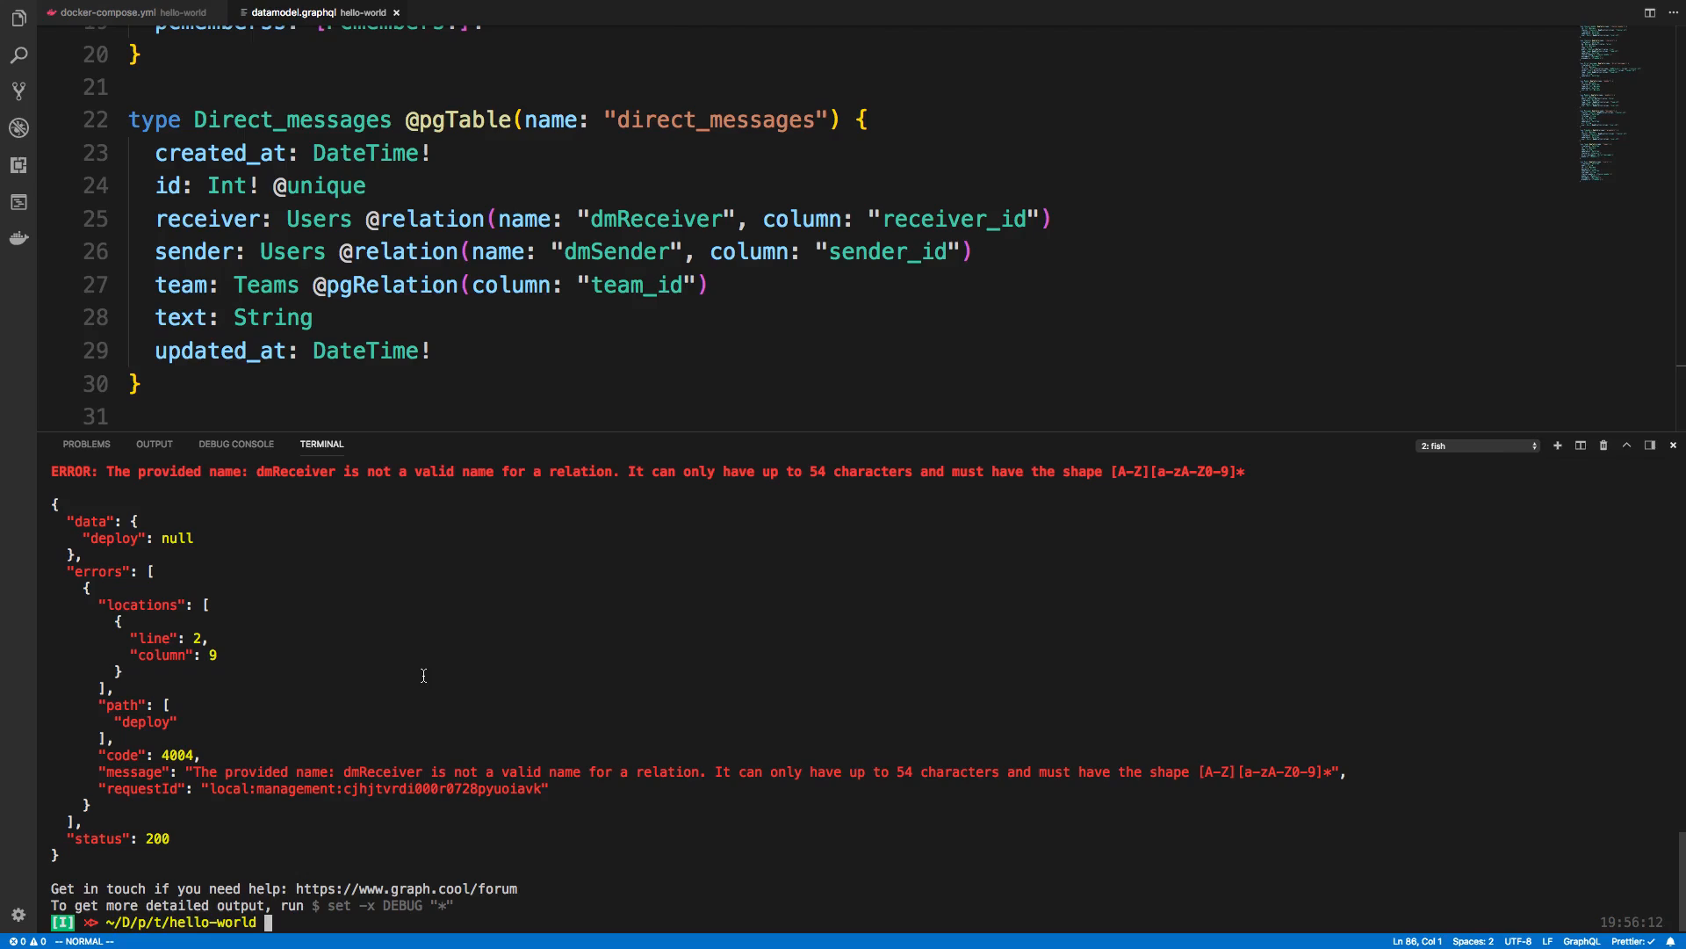
pyautogui.moveTo(451, 781)
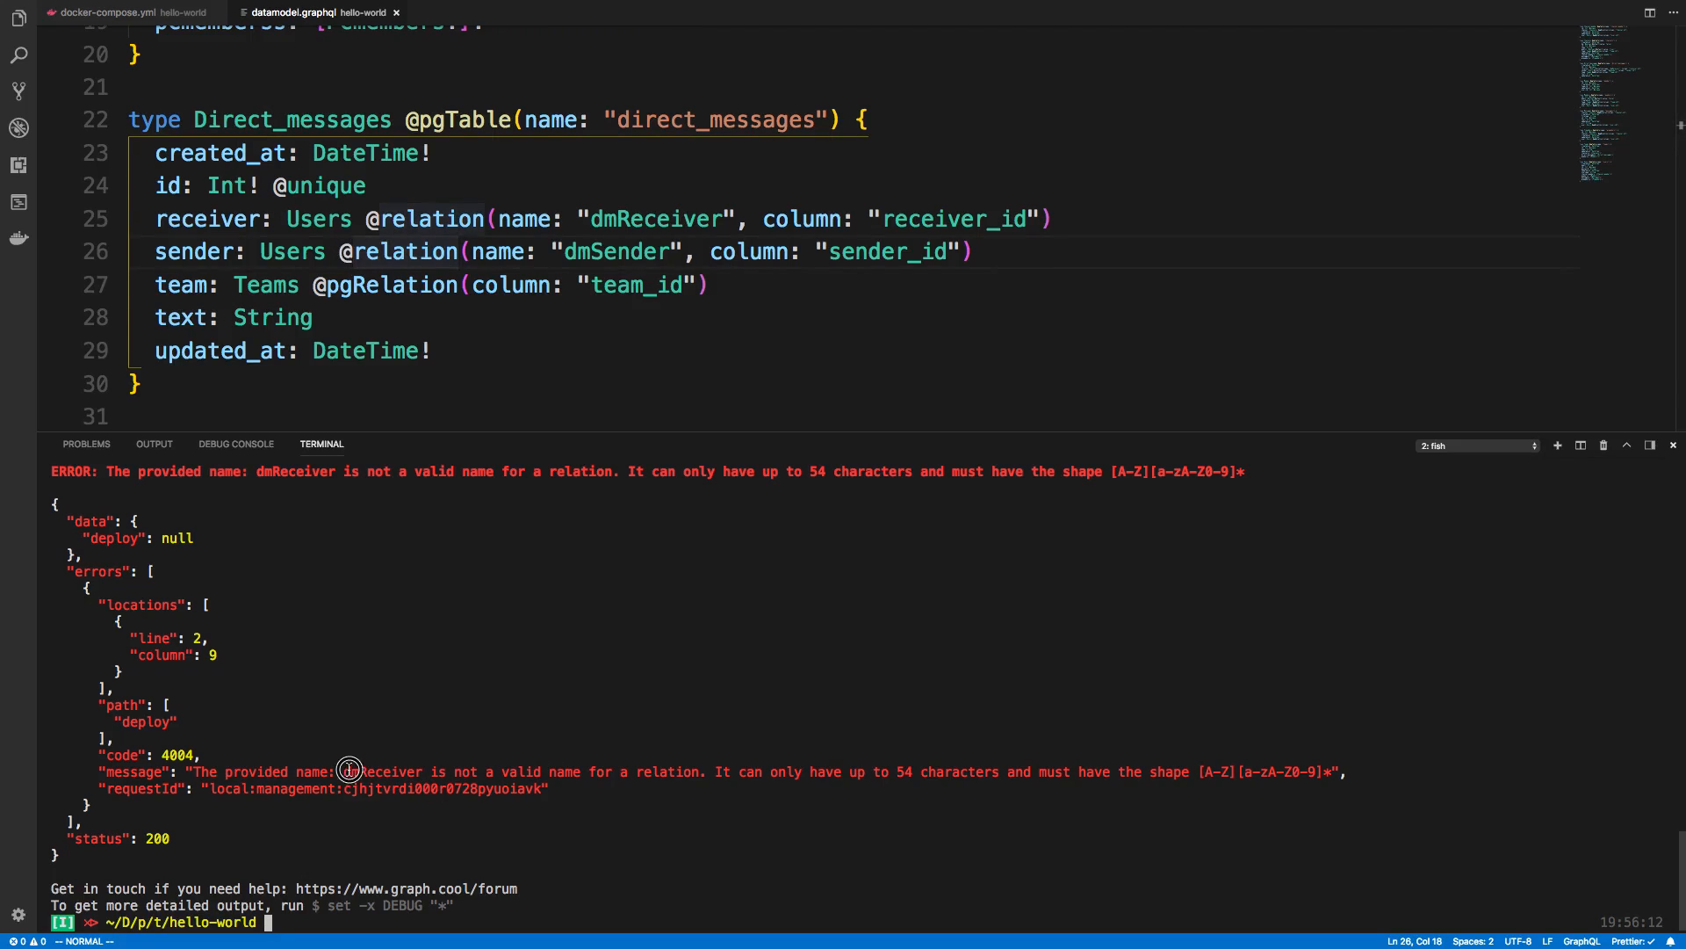
pyautogui.moveTo(901, 771)
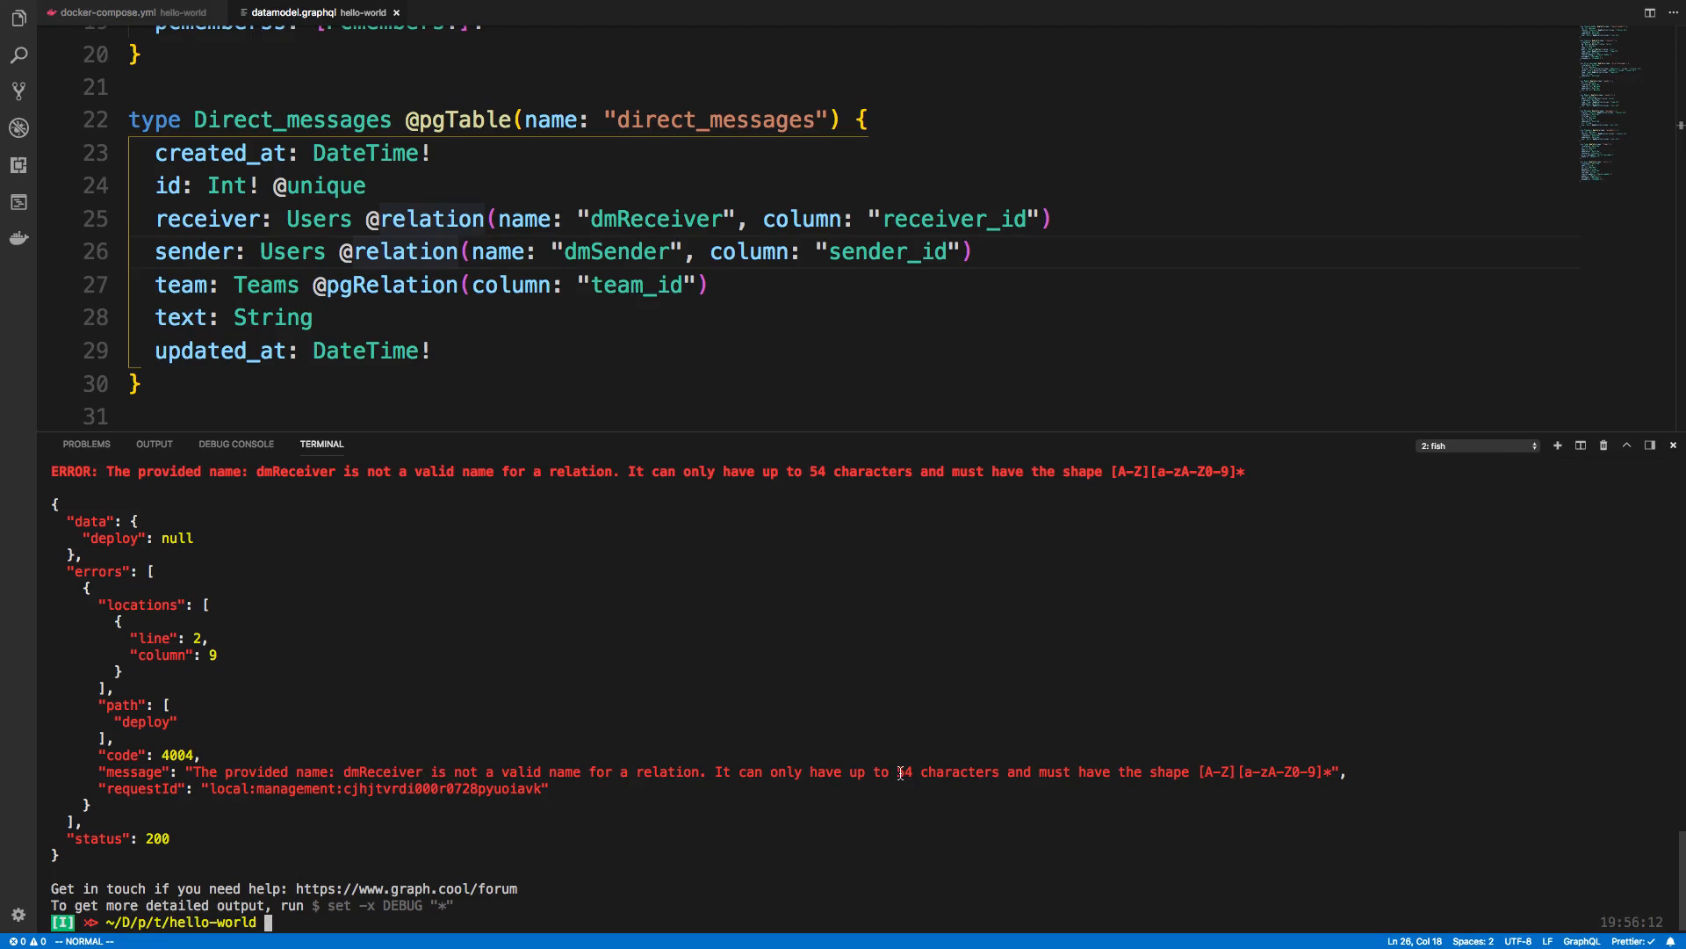
pyautogui.moveTo(1178, 777)
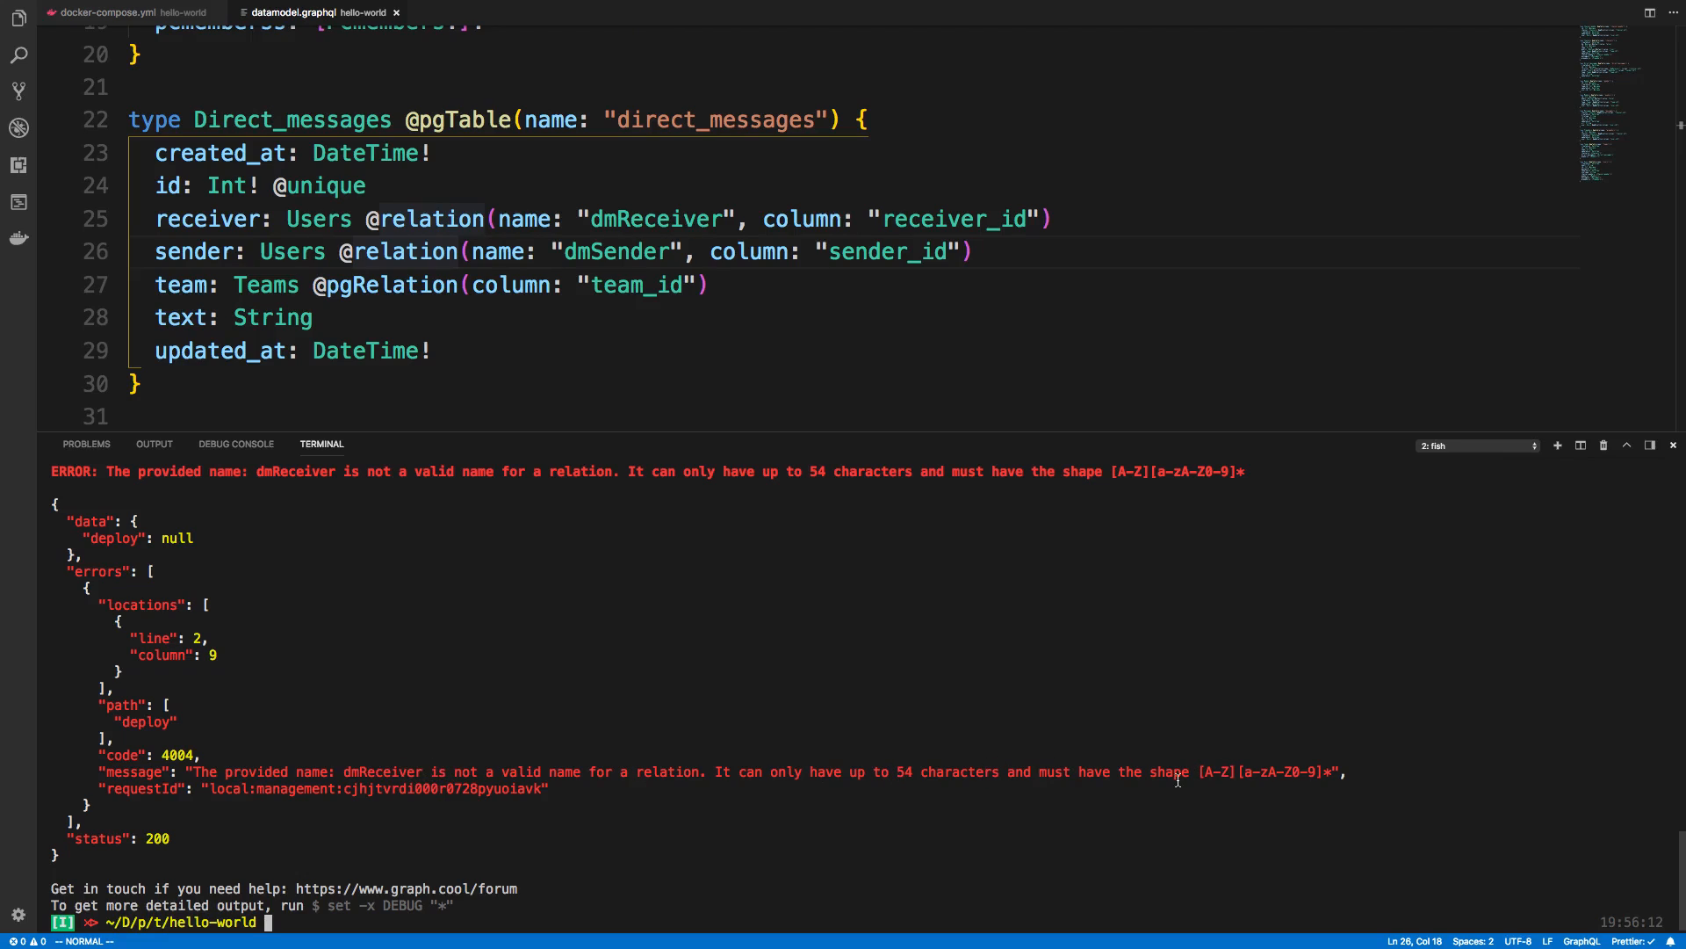
pyautogui.moveTo(1328, 765)
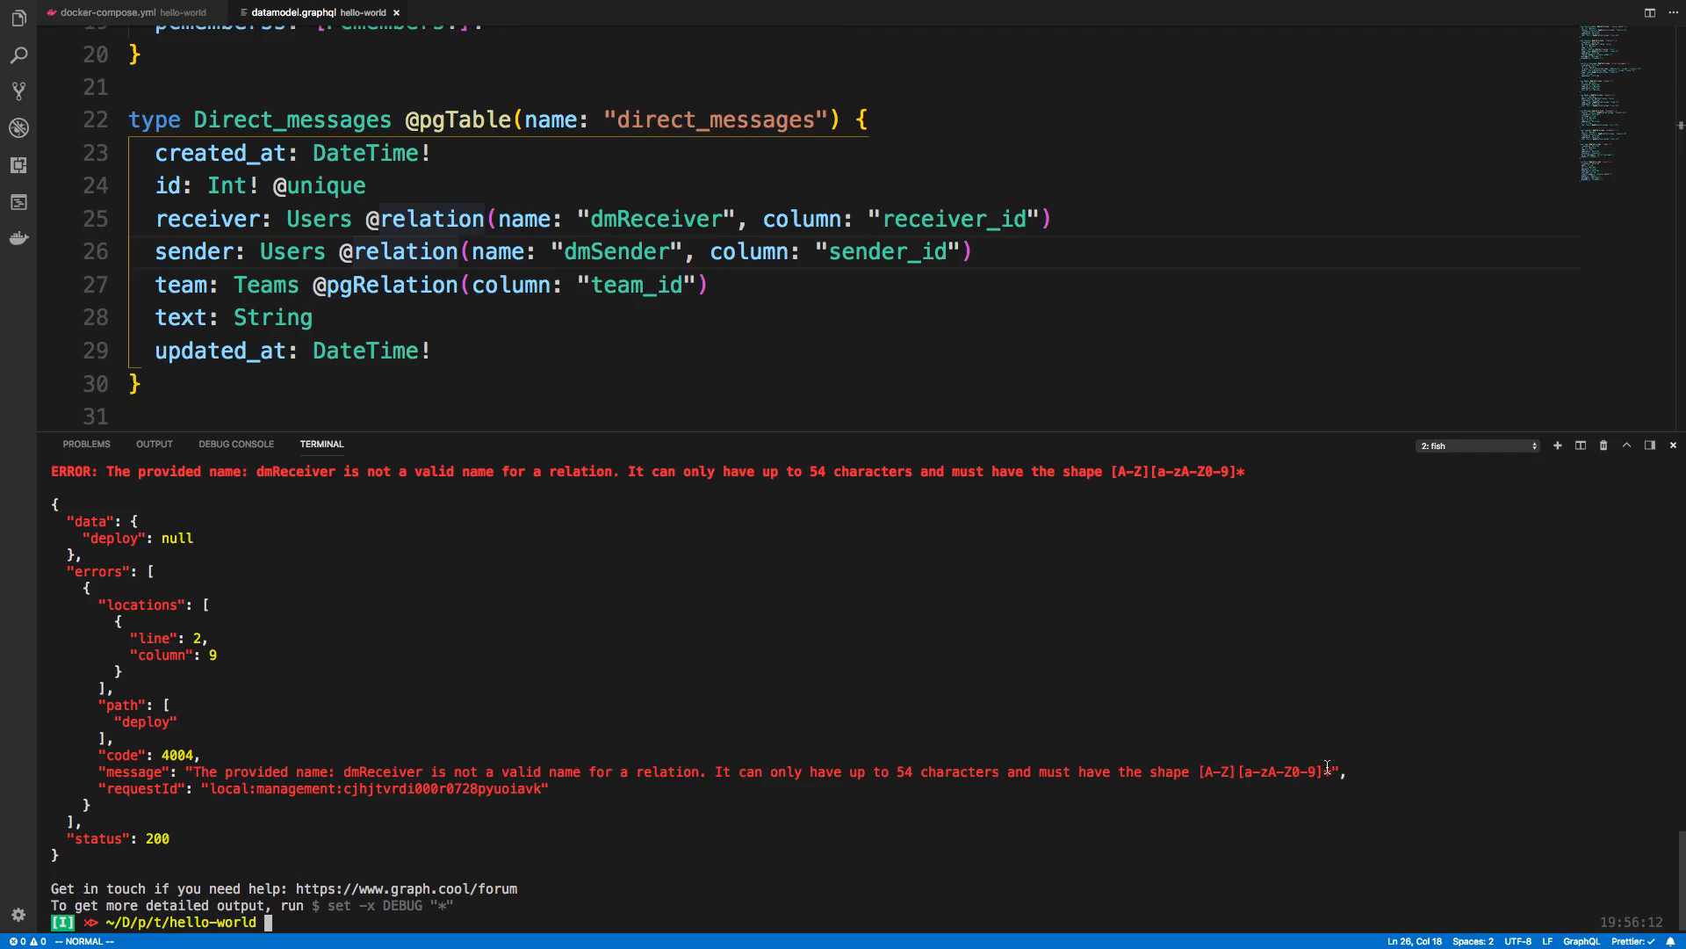
pyautogui.moveTo(1245, 772)
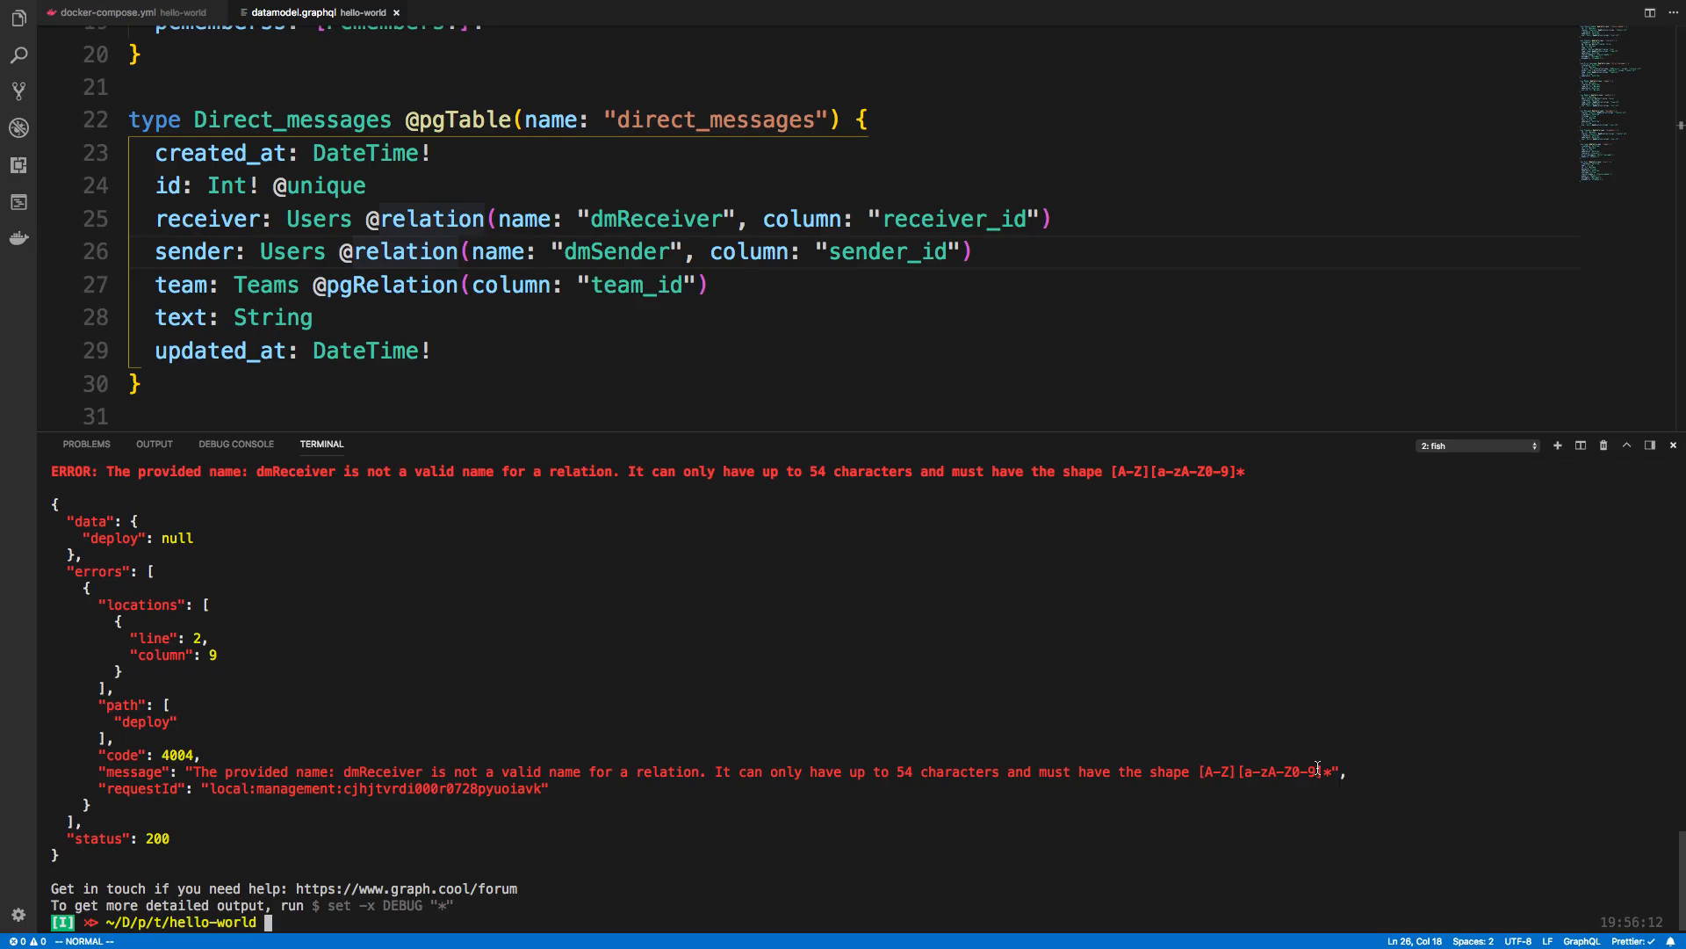
# Delete Direct_messages' receiver and sender fields, then rerun prisma deploy
pyautogui.doubleClick(614, 250)
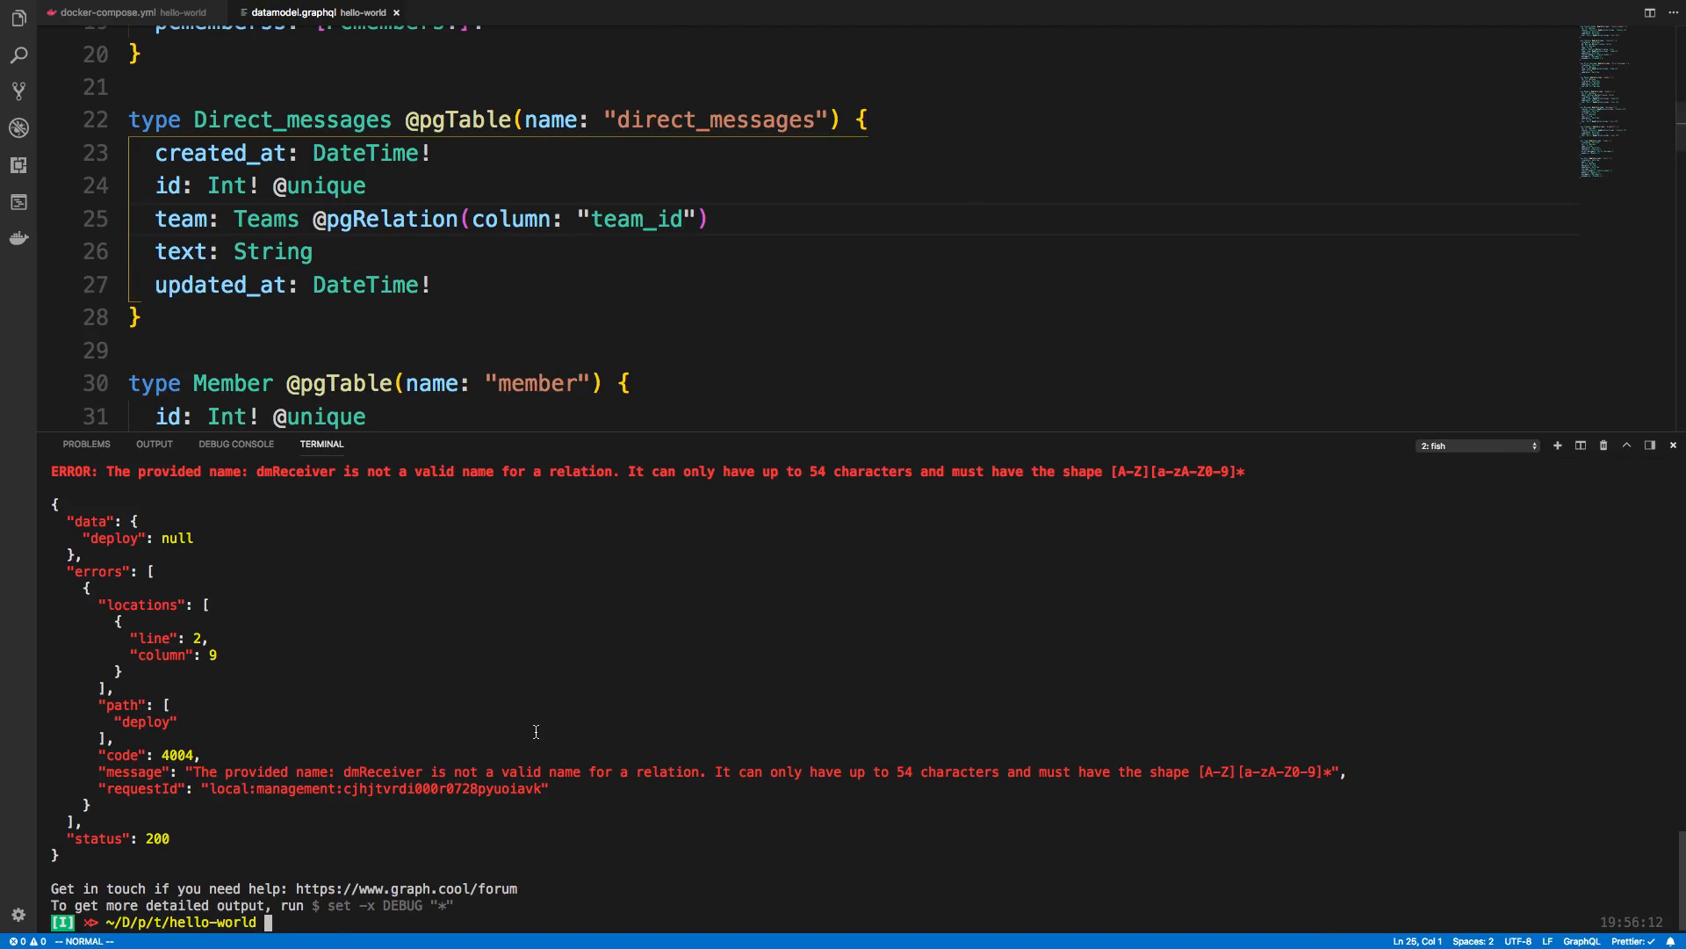
pyautogui.write('prisma deploy')
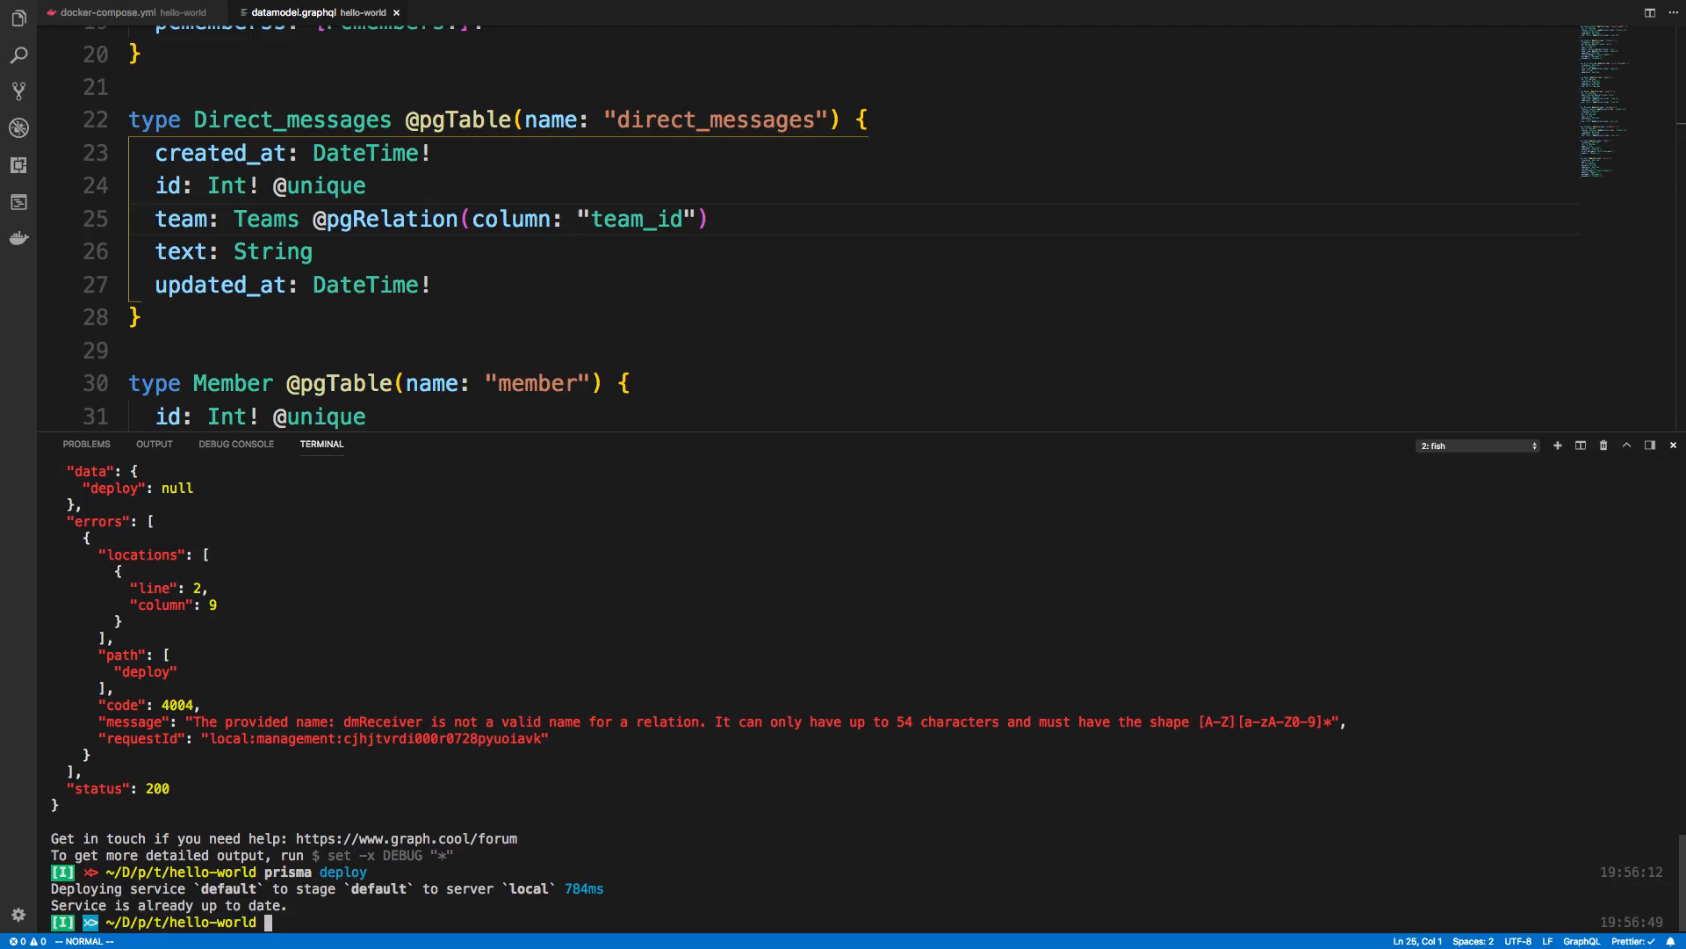
pyautogui.moveTo(1404, 595)
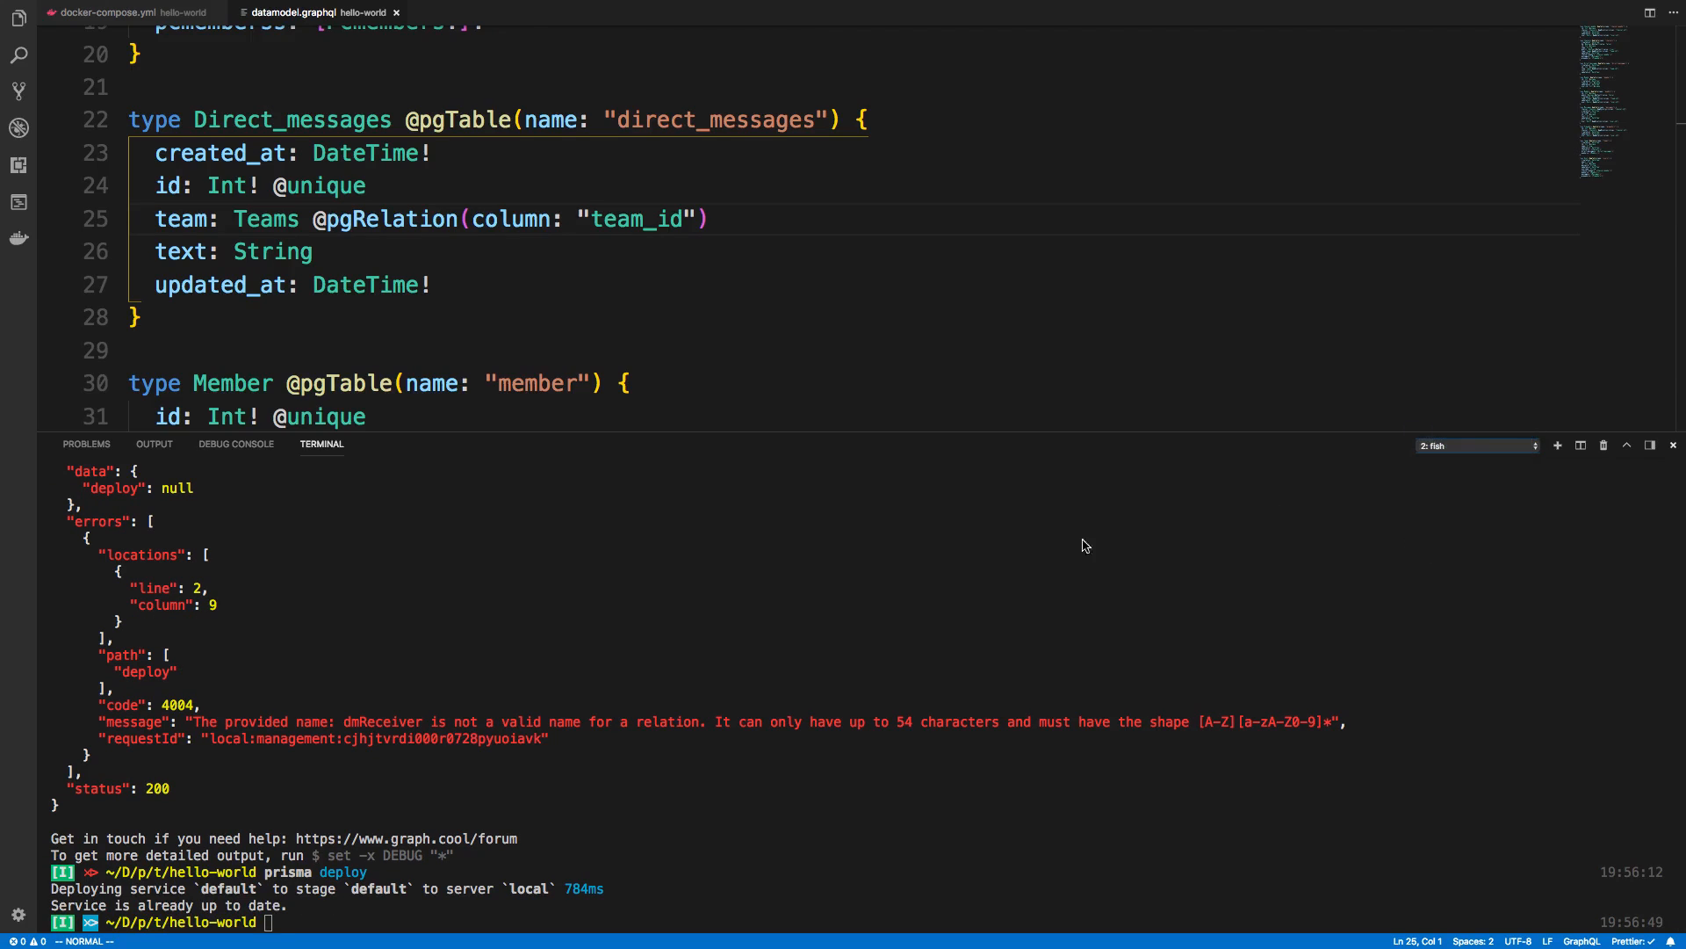
pyautogui.click(1479, 445)
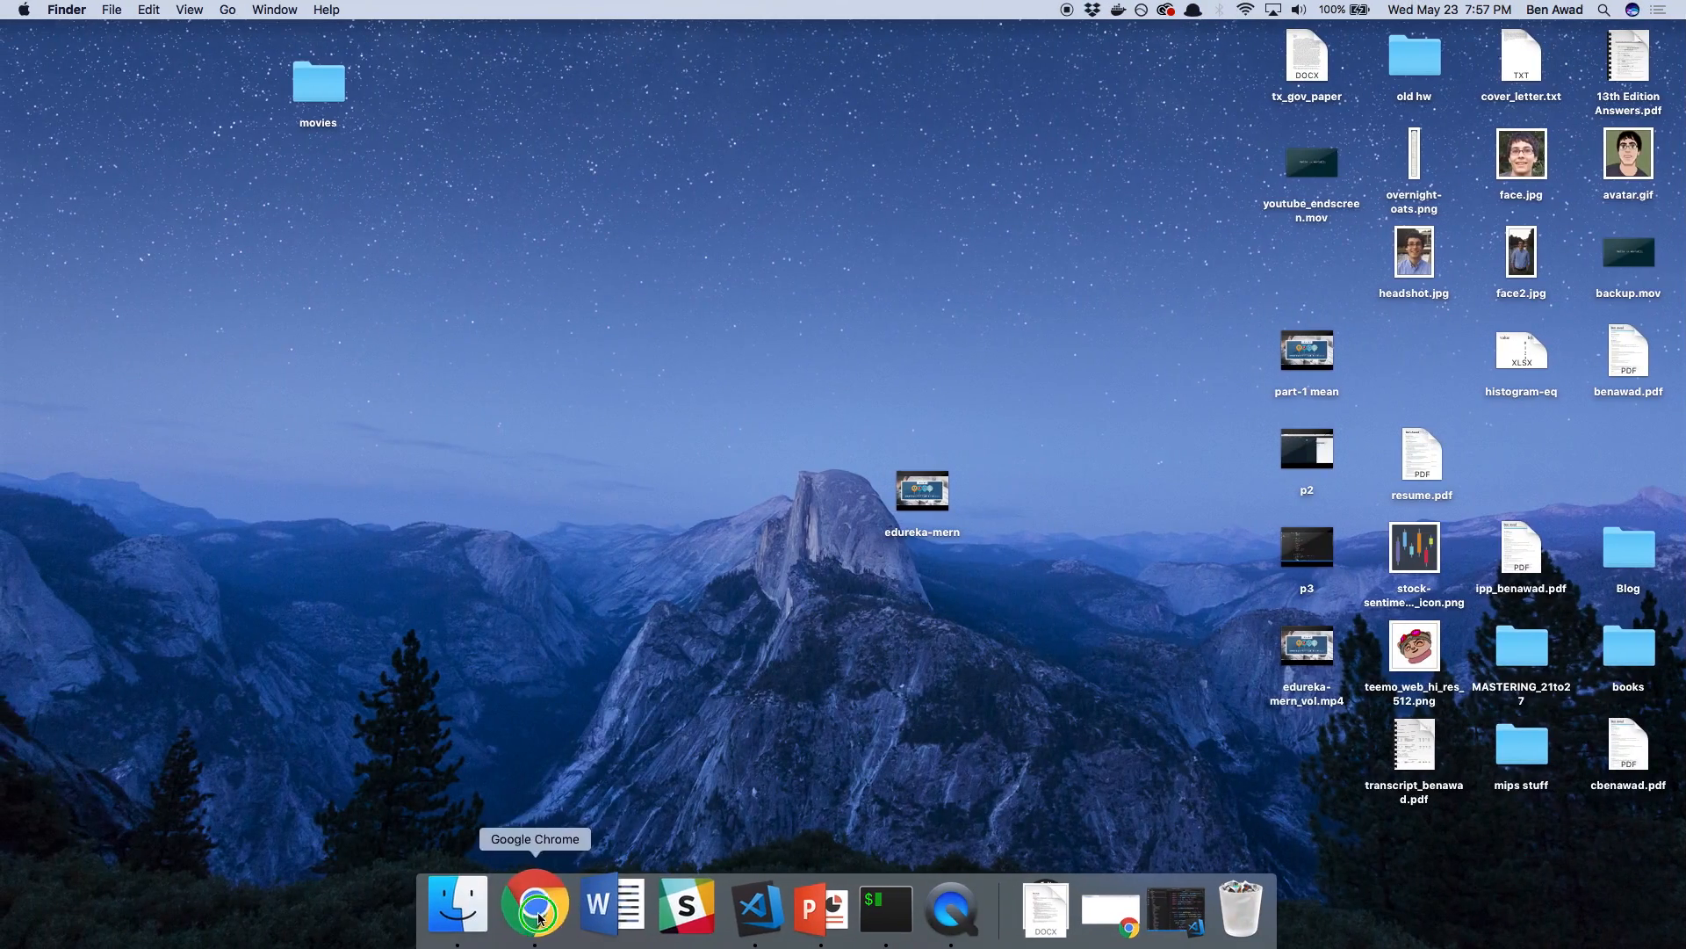
# Load localhost:4466 in Chrome and check the Prisma Playground, which still errors
pyautogui.click(535, 906)
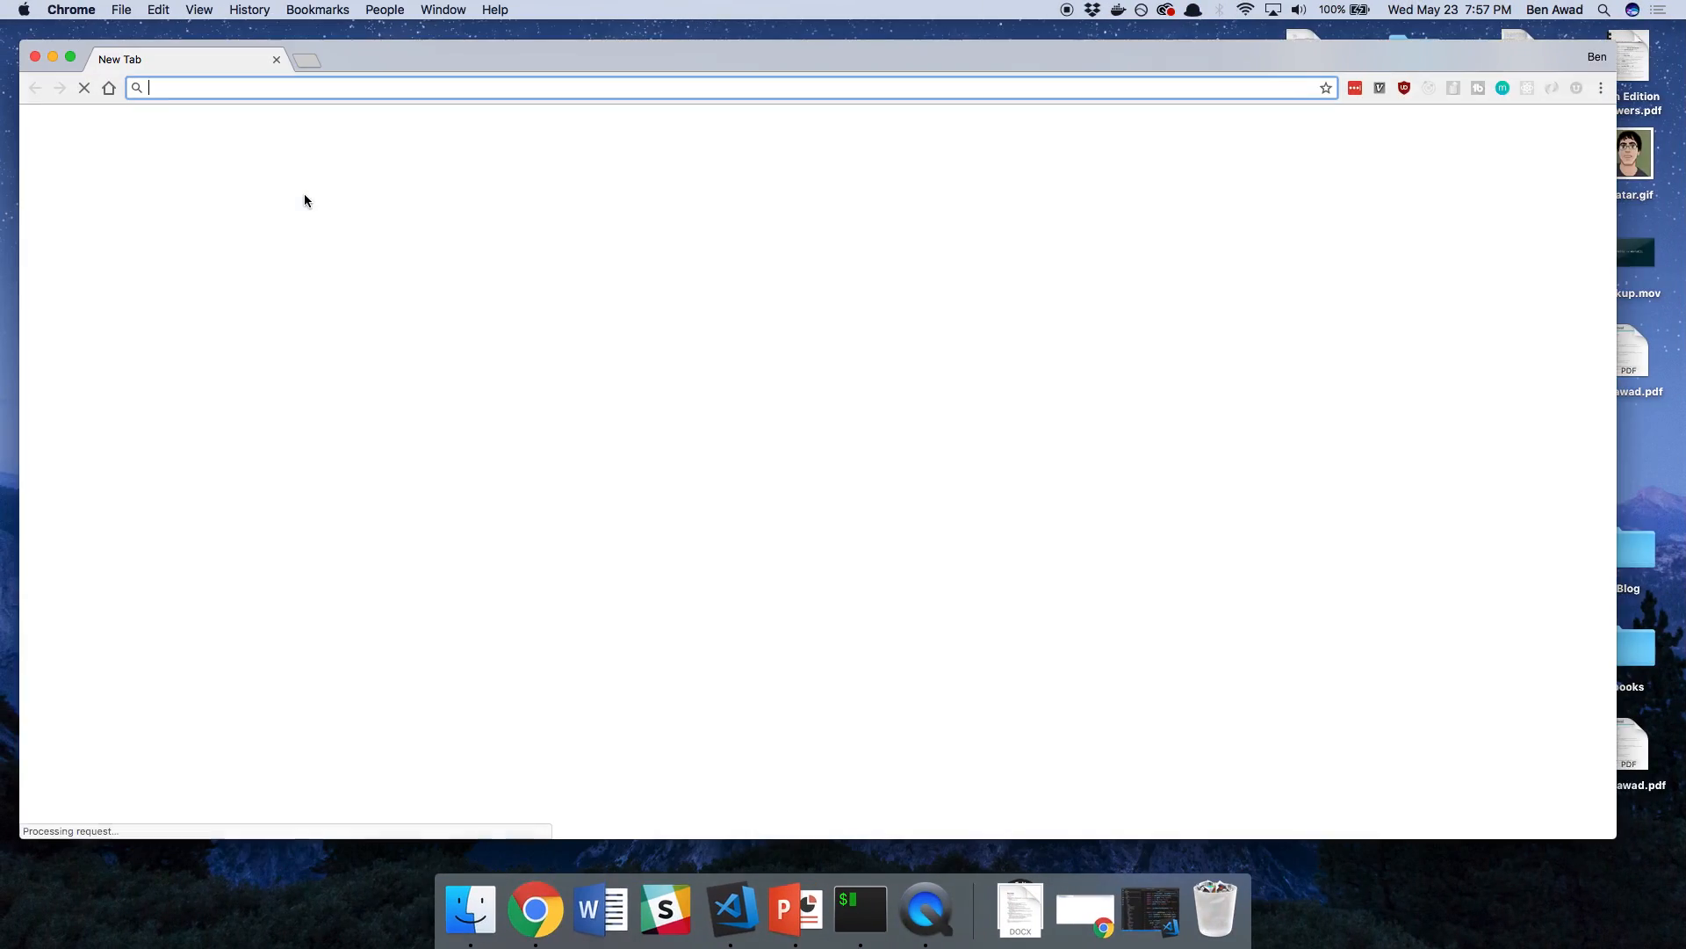
pyautogui.write('localhost:')
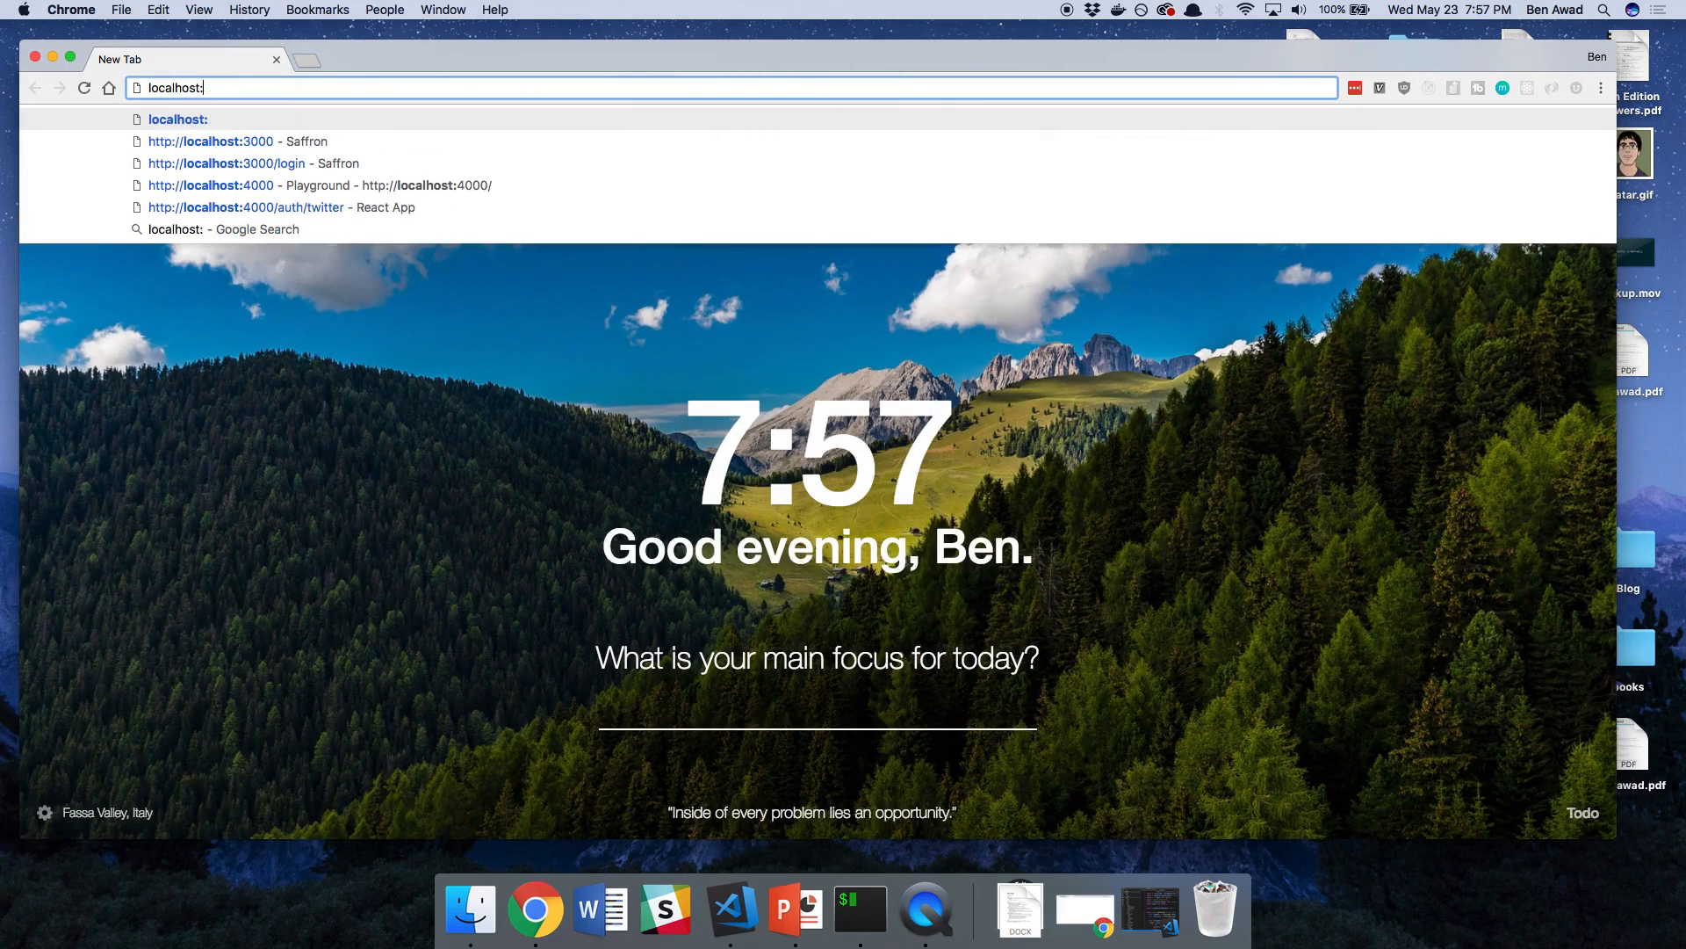
pyautogui.write('4466')
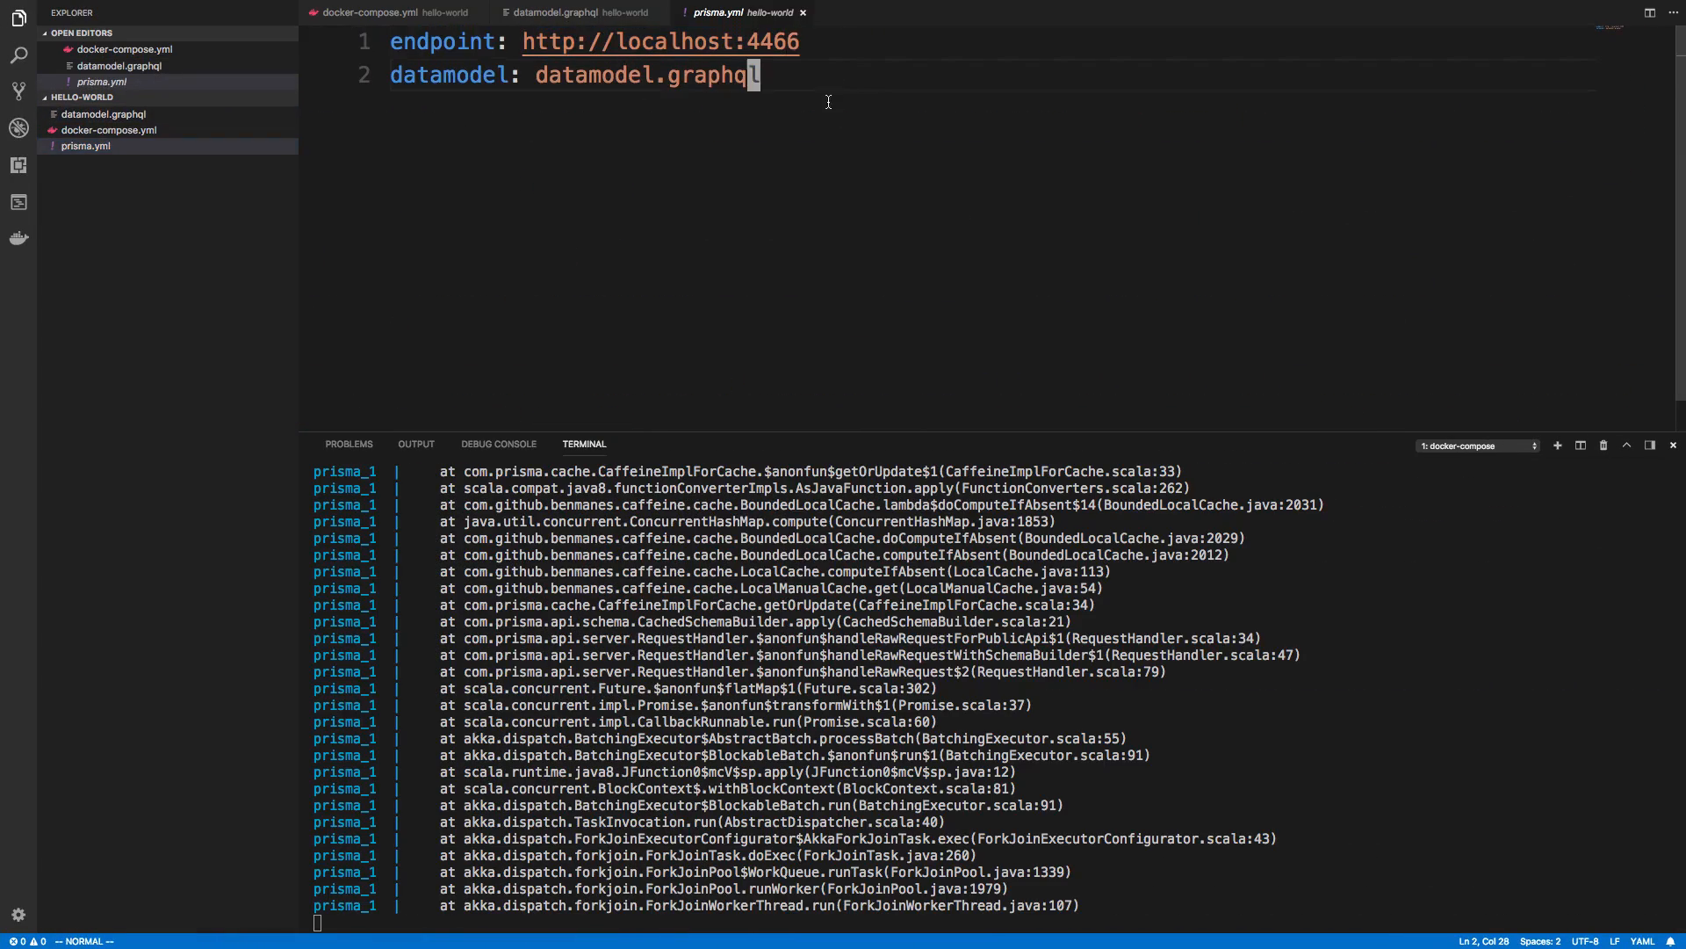
pyautogui.click(366, 12)
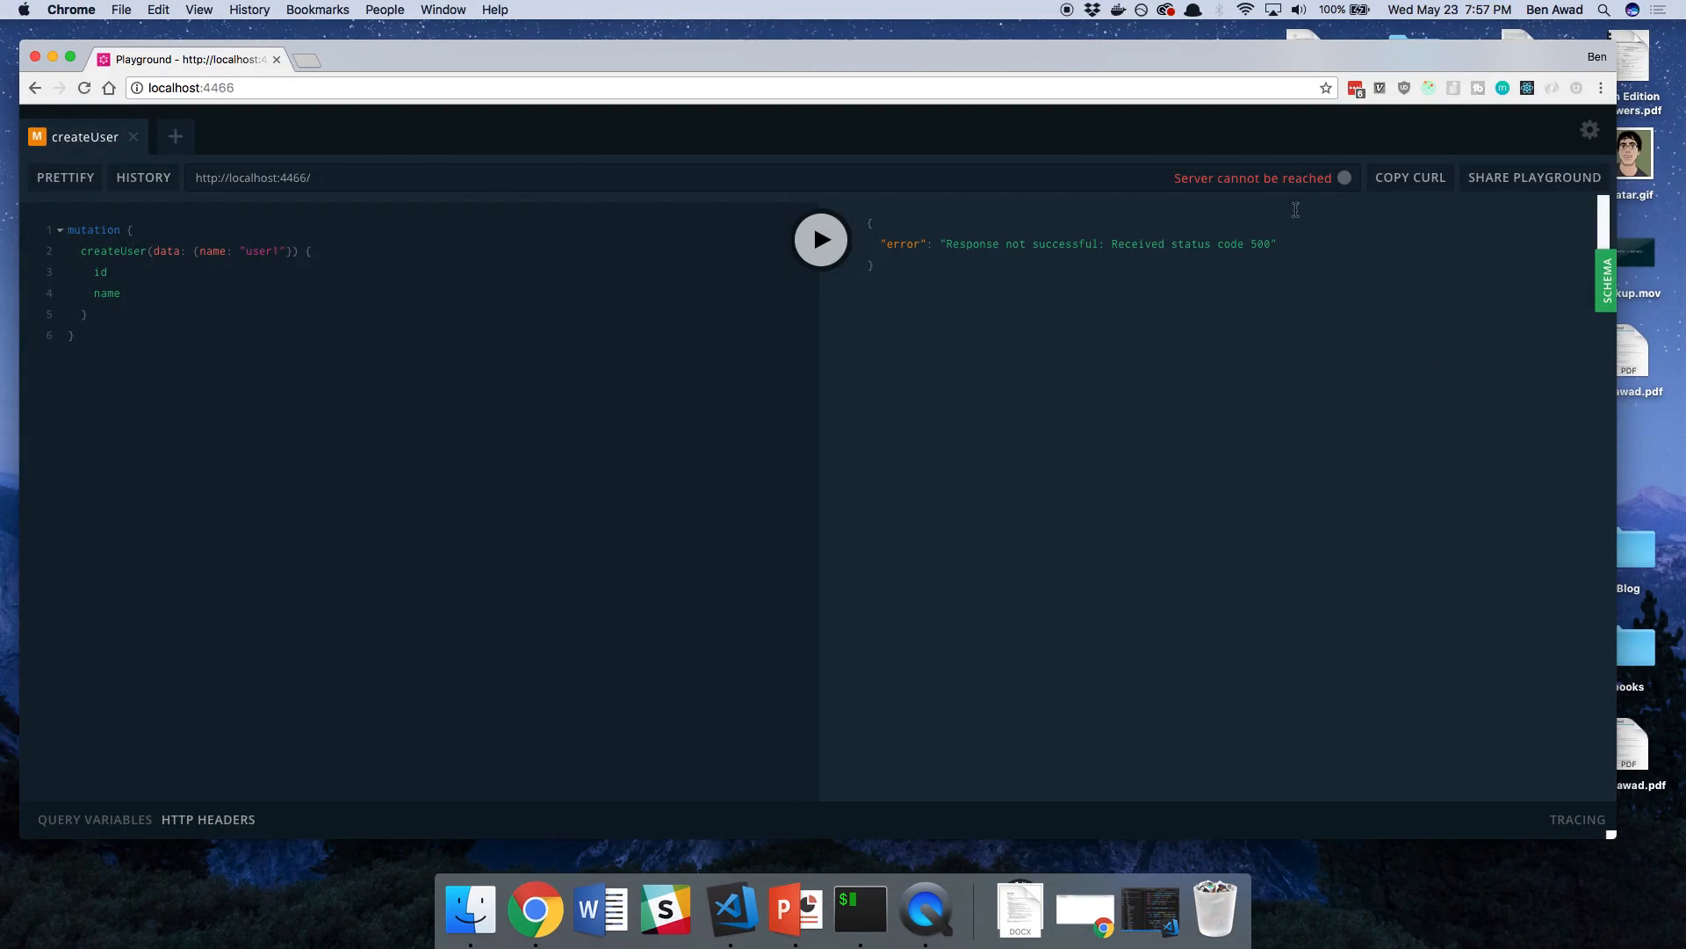
pyautogui.moveTo(1260, 447)
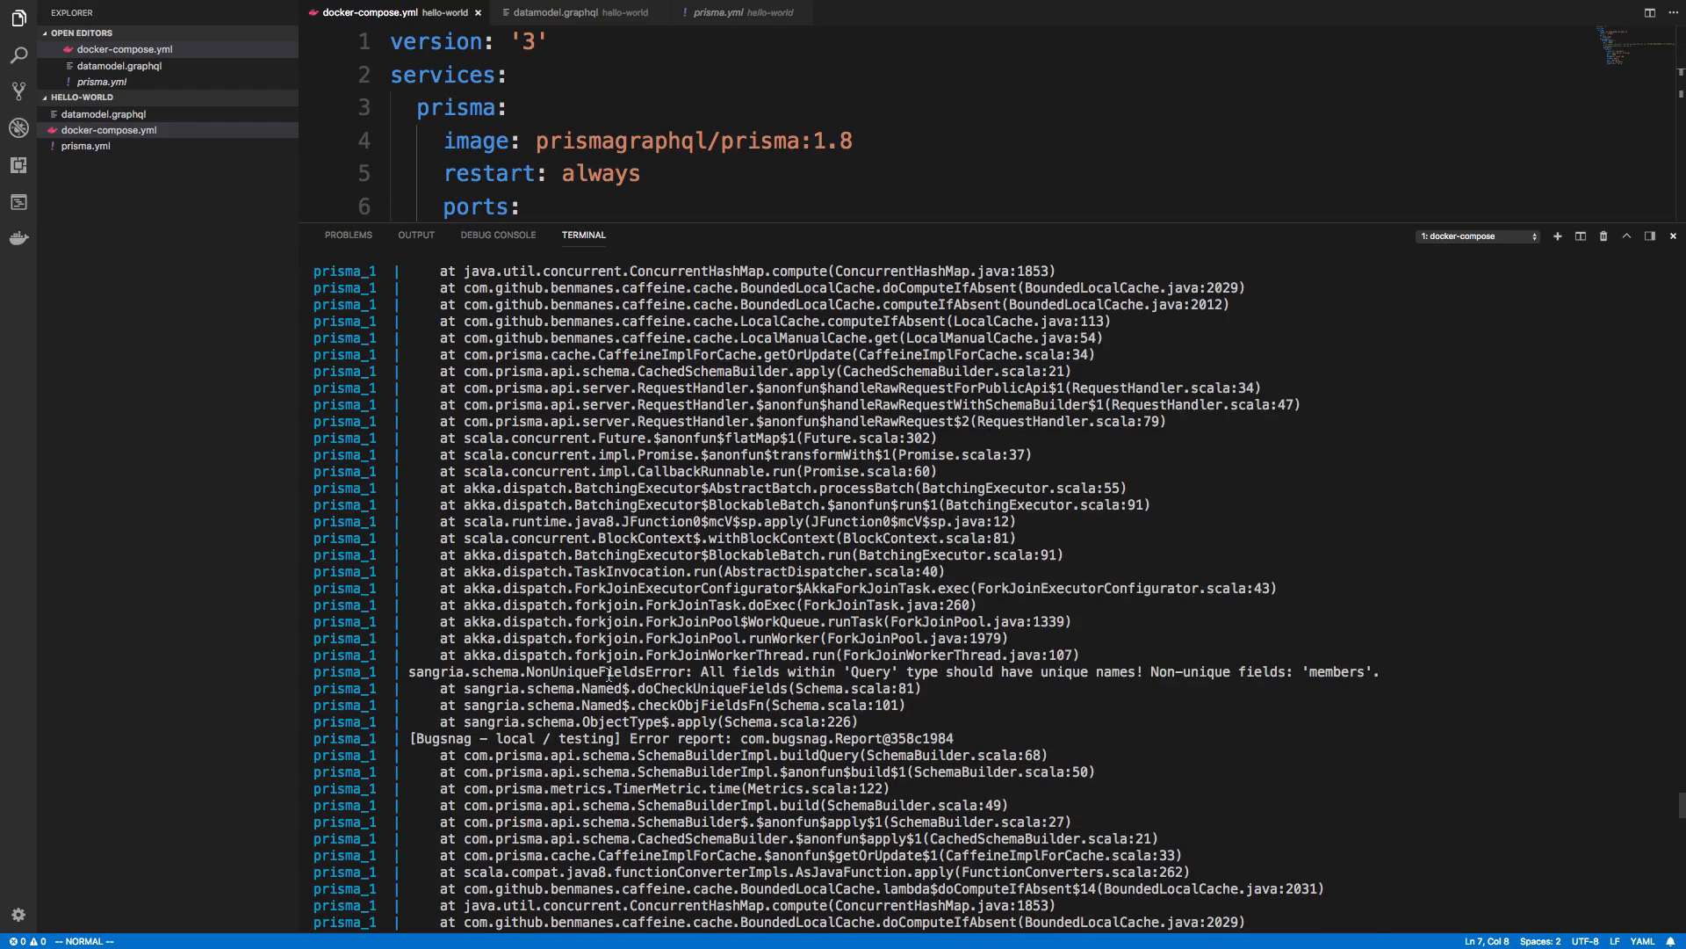
# Scroll the Prisma container log to find the duplicate 'members' NonUniqueFieldsError
pyautogui.click(951, 664)
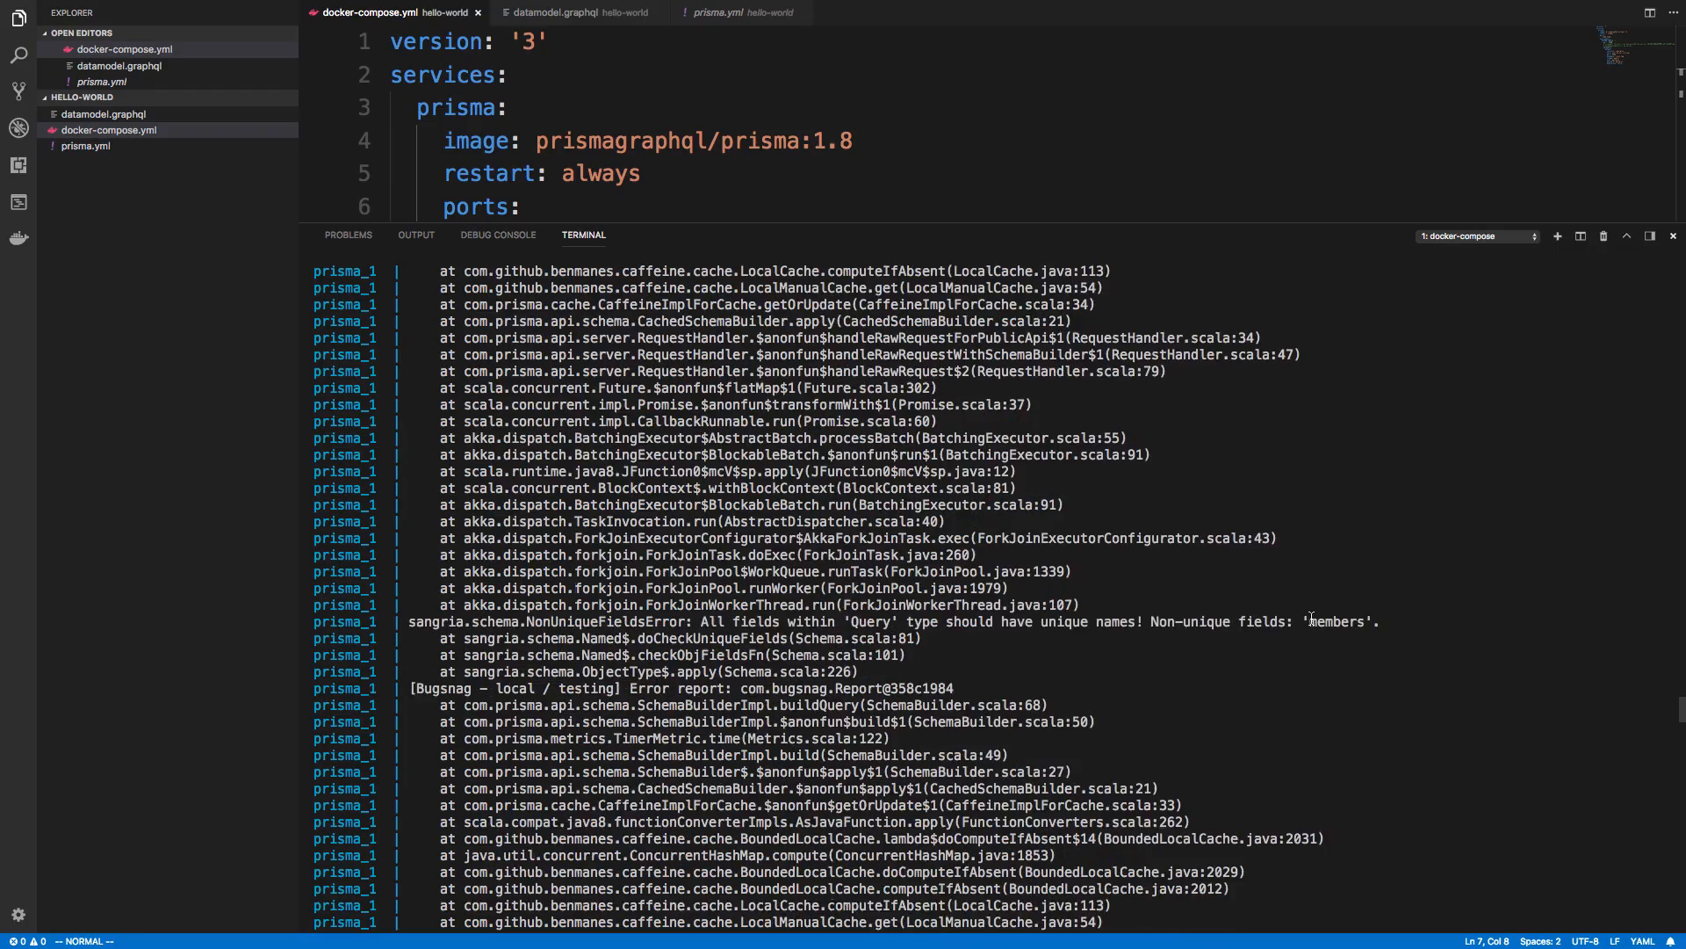
pyautogui.scroll(-3)
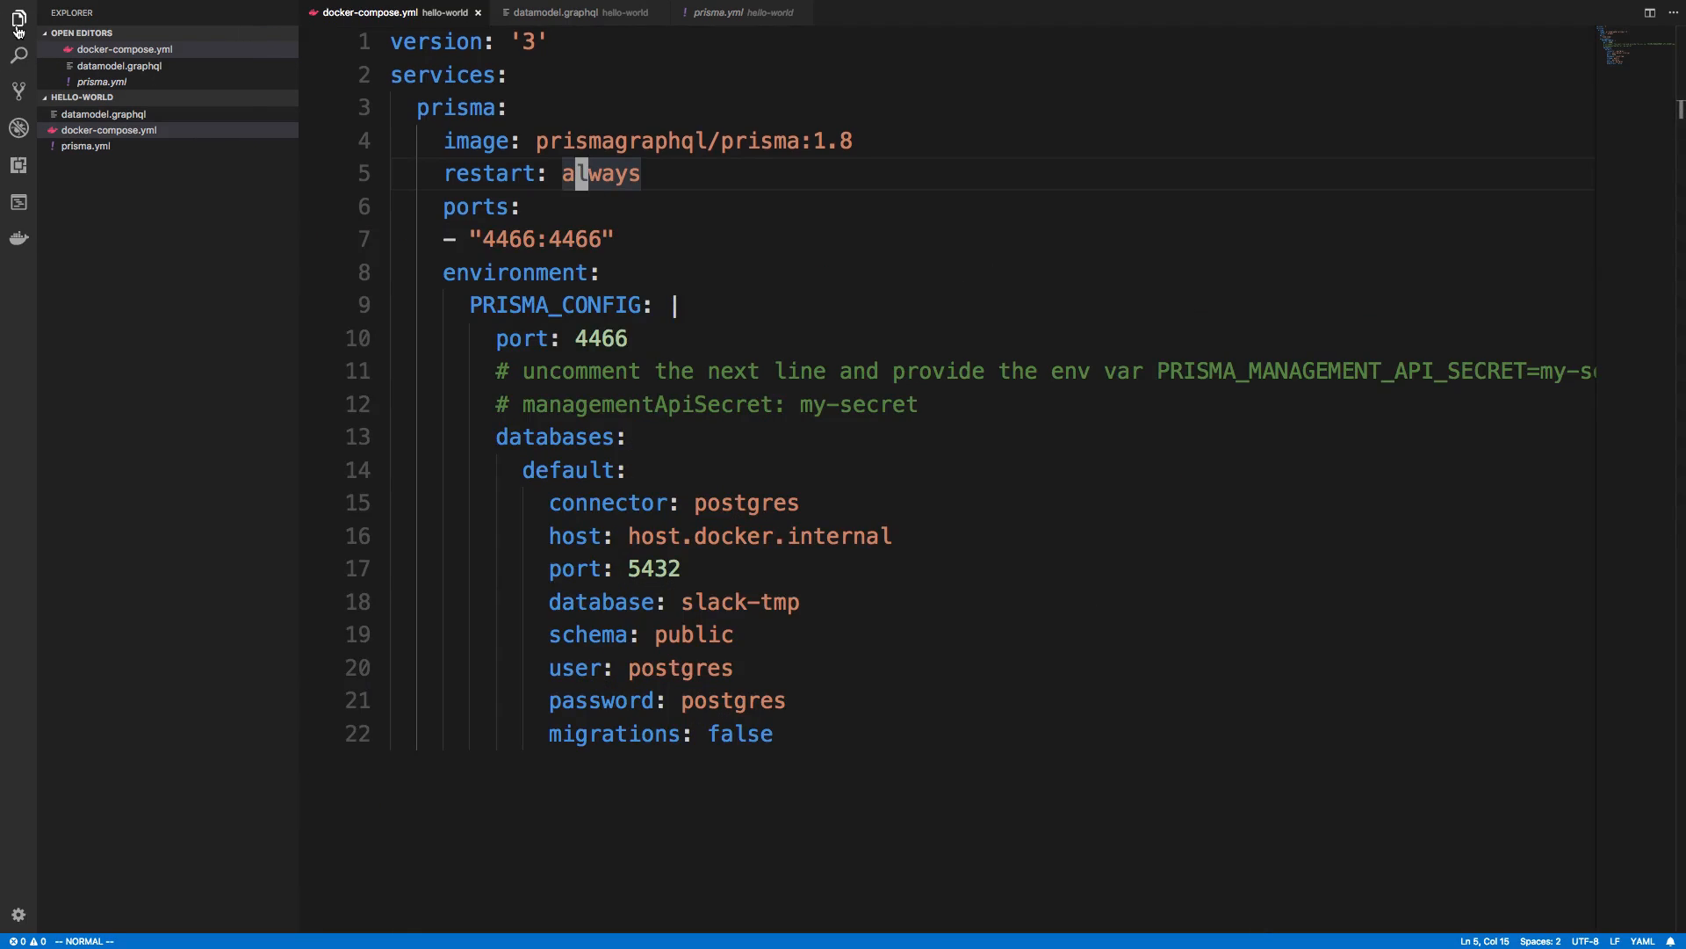
# Scan datamodel.graphql from the Member type downward for duplicate members fields
pyautogui.click(578, 11)
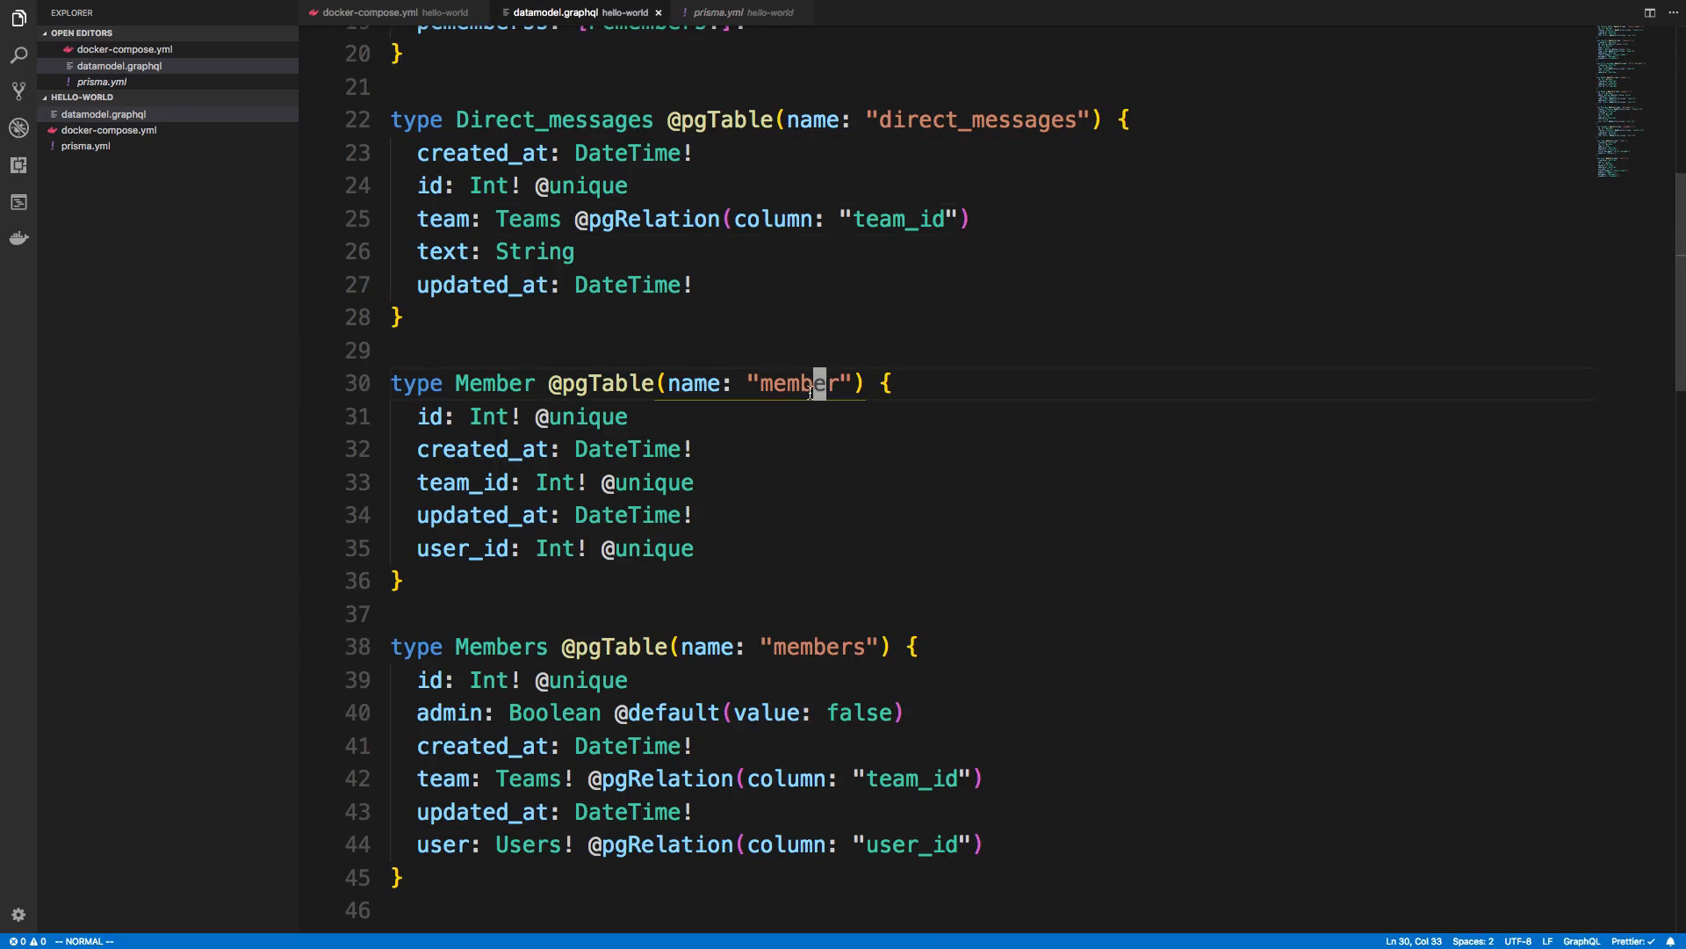
pyautogui.doubleClick(796, 383)
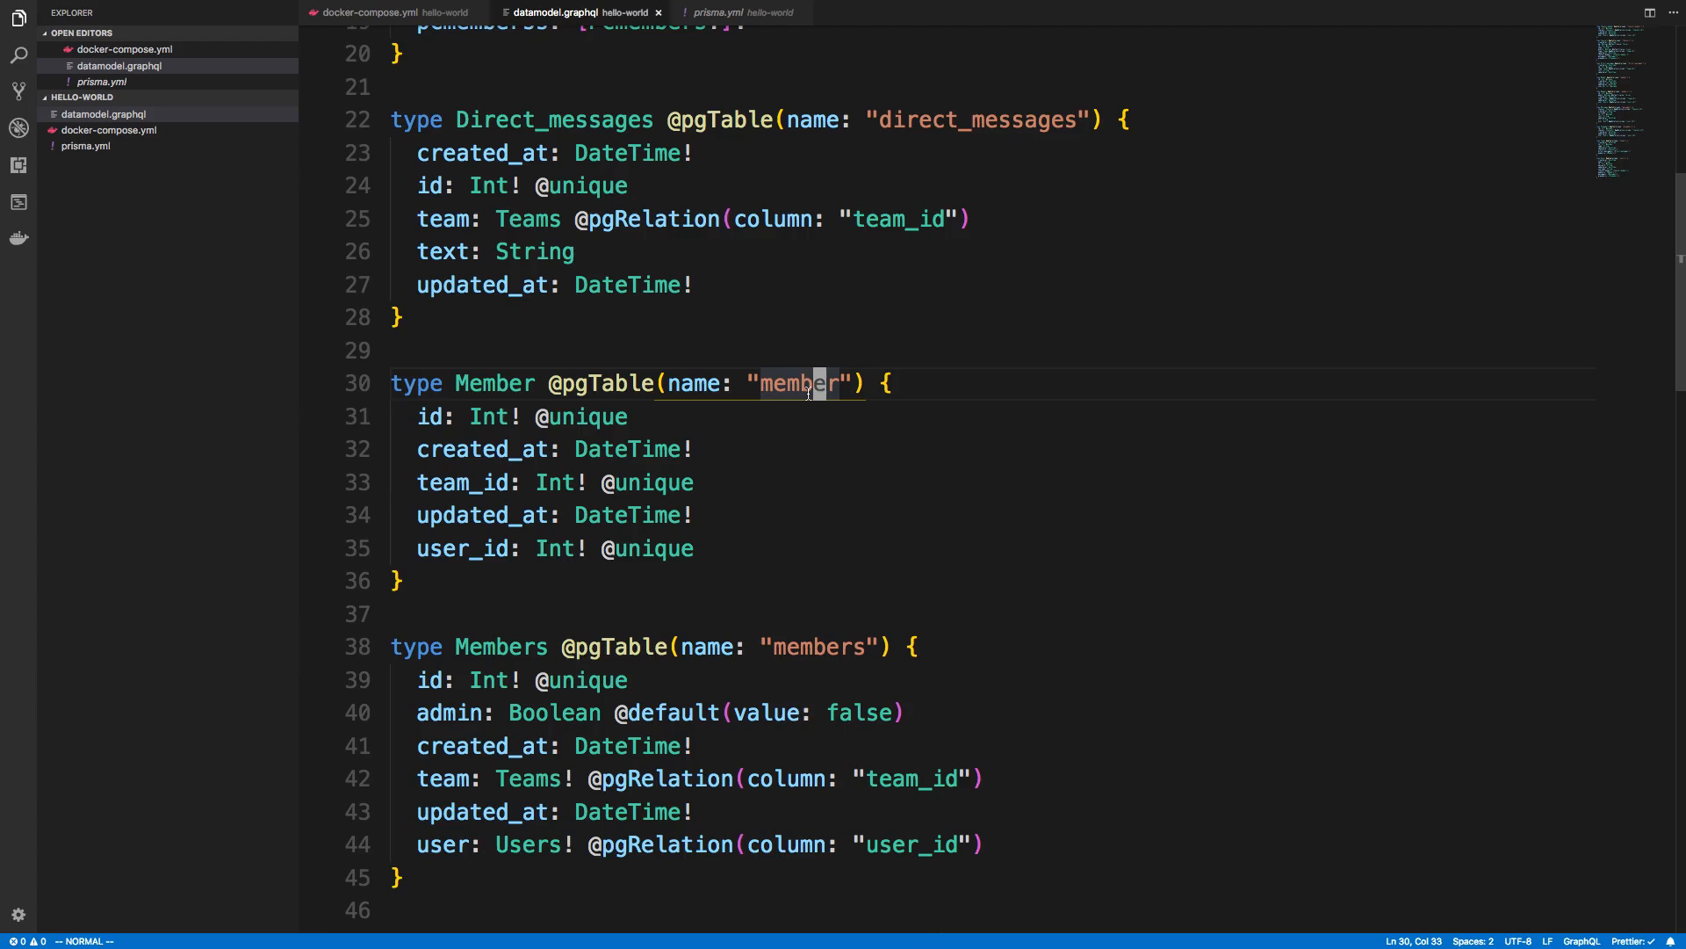
pyautogui.scroll(-3)
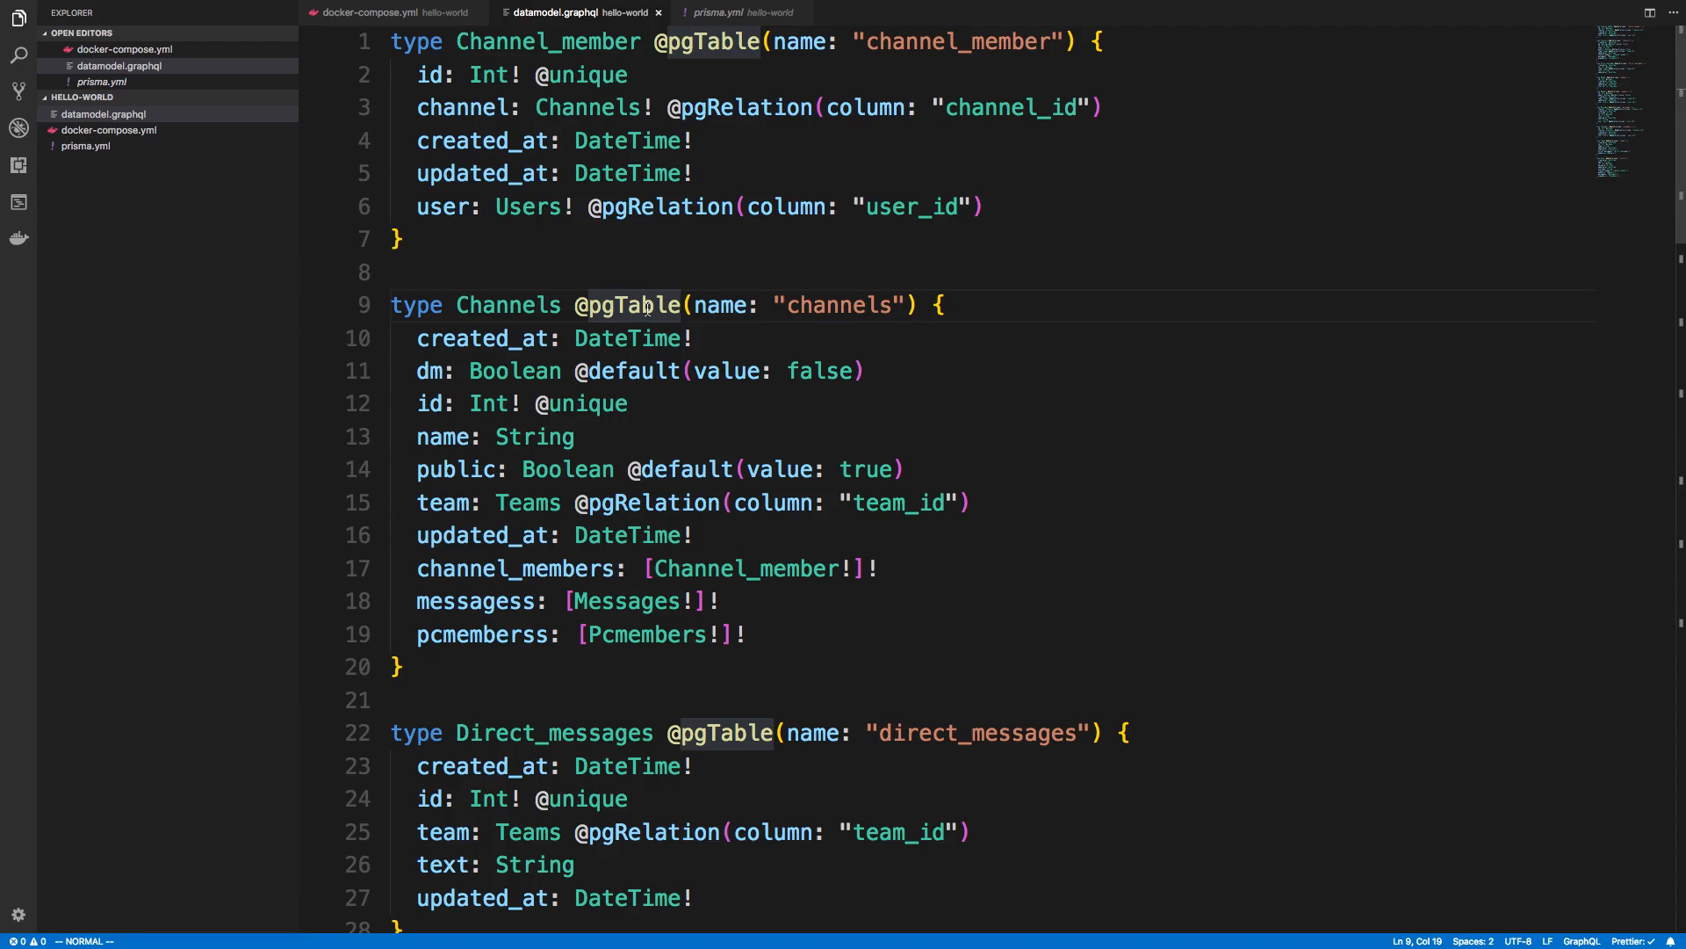
pyautogui.scroll(-3)
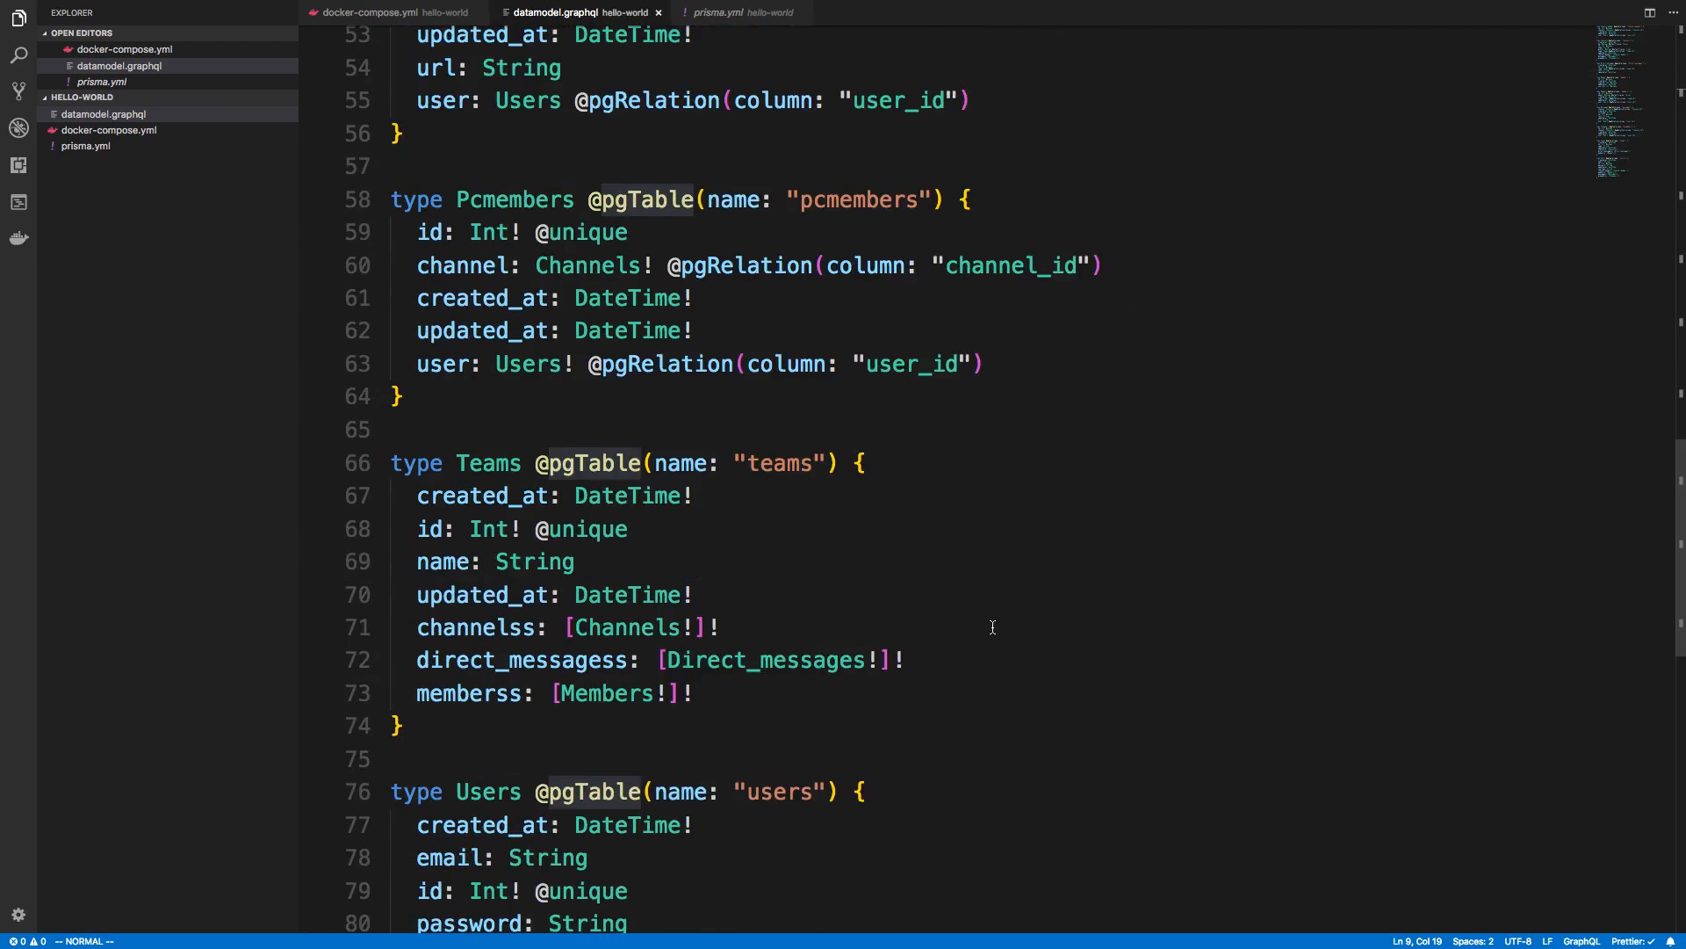
pyautogui.scroll(-3)
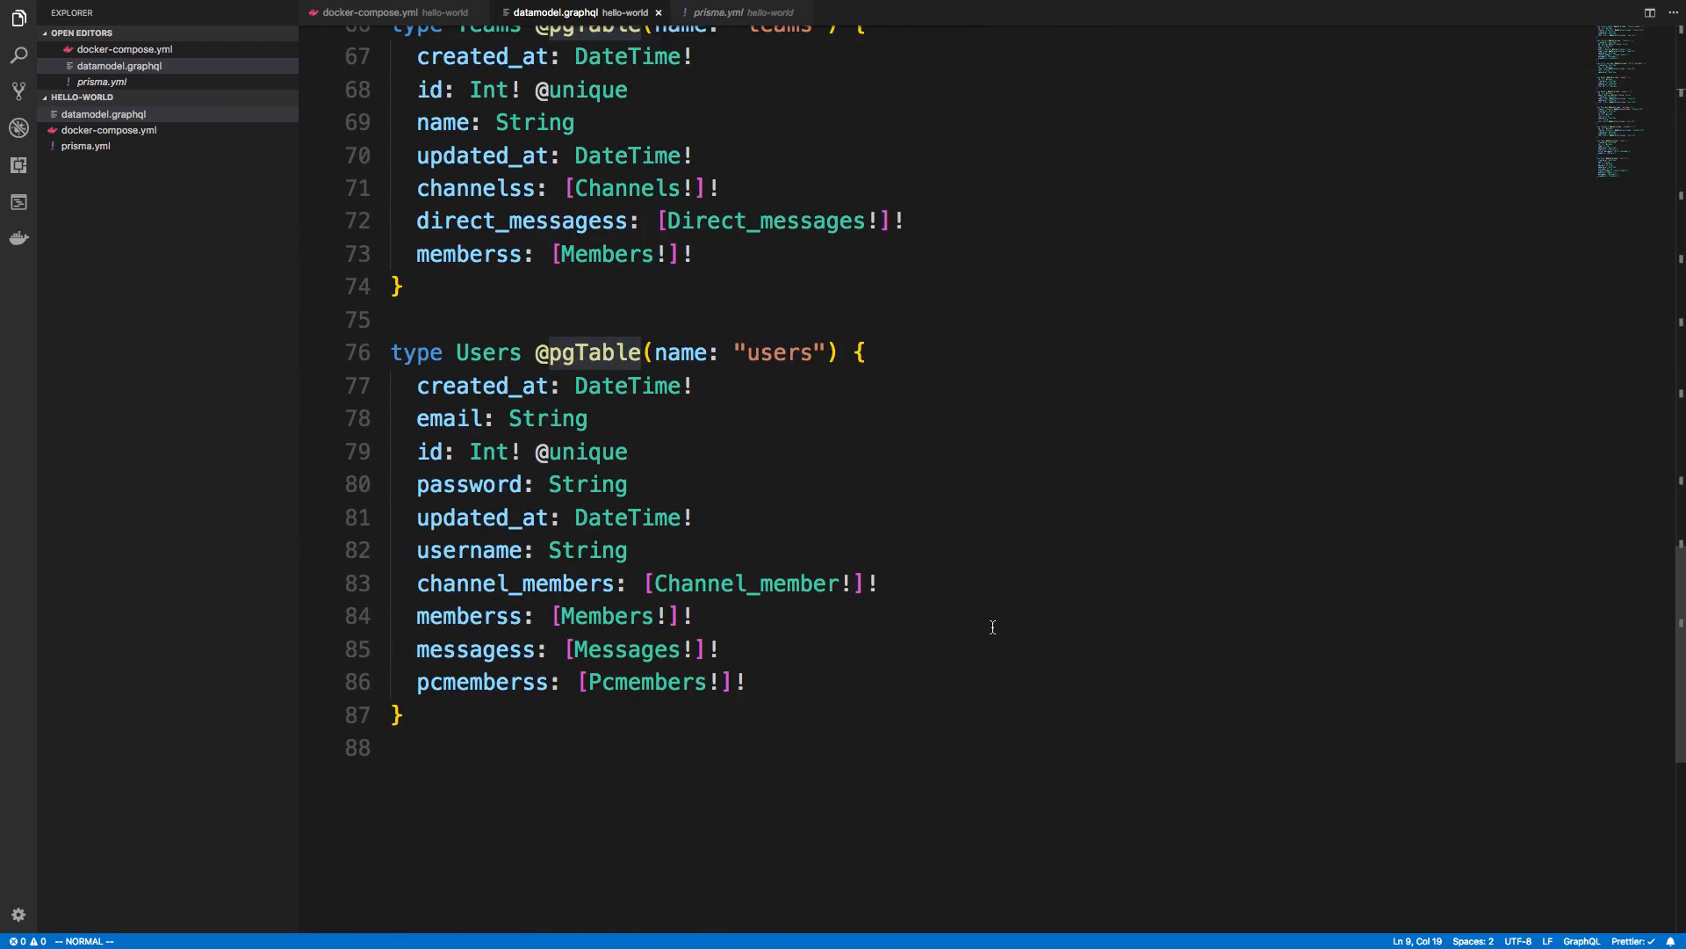